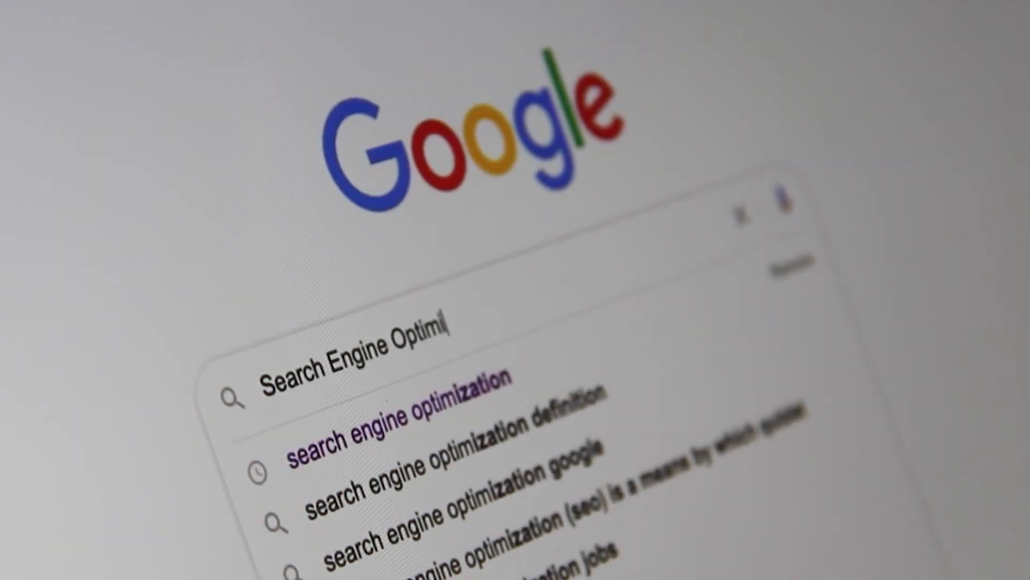
Complete the Google search query as 'Search Engine Optimization'
text(zation)
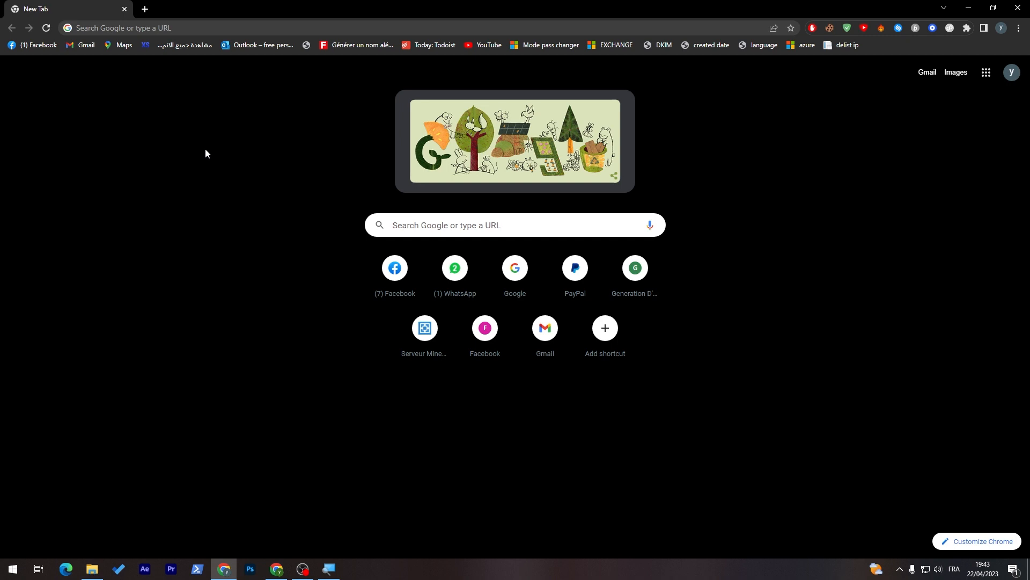
mouse_move(144, 8)
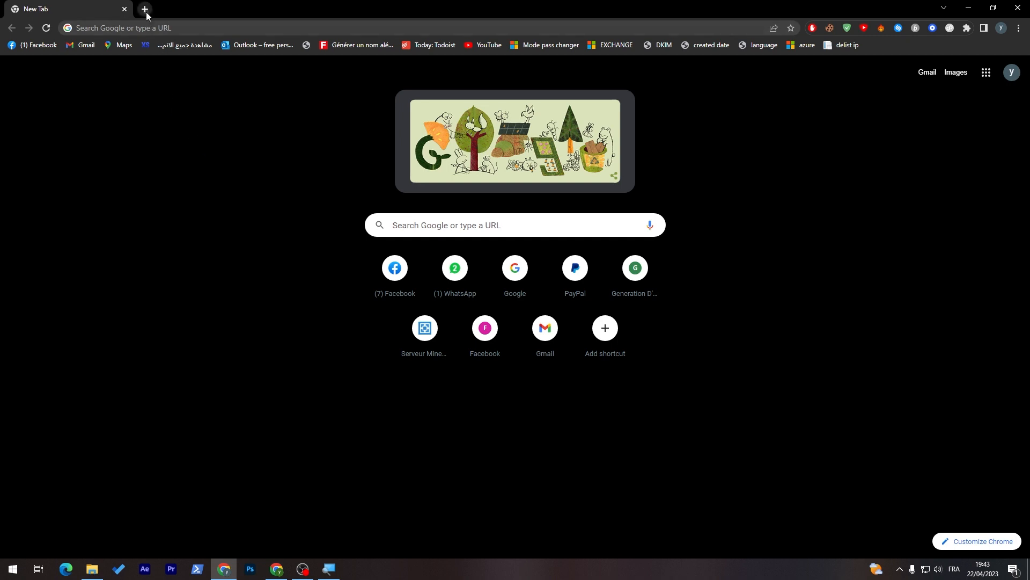
Add a second tab so manage.wix.com and squareup.com load in separate tabs
click(145, 9)
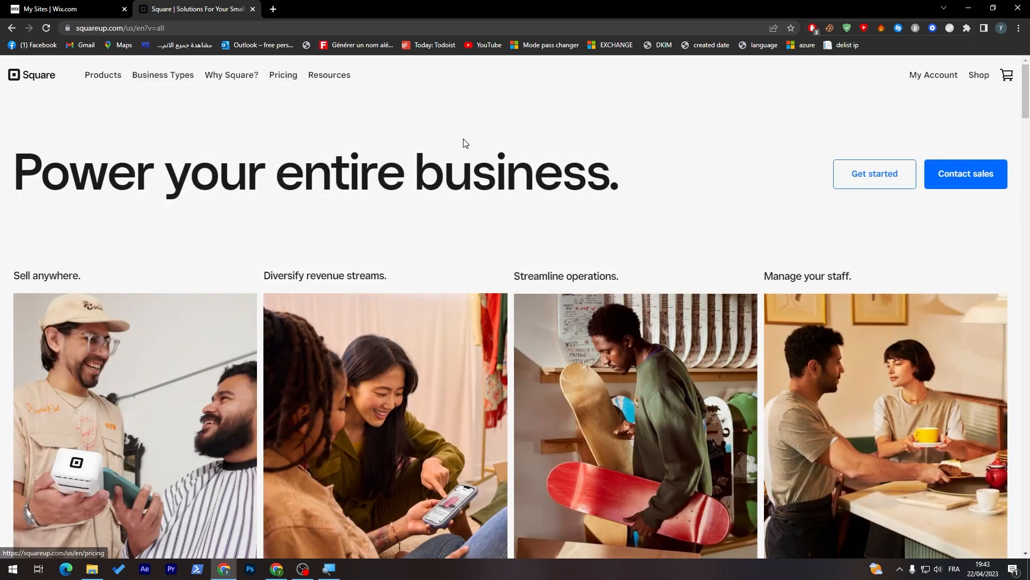
From the Wix account menu, open Premium Subscriptions in a new tab
click(62, 9)
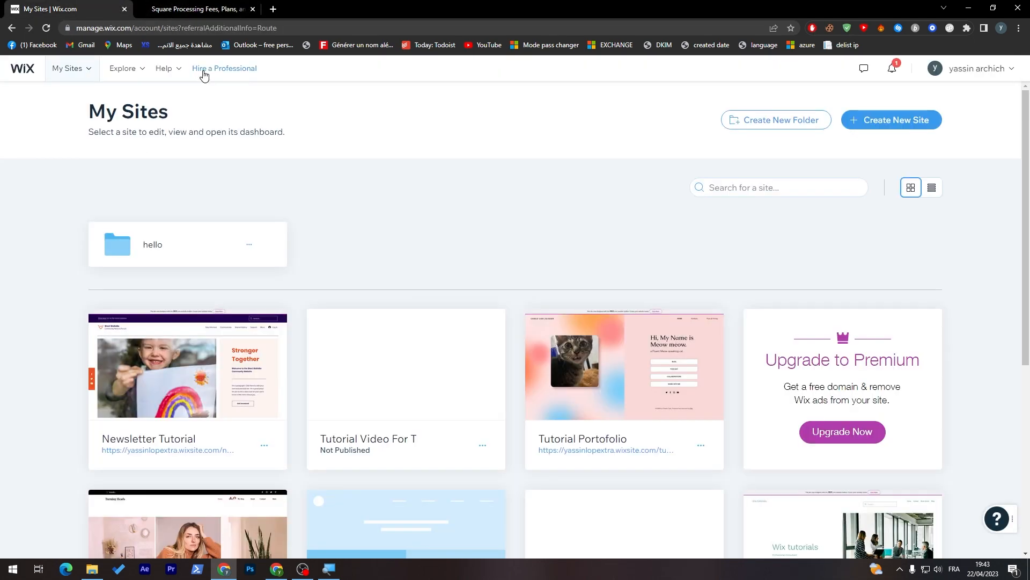
click(973, 68)
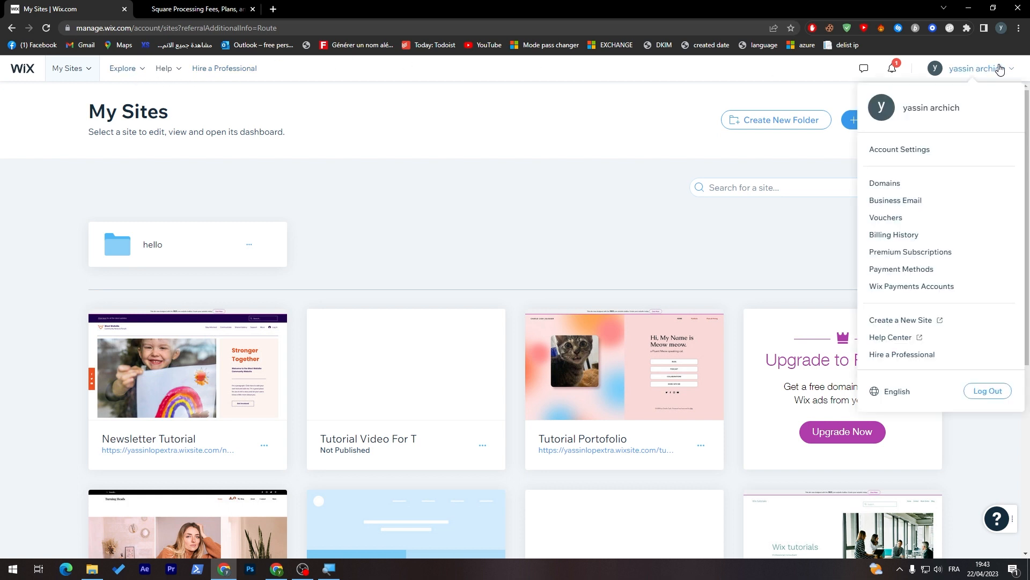
mouse_move(901, 269)
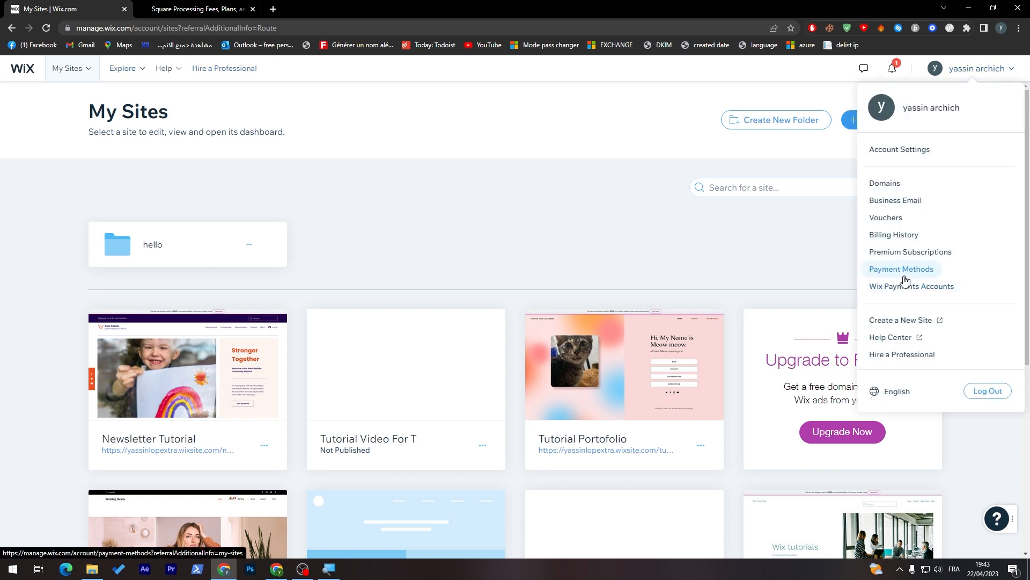
mouse_move(907, 264)
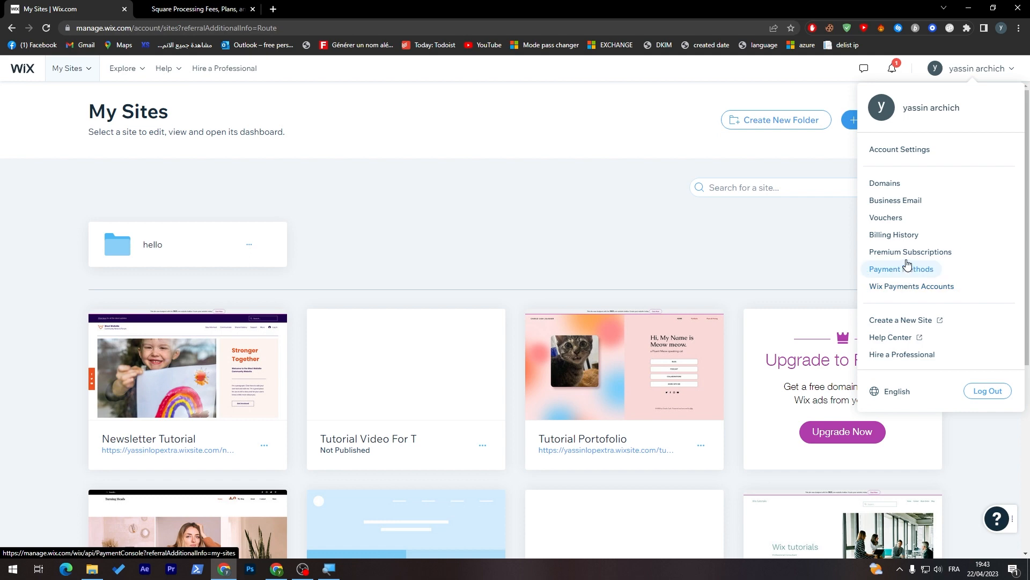
click(911, 254)
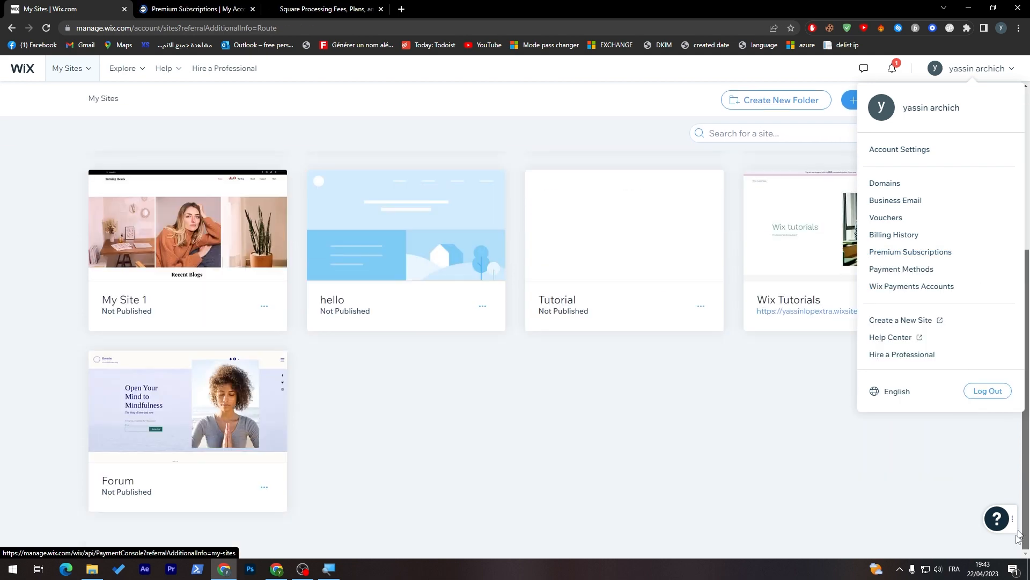
click(911, 251)
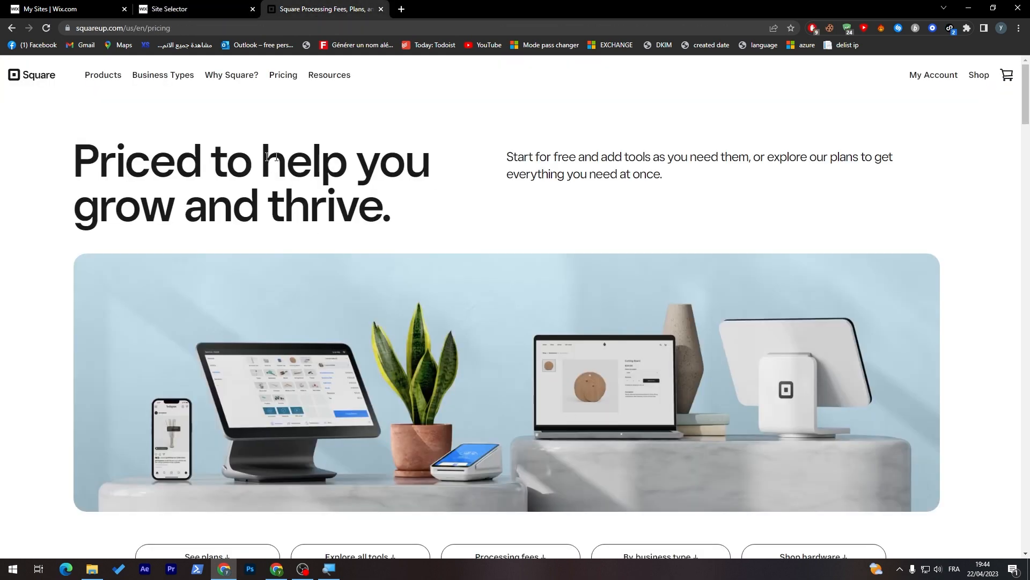
Scroll past Square's Free, Plus and Premium plans to the Tools to mix and match list
scroll(down, 3)
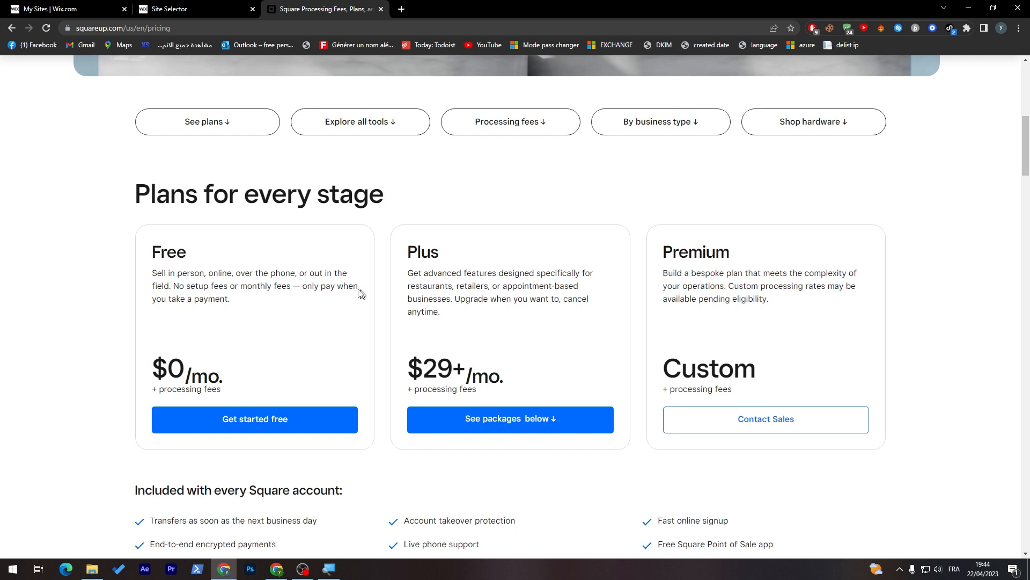
mouse_move(241, 283)
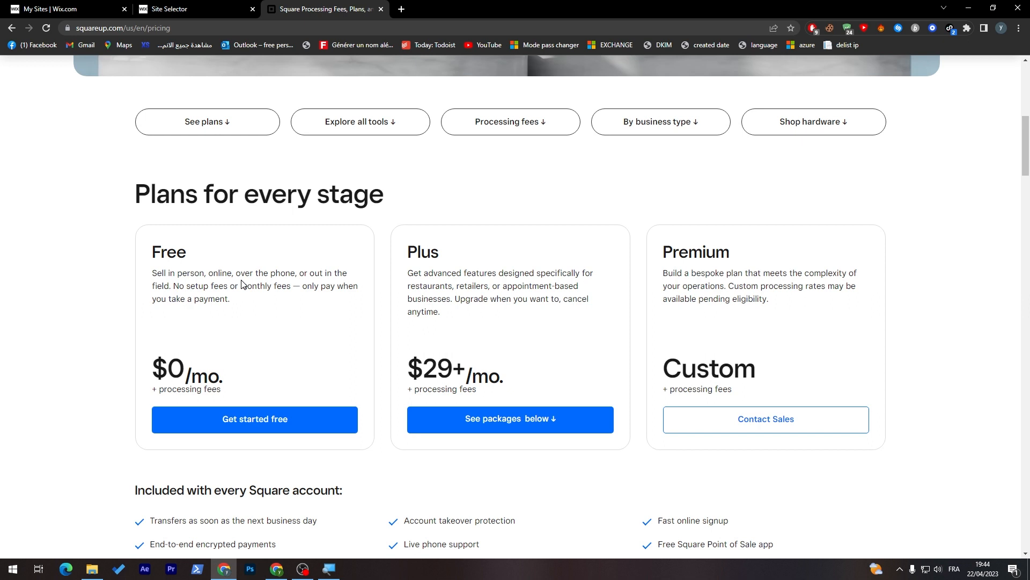
mouse_move(222, 325)
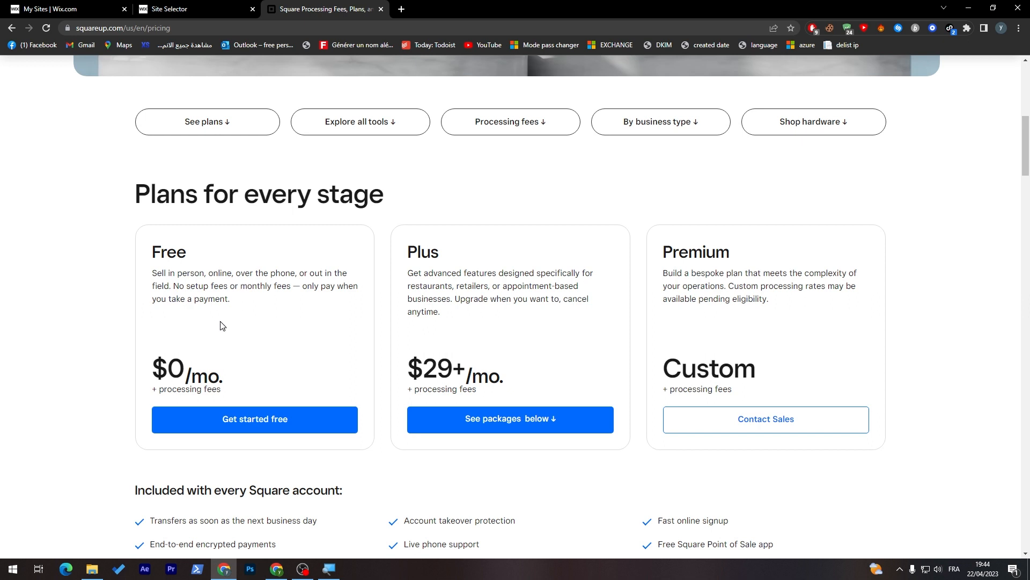
scroll(down, 3)
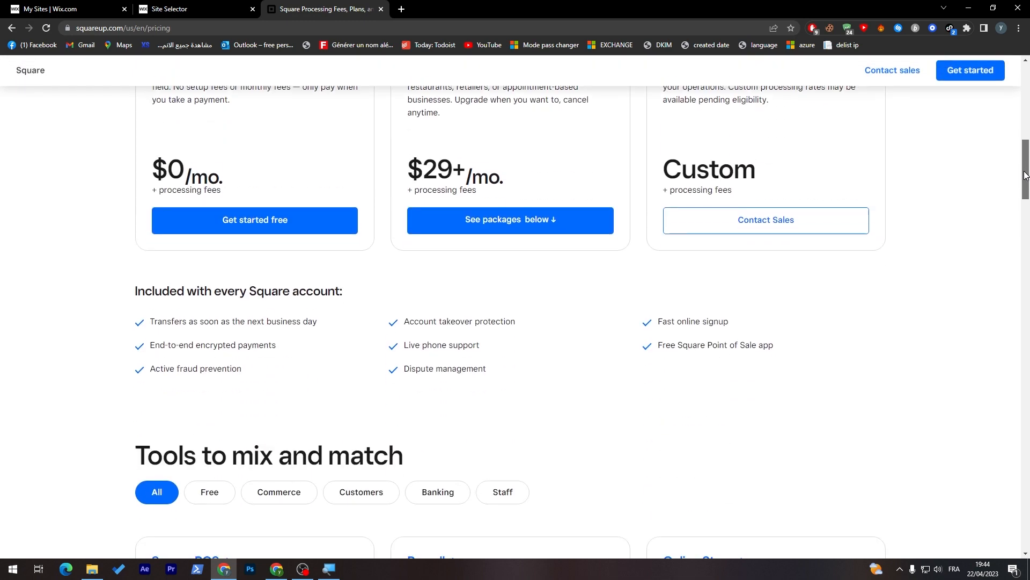
scroll(down, 3)
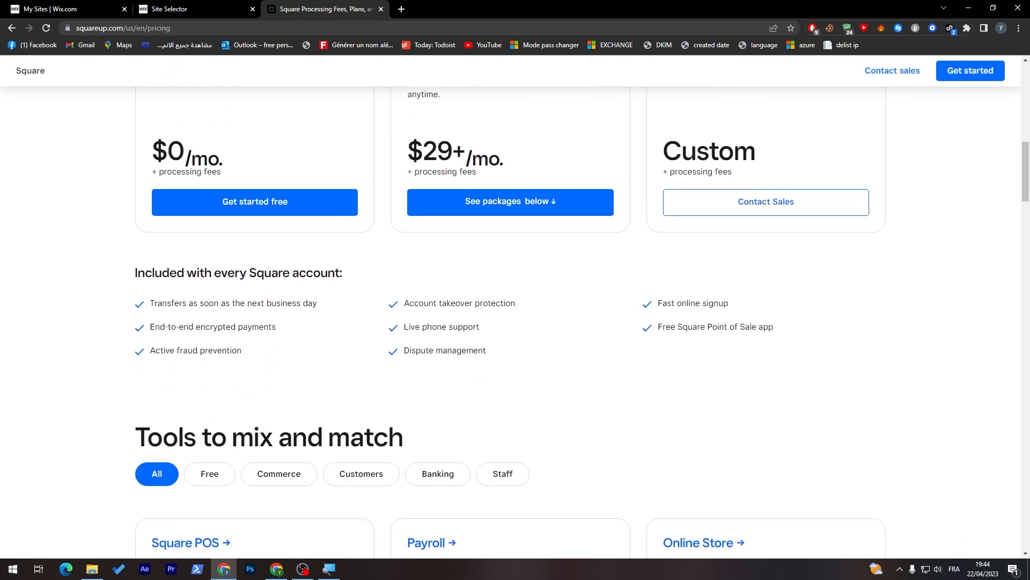
mouse_move(283, 335)
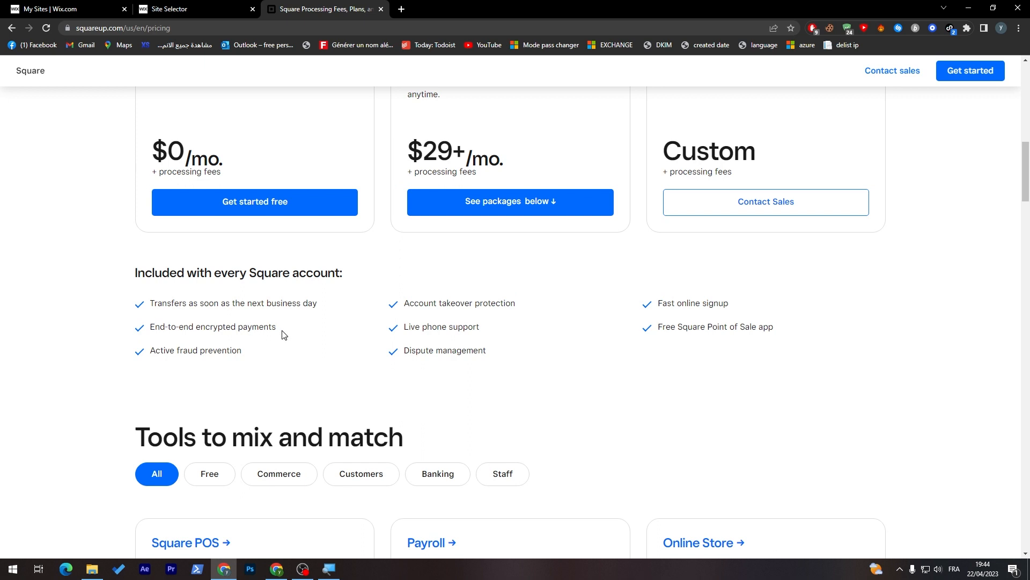
mouse_move(232, 349)
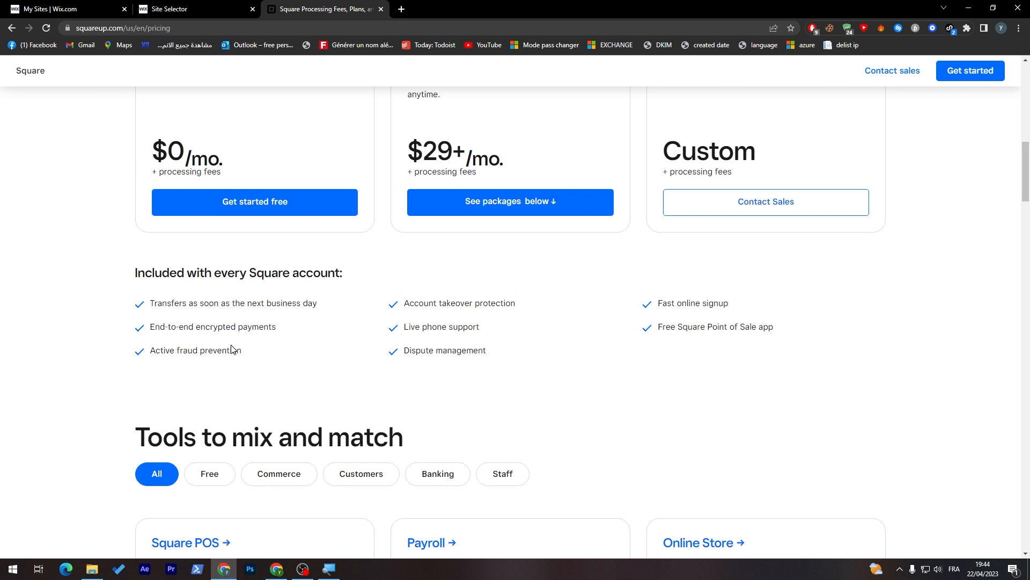
mouse_move(563, 347)
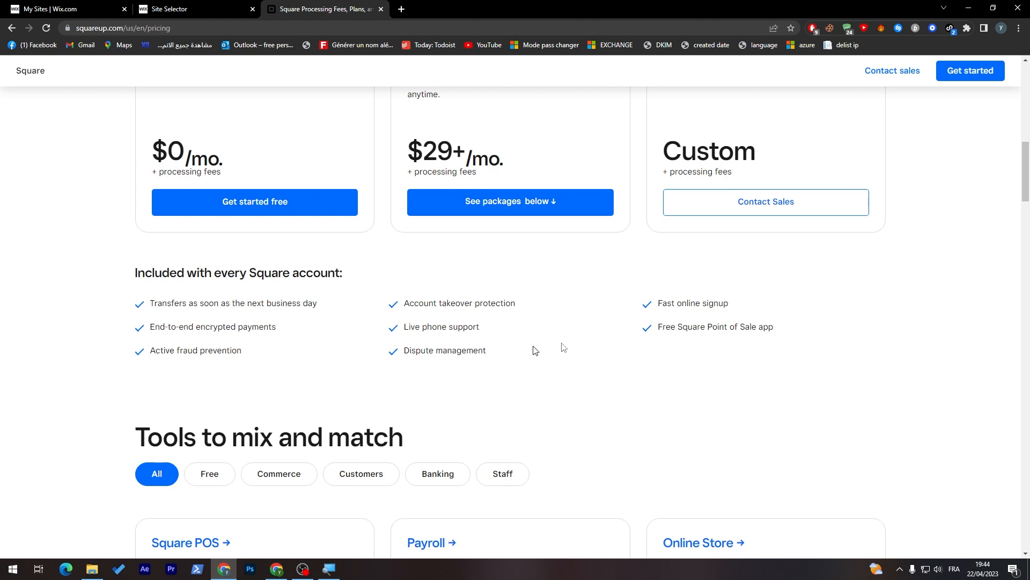
scroll(down, 3)
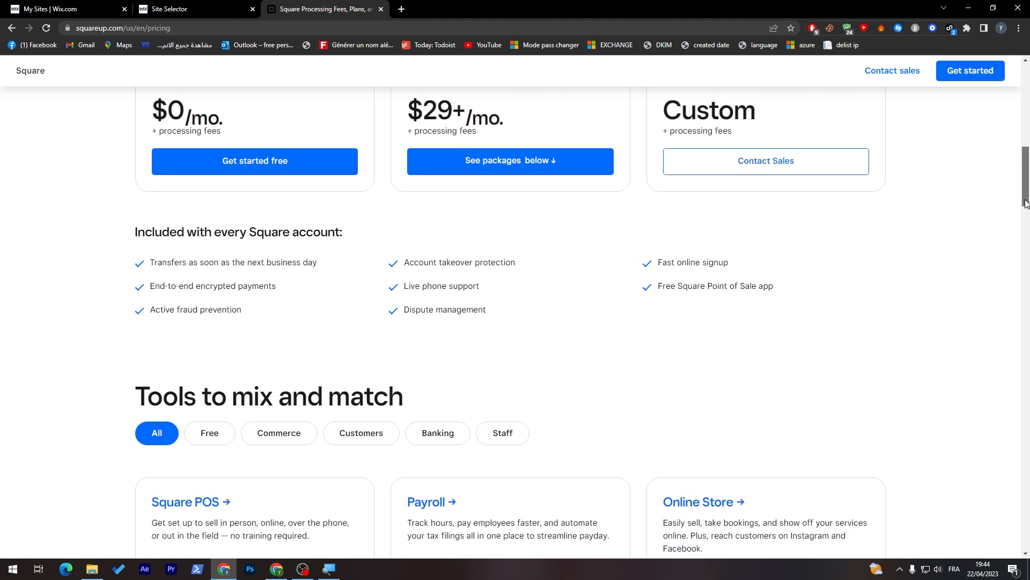
scroll(up, 3)
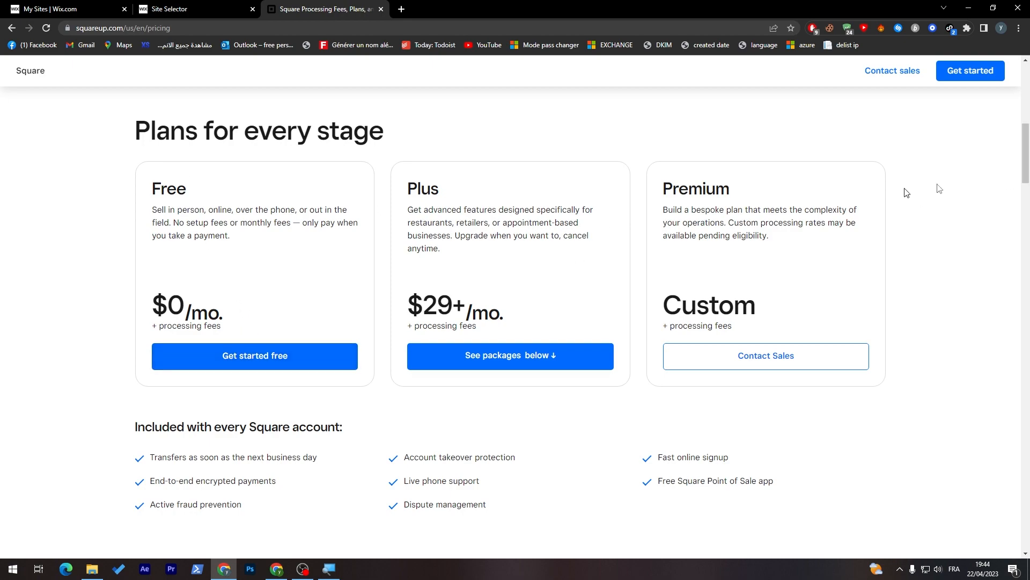
scroll(down, 3)
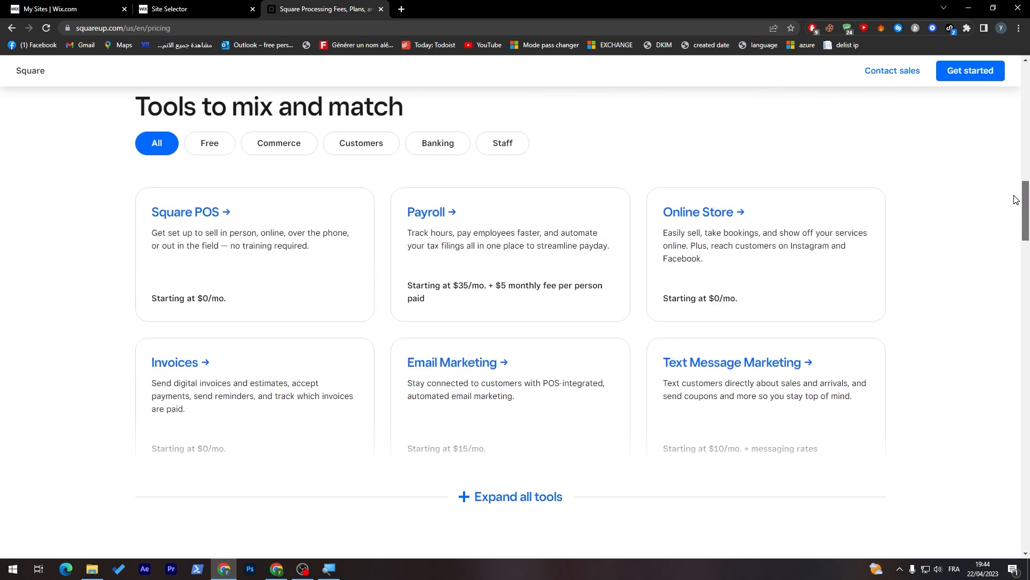
scroll(up, 3)
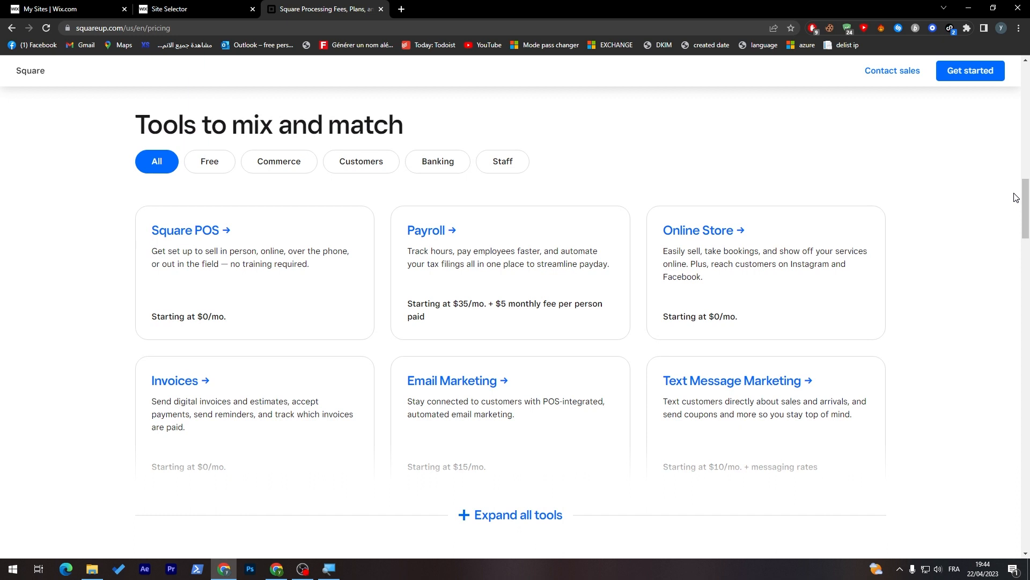
Filter Square's tools to free ones, expand the full list, and scroll back to plans
click(209, 162)
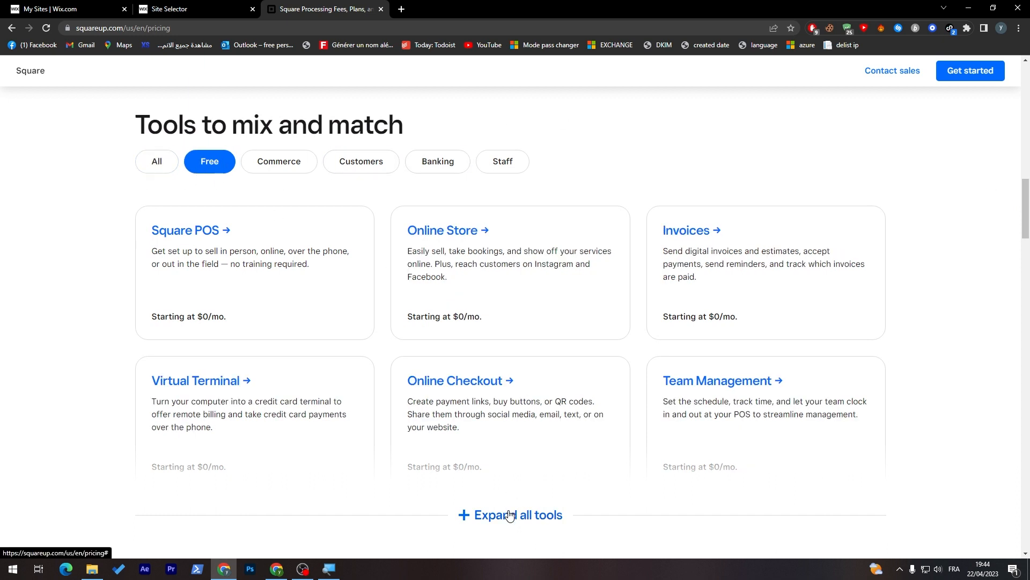
click(509, 515)
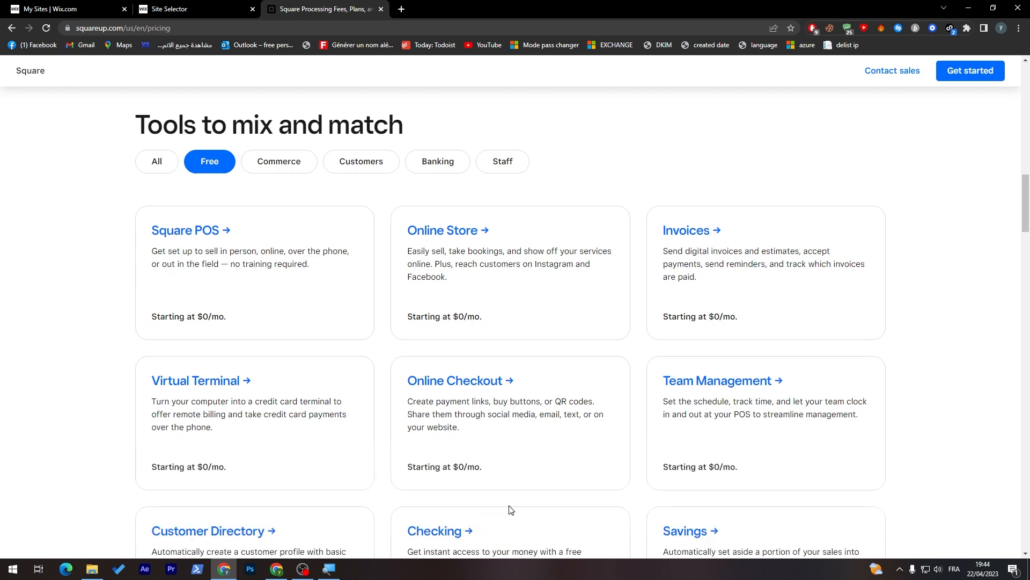
scroll(down, 3)
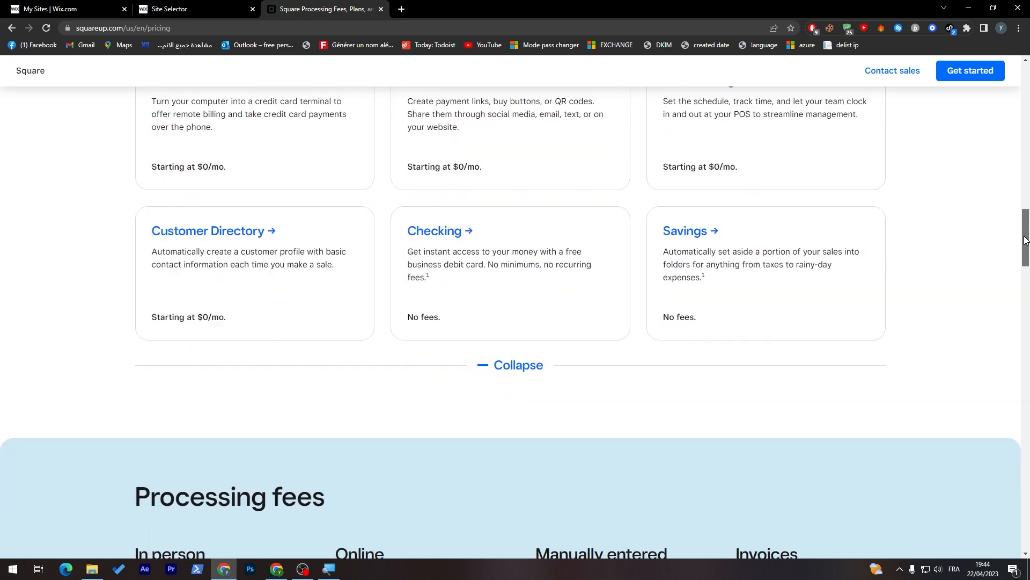
scroll(up, 3)
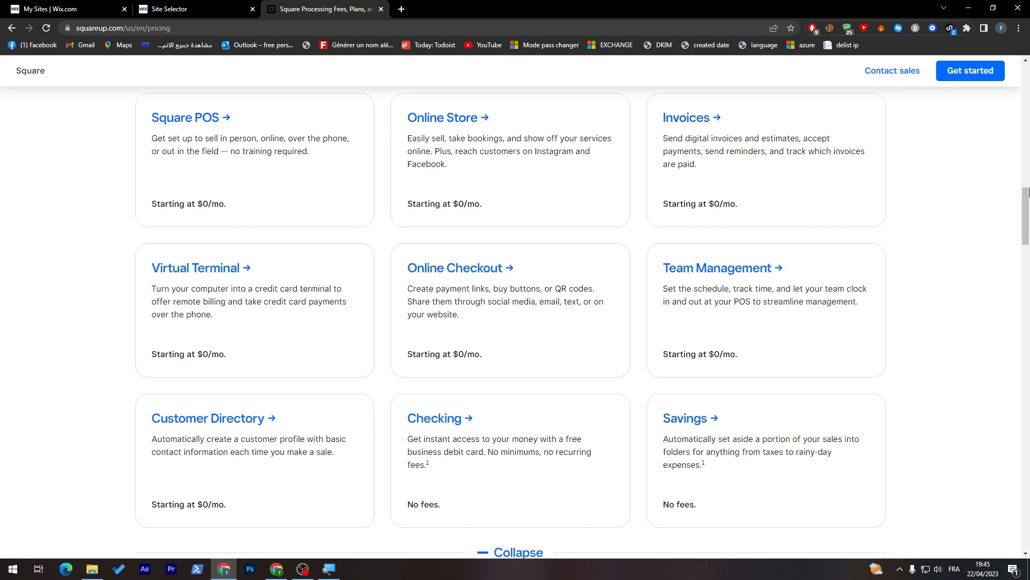
scroll(up, 3)
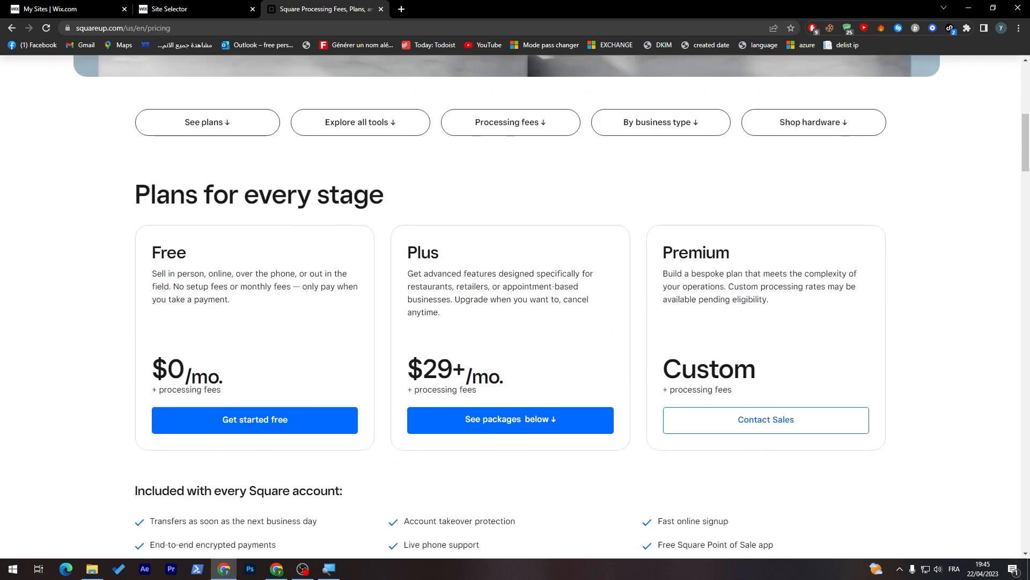
mouse_move(580, 314)
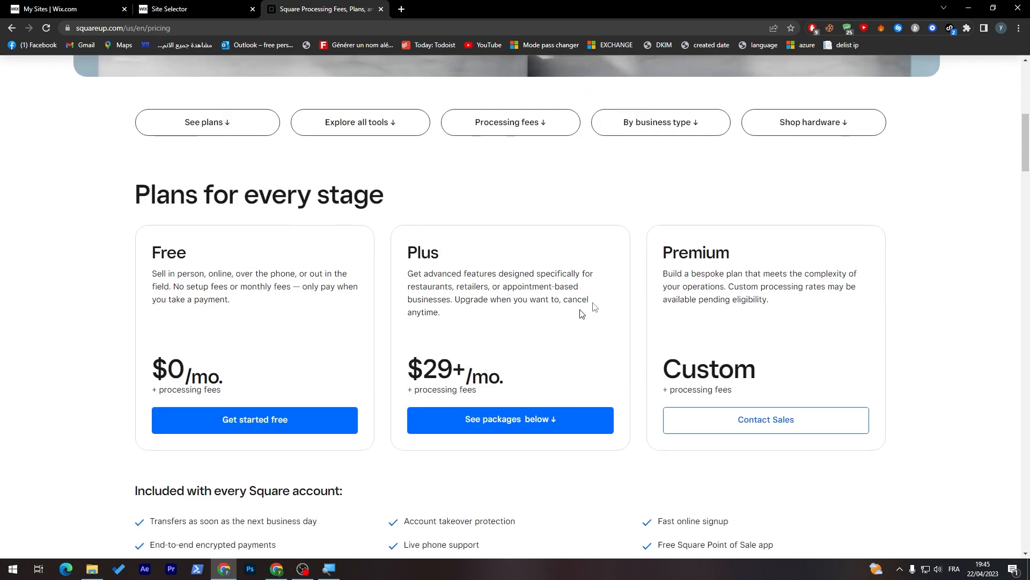
mouse_move(418, 252)
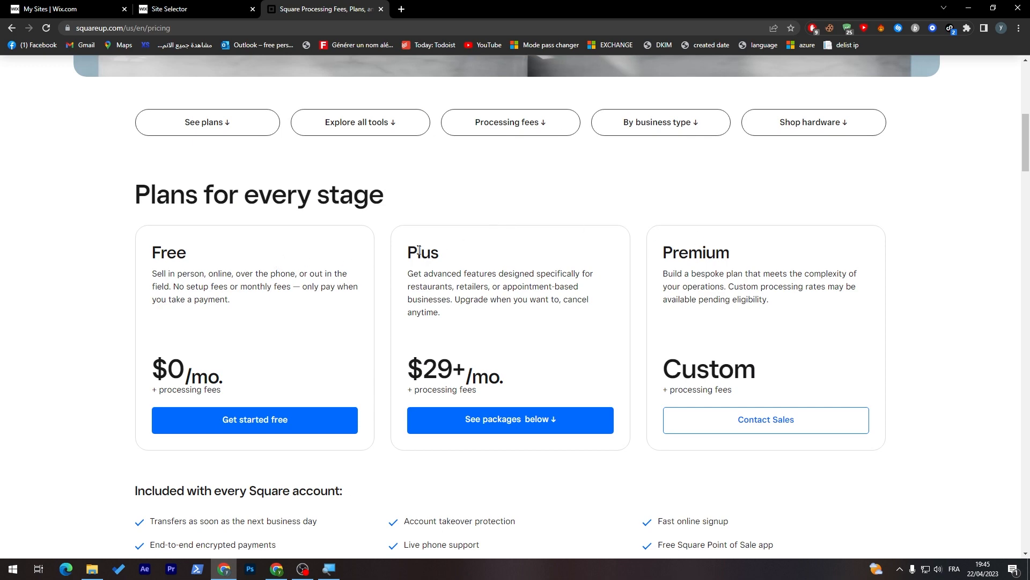
On the Wix site selector, choose Upgrade Site for the Newsletter Tutorial site
click(63, 8)
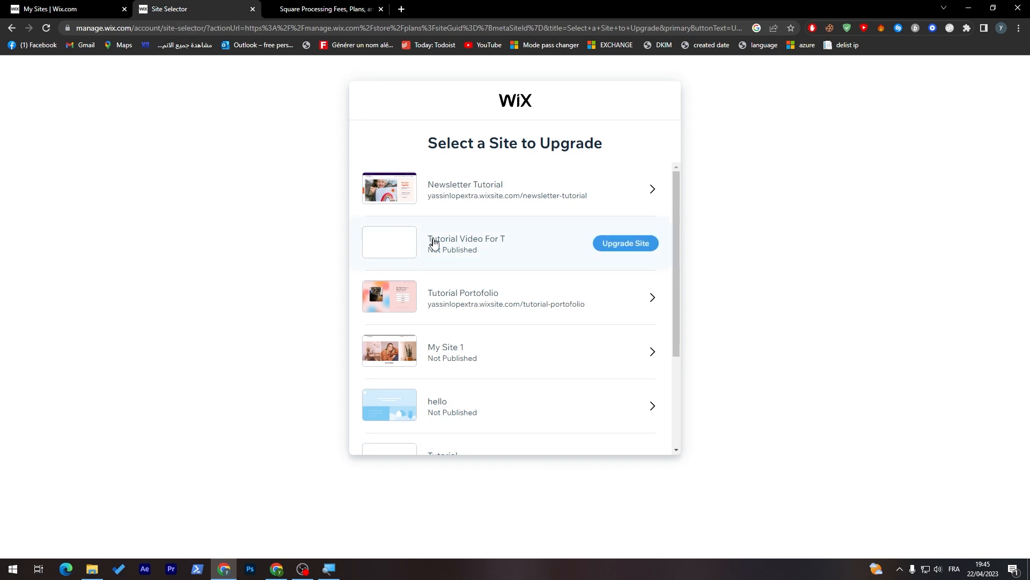
click(625, 190)
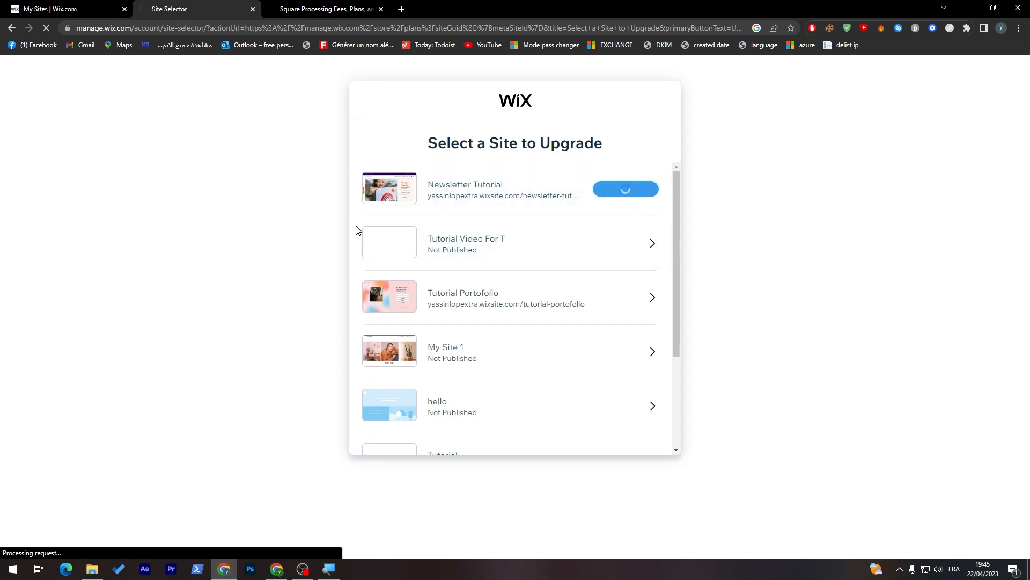
click(624, 189)
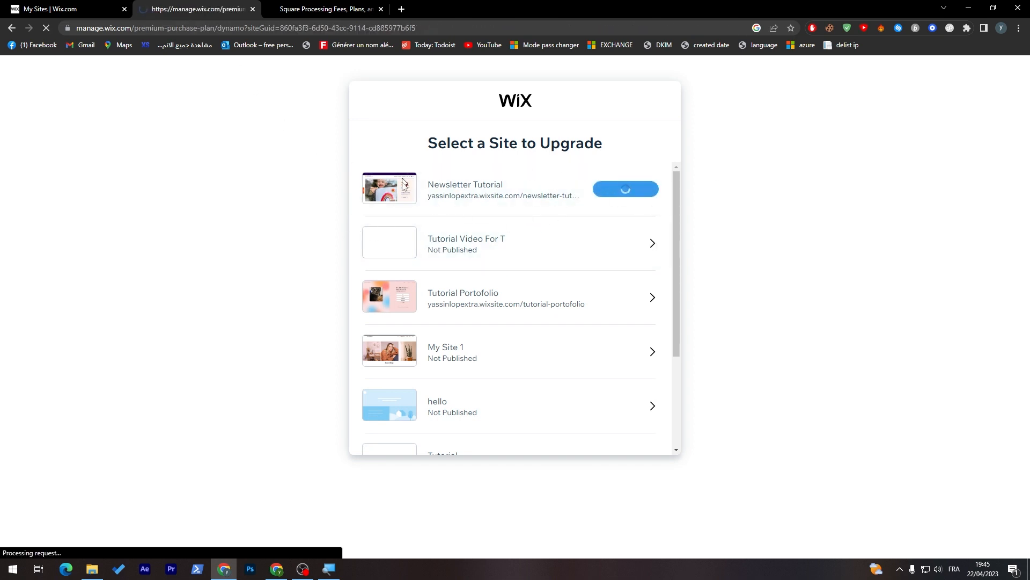
click(624, 189)
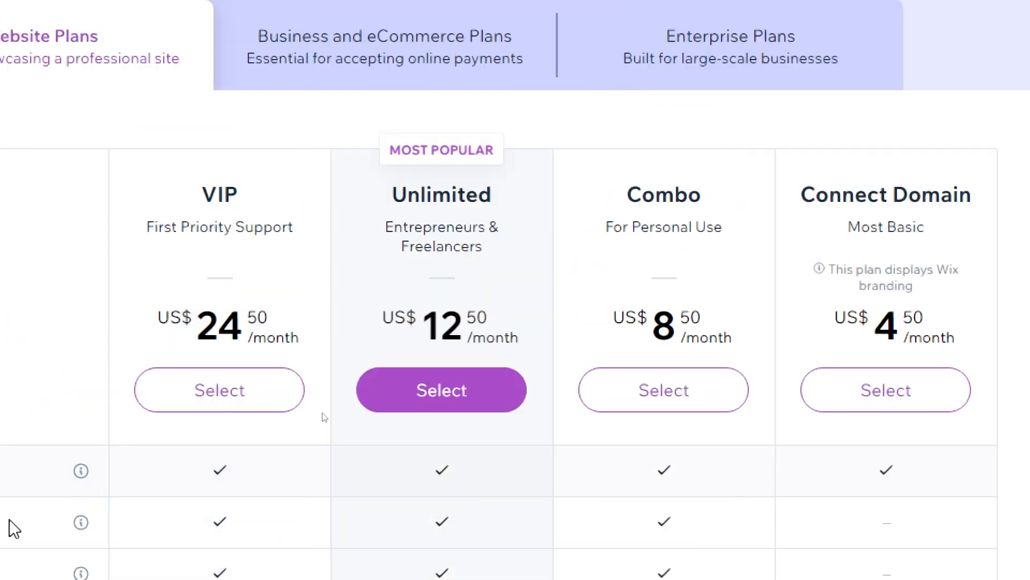
Scroll the Website Plans table through storage, video hours, forms and customer care, then back to top
scroll(up, 3)
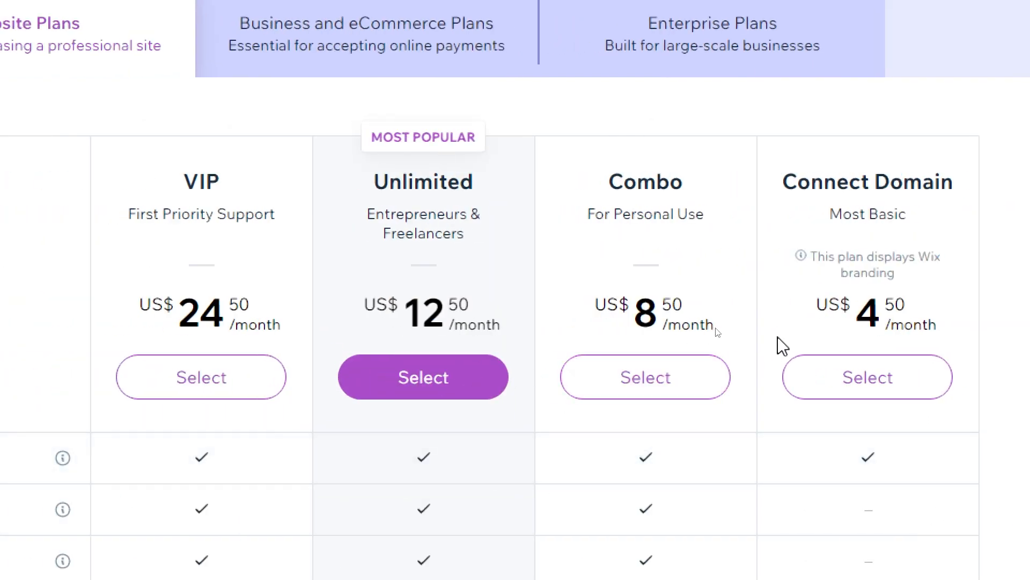
mouse_move(840, 336)
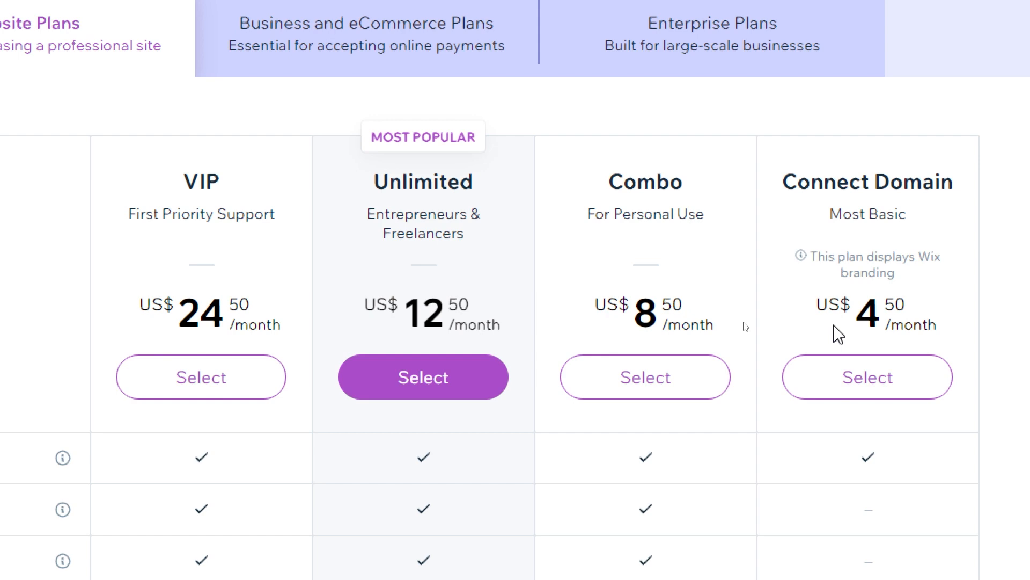
mouse_move(811, 355)
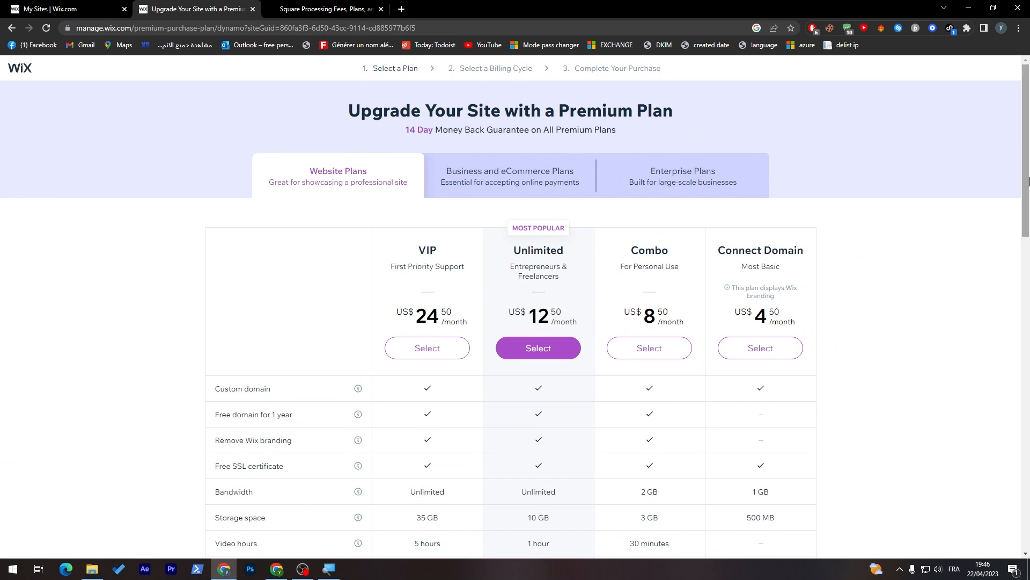
scroll(down, 3)
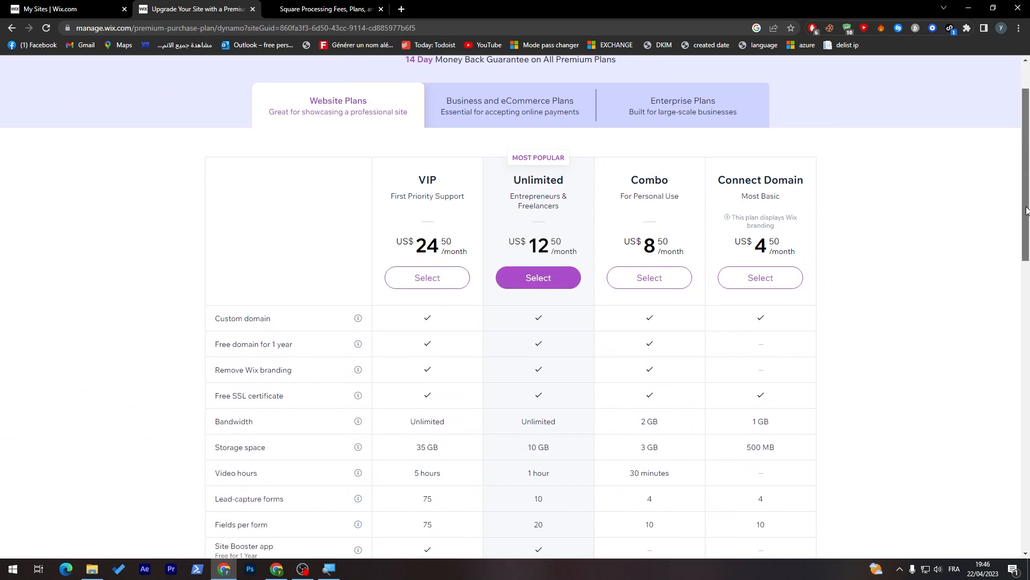
scroll(down, 3)
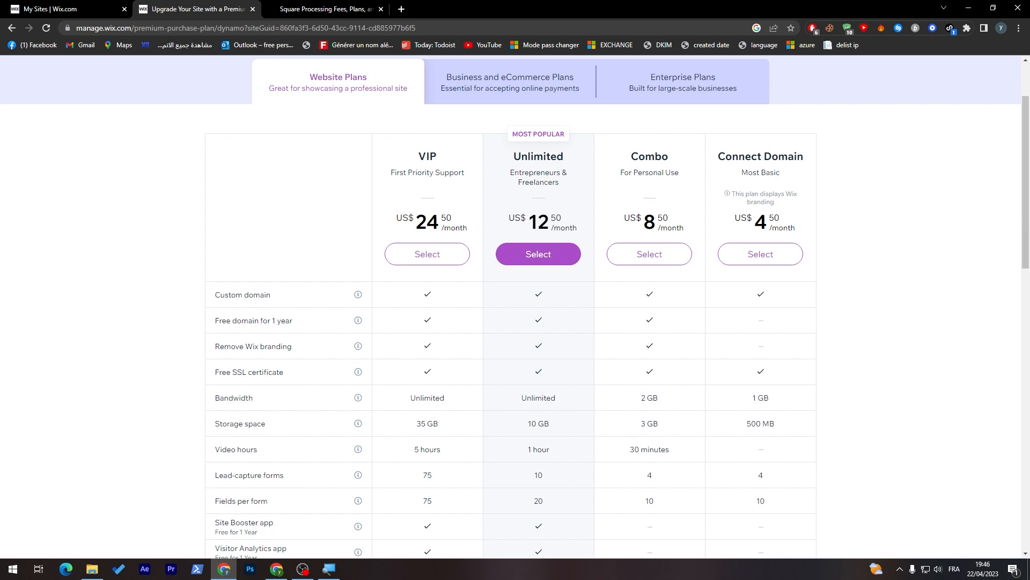
mouse_move(770, 296)
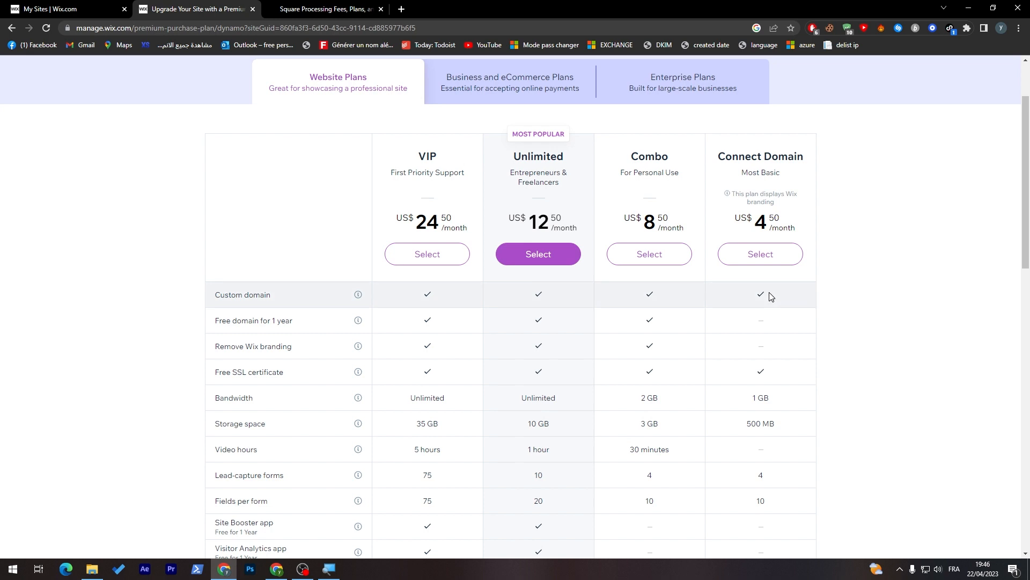
mouse_move(757, 361)
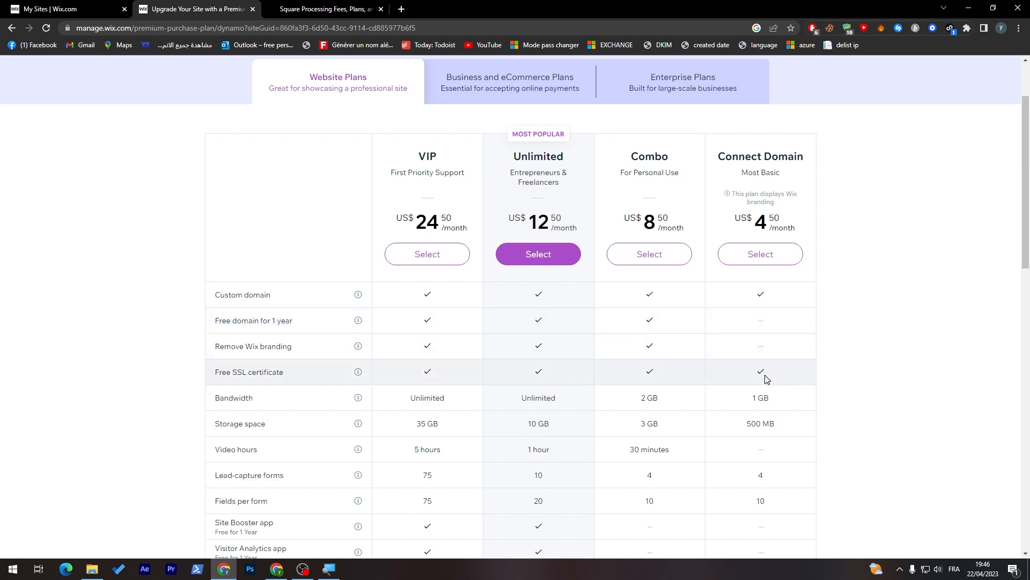
mouse_move(797, 248)
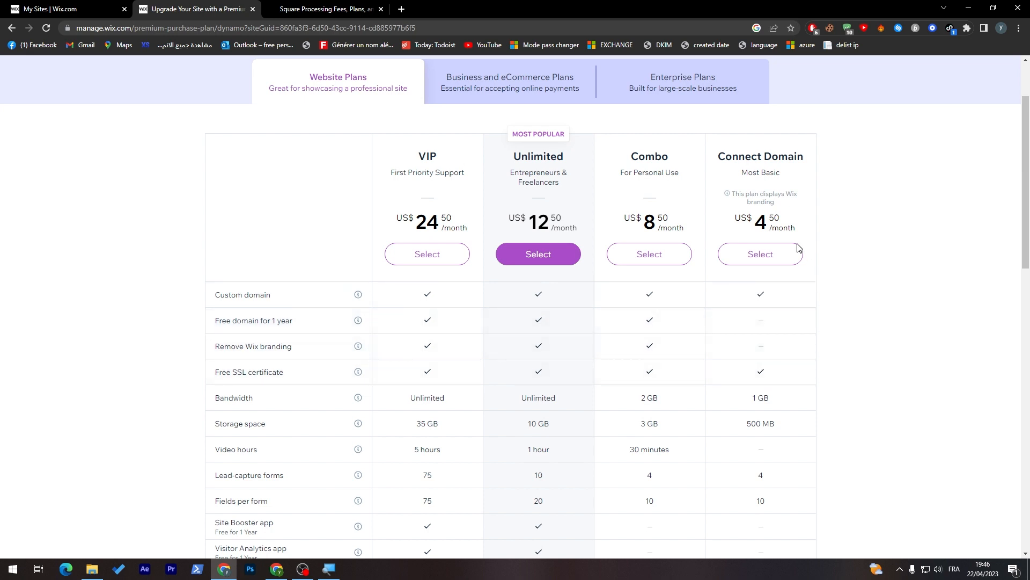
mouse_move(844, 245)
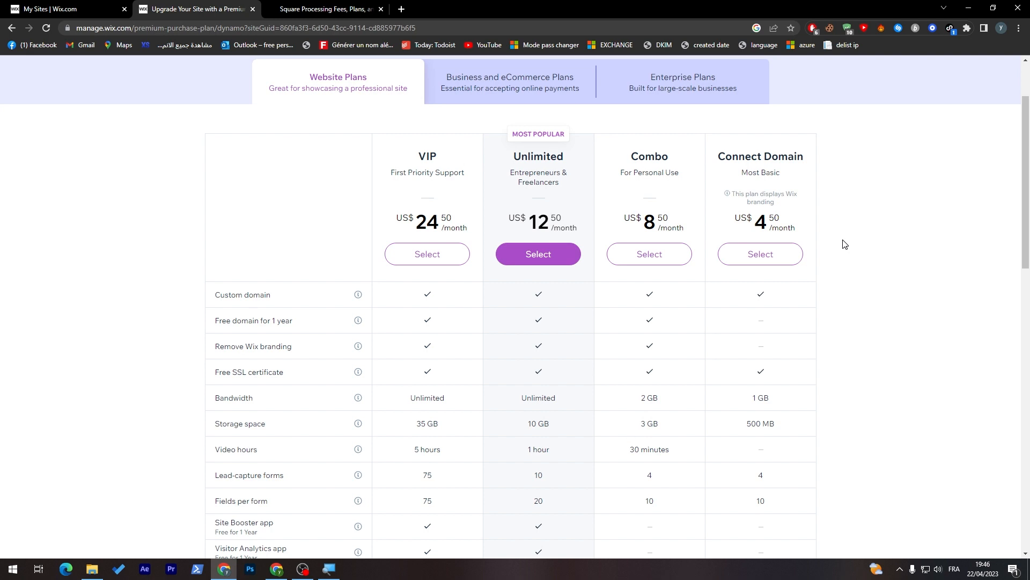
scroll(down, 3)
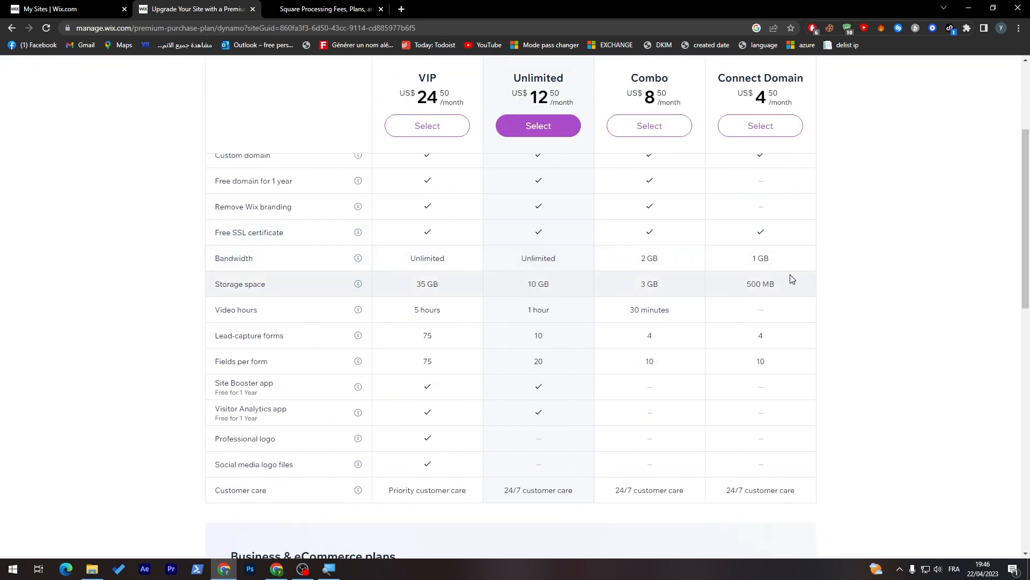
mouse_move(777, 283)
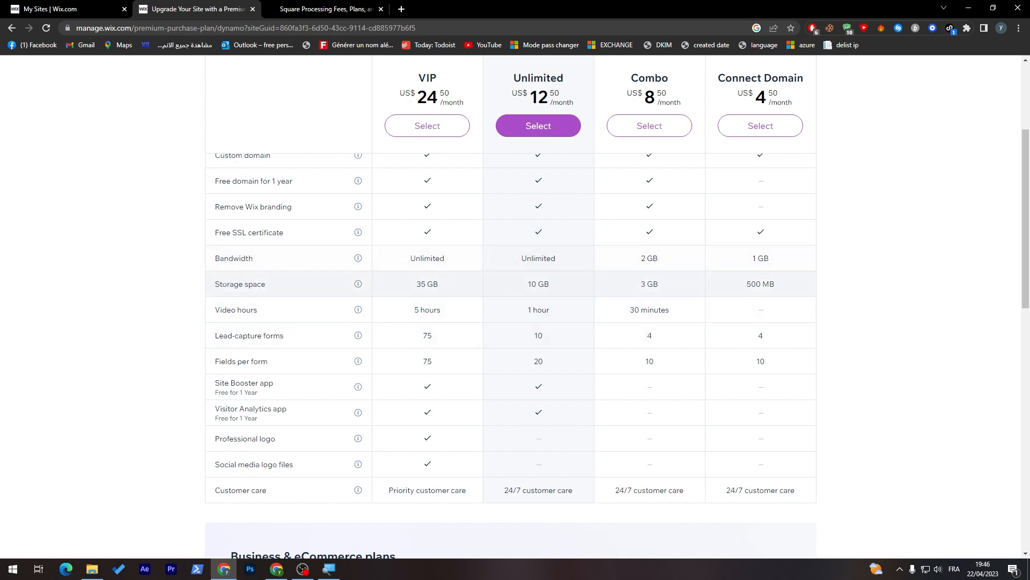
mouse_move(812, 316)
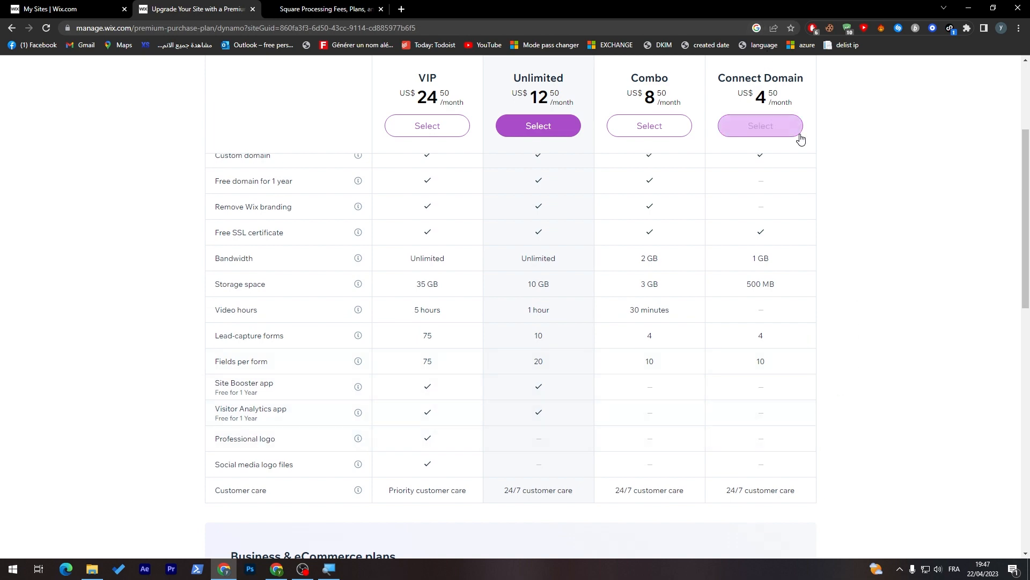
scroll(up, 3)
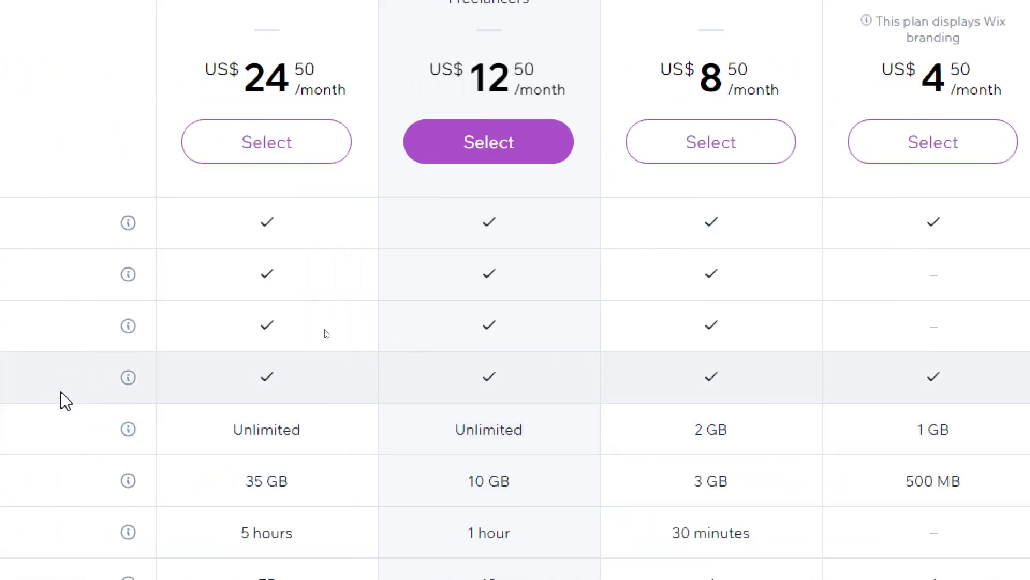
mouse_move(631, 168)
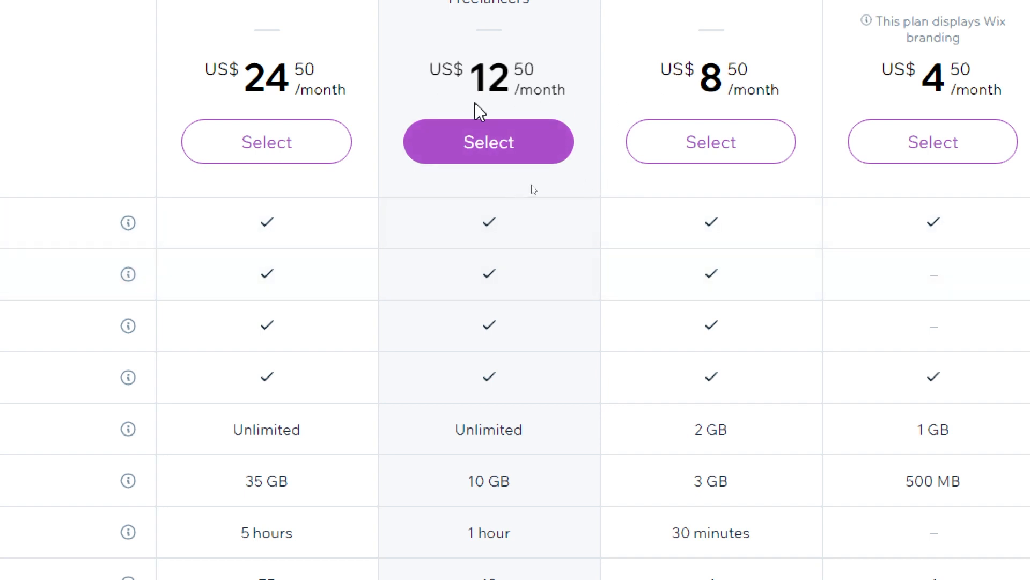
mouse_move(295, 106)
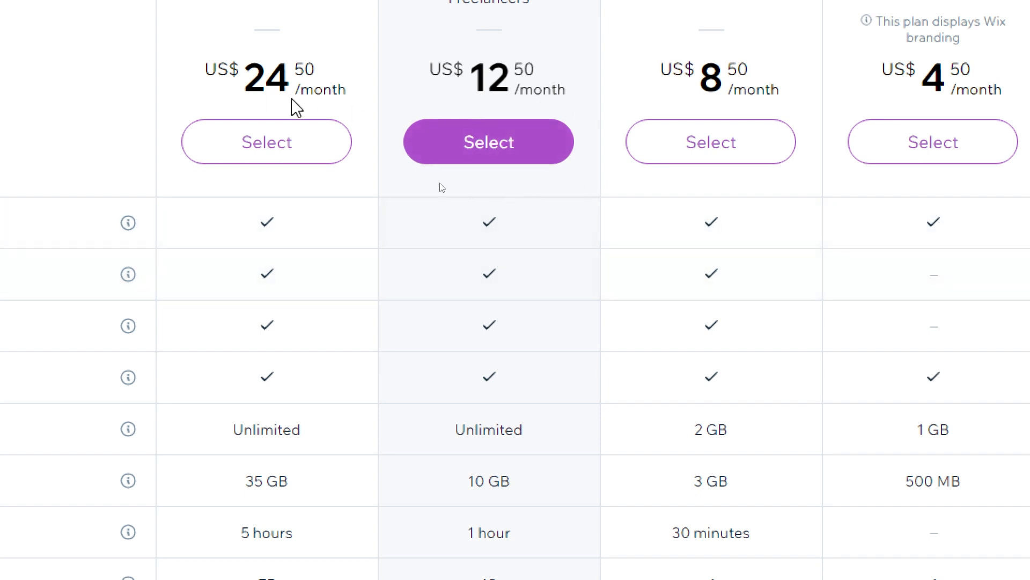
scroll(down, 3)
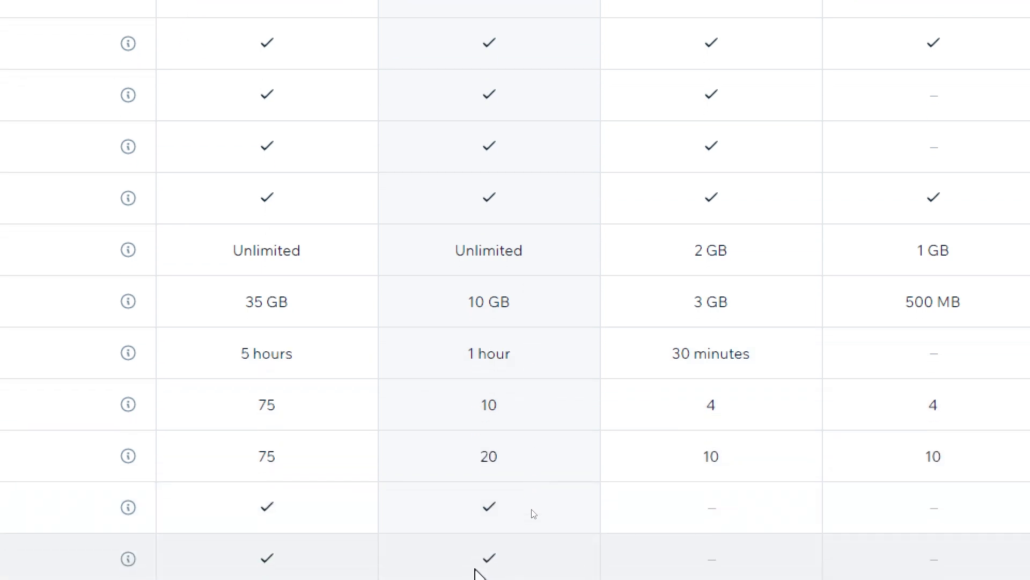
scroll(down, 3)
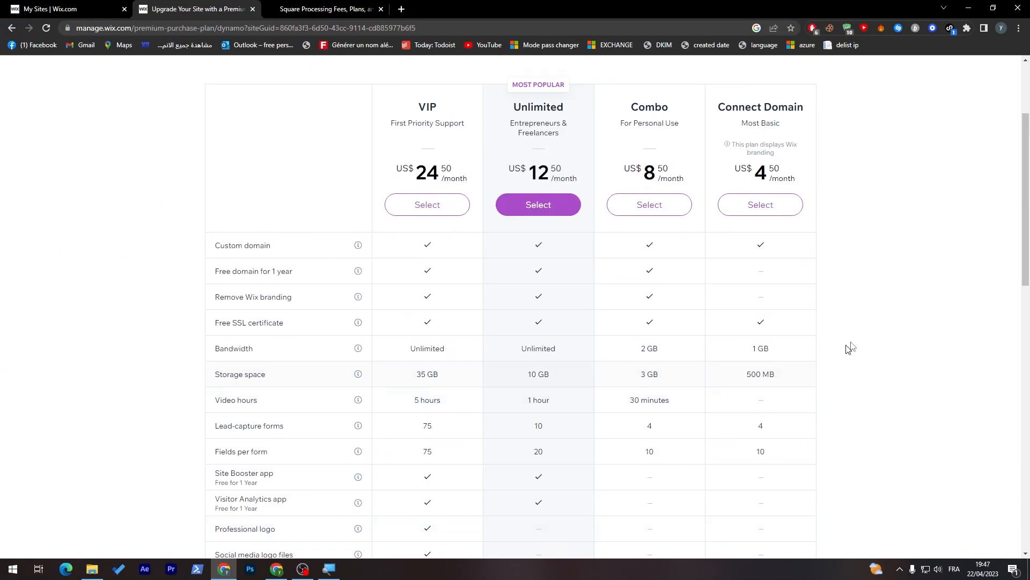
scroll(down, 3)
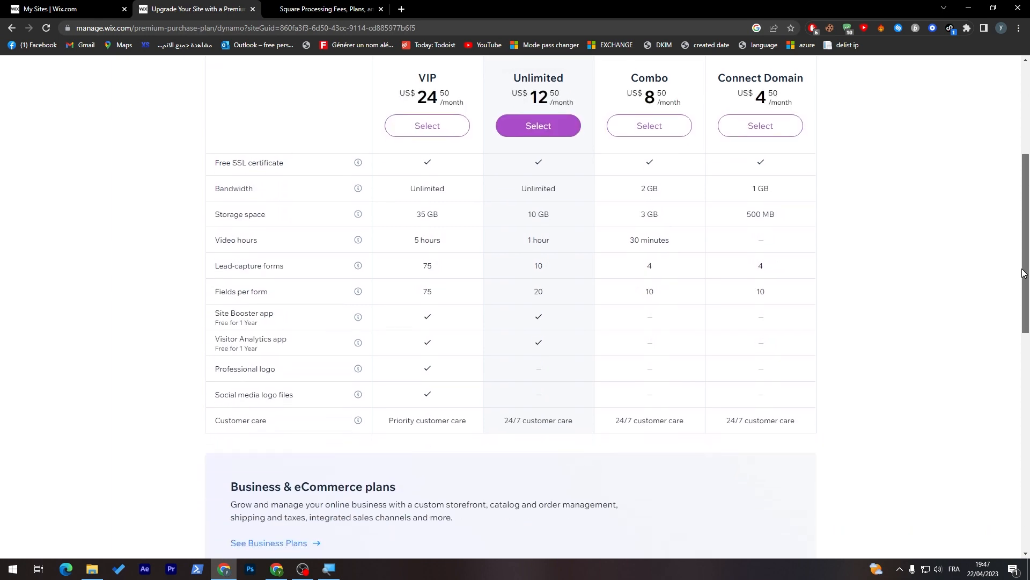
scroll(up, 3)
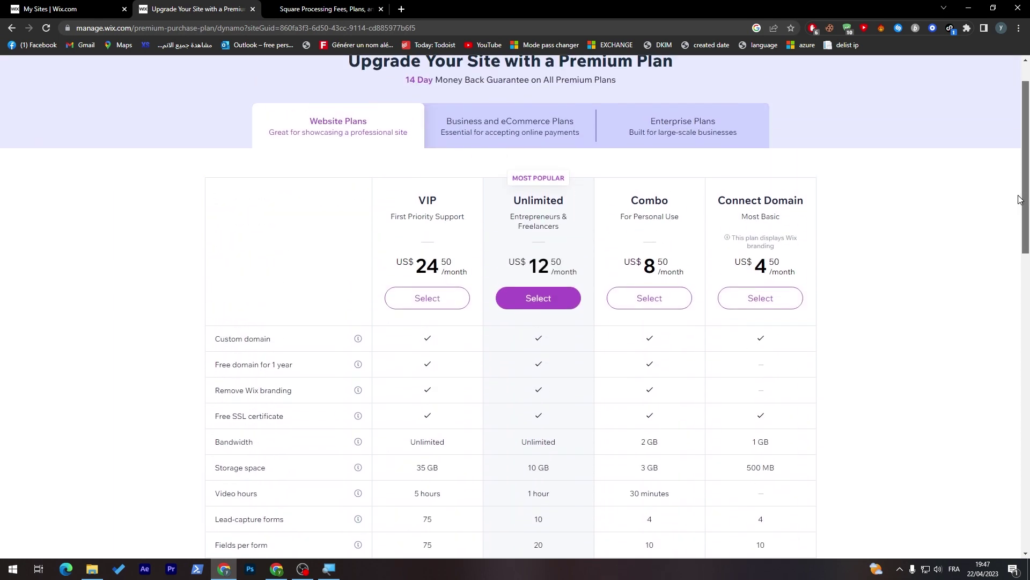
scroll(up, 3)
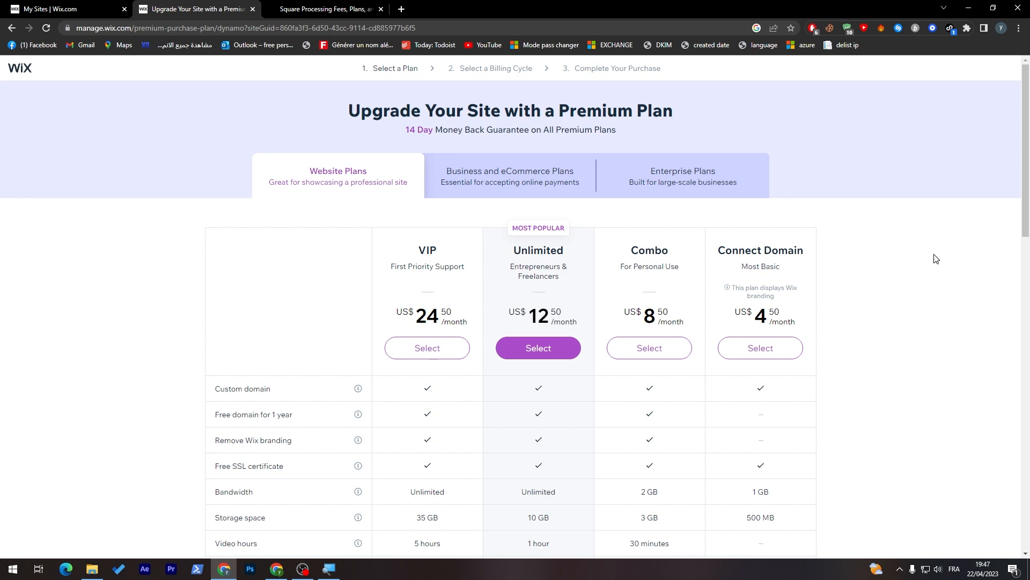
mouse_move(418, 325)
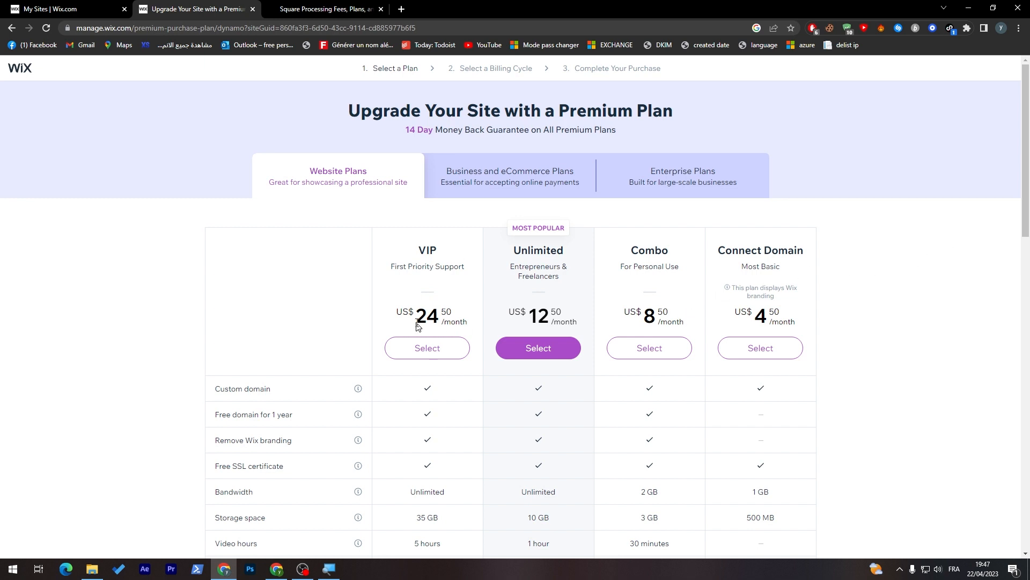
mouse_move(418, 327)
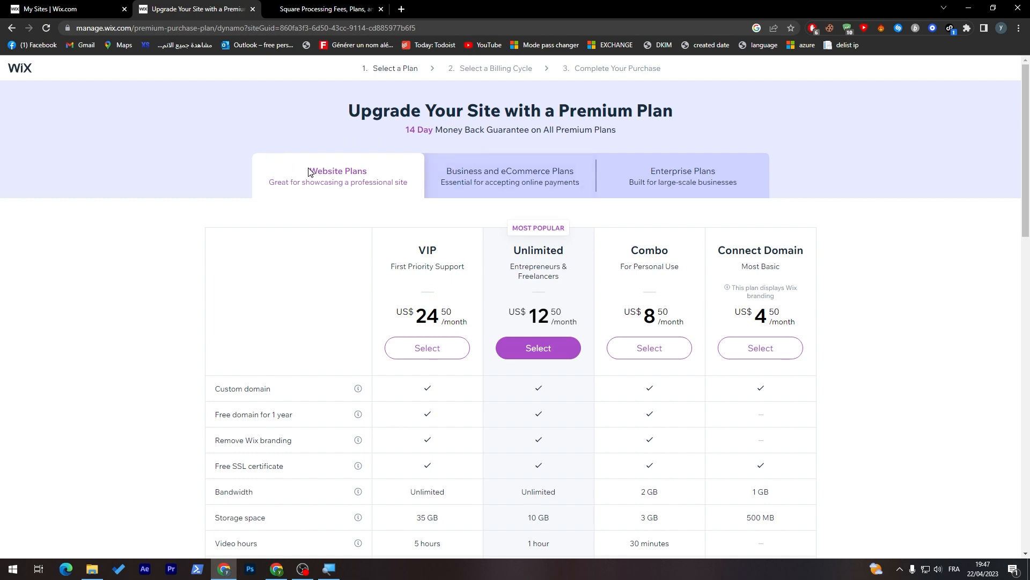
mouse_move(533, 207)
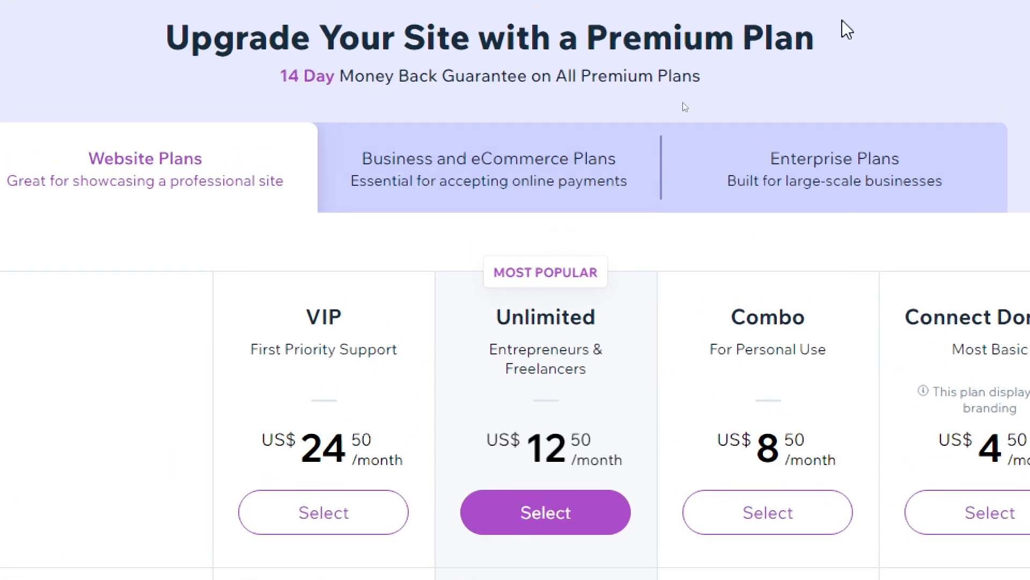
Show Business and eCommerce plans and scroll the eCommerce features down to the loyalty program row
click(488, 169)
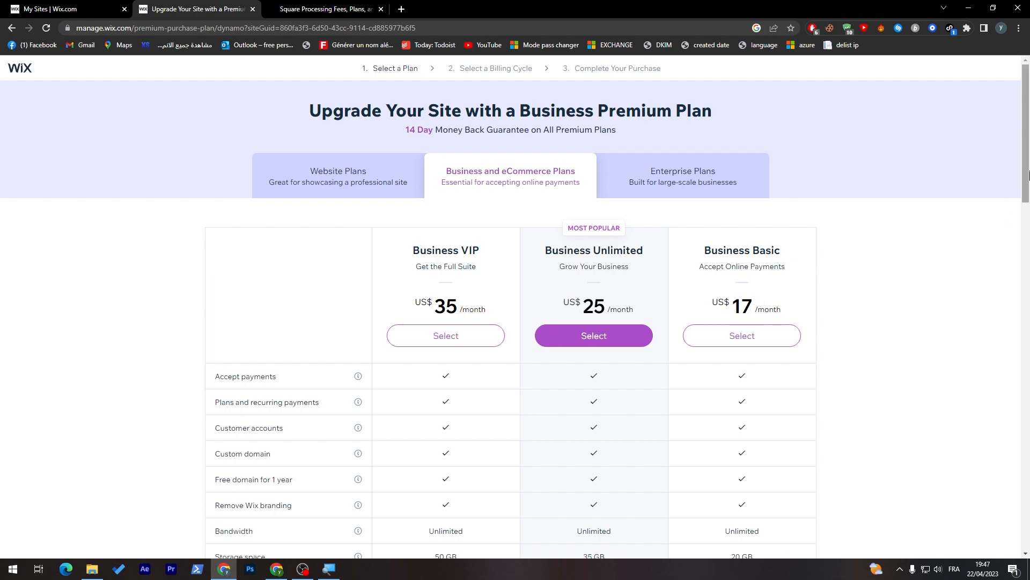
scroll(down, 3)
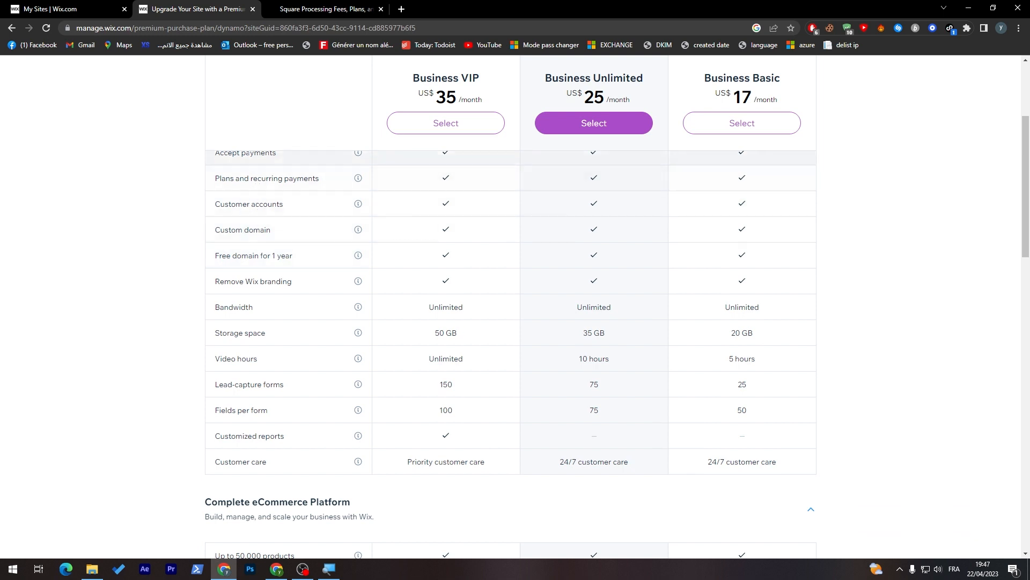
mouse_move(299, 324)
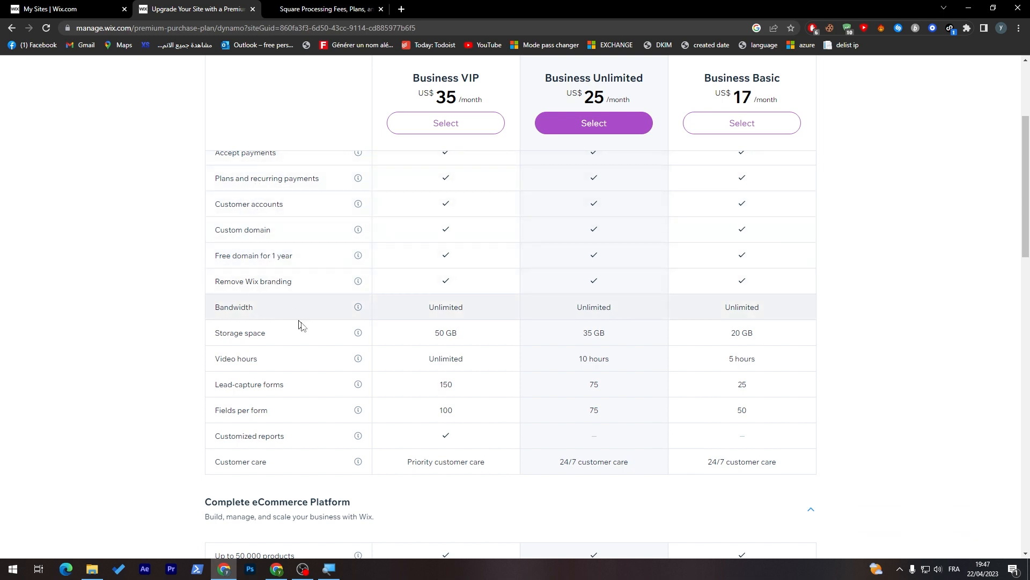
mouse_move(328, 396)
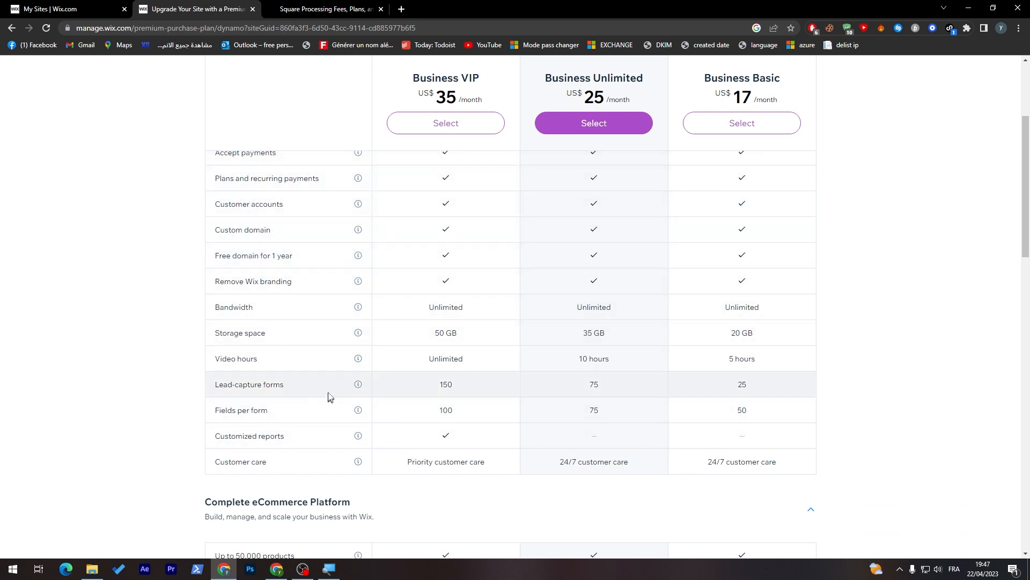
scroll(down, 3)
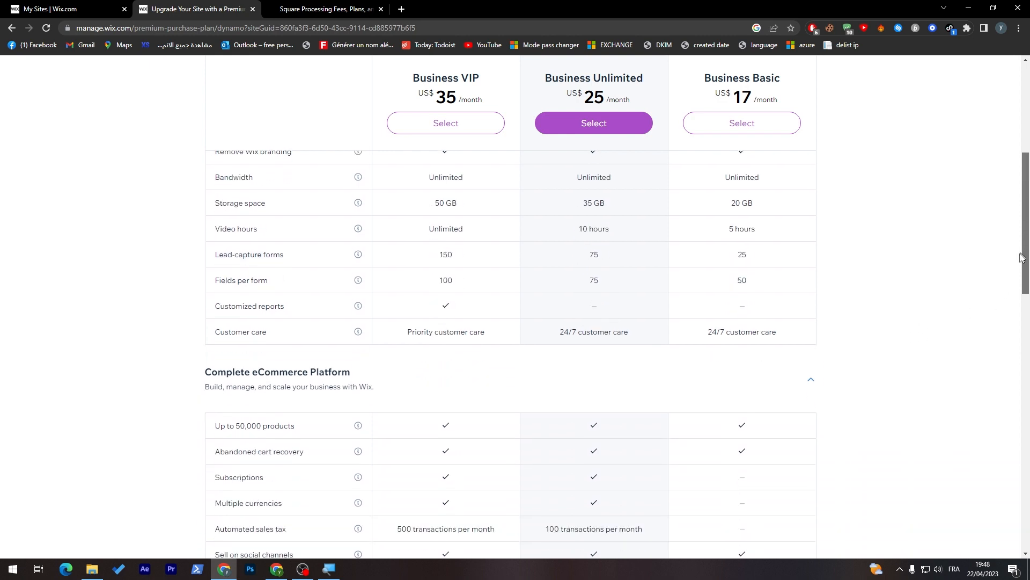
scroll(down, 3)
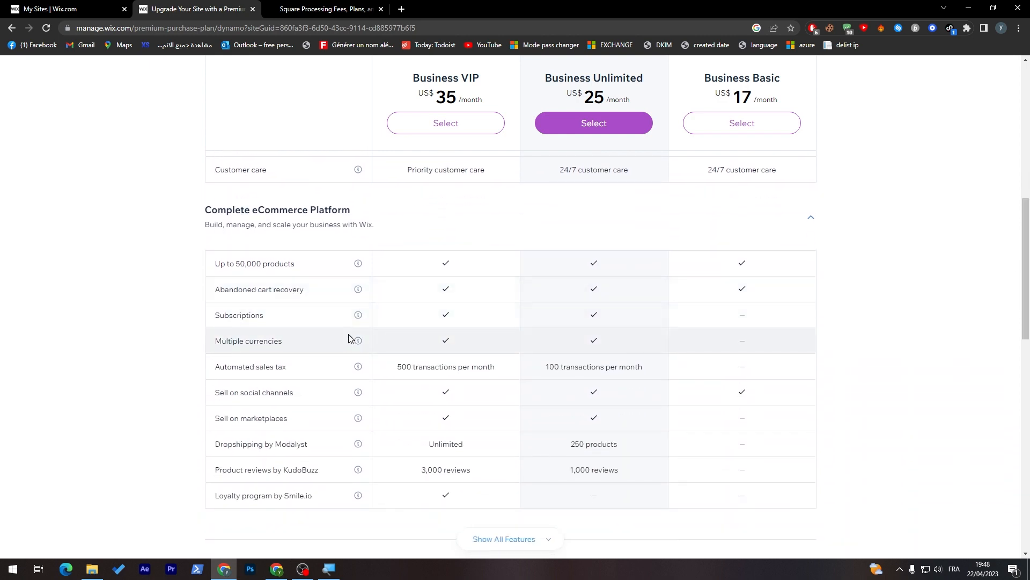
mouse_move(327, 315)
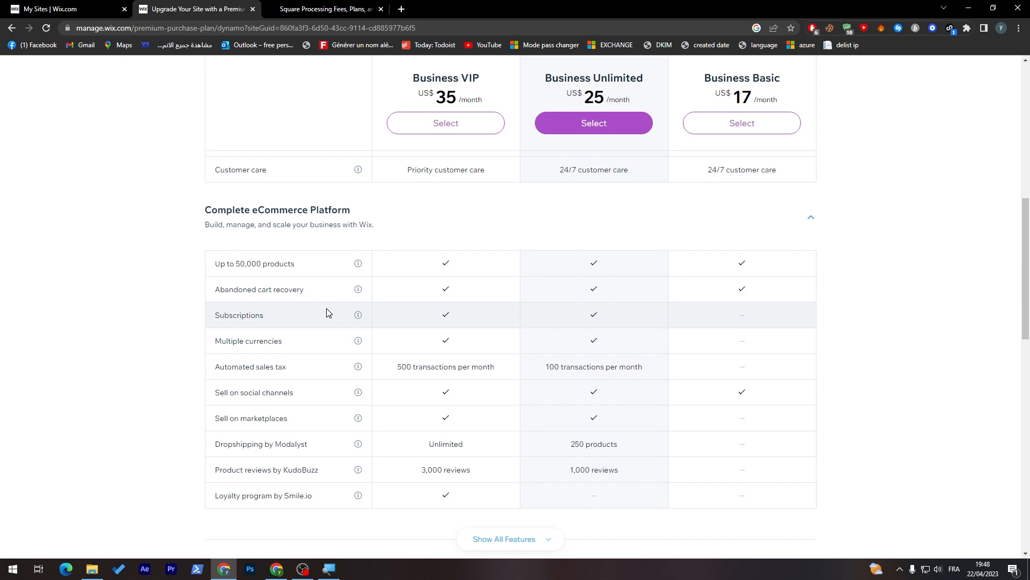
mouse_move(861, 393)
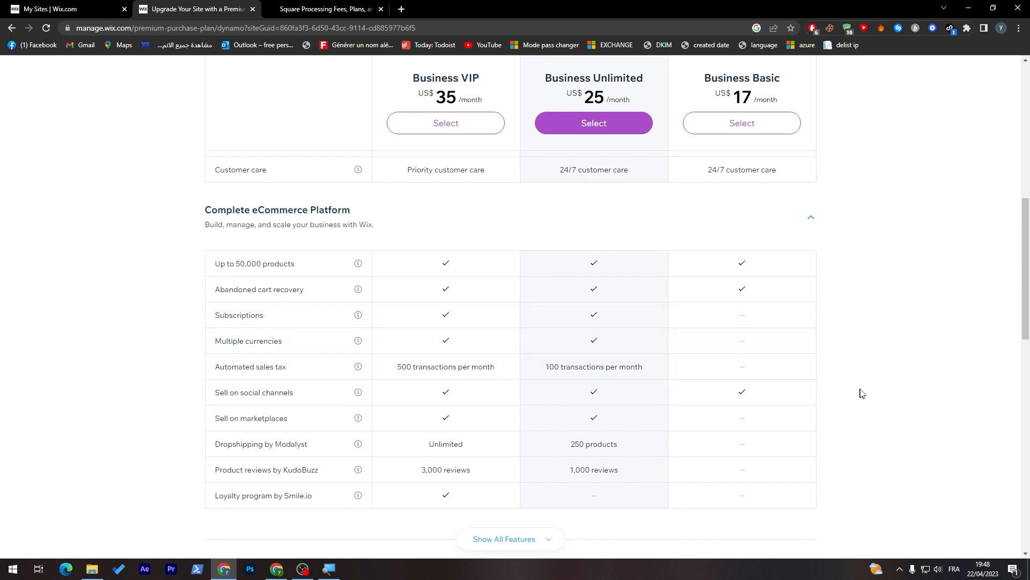
scroll(down, 3)
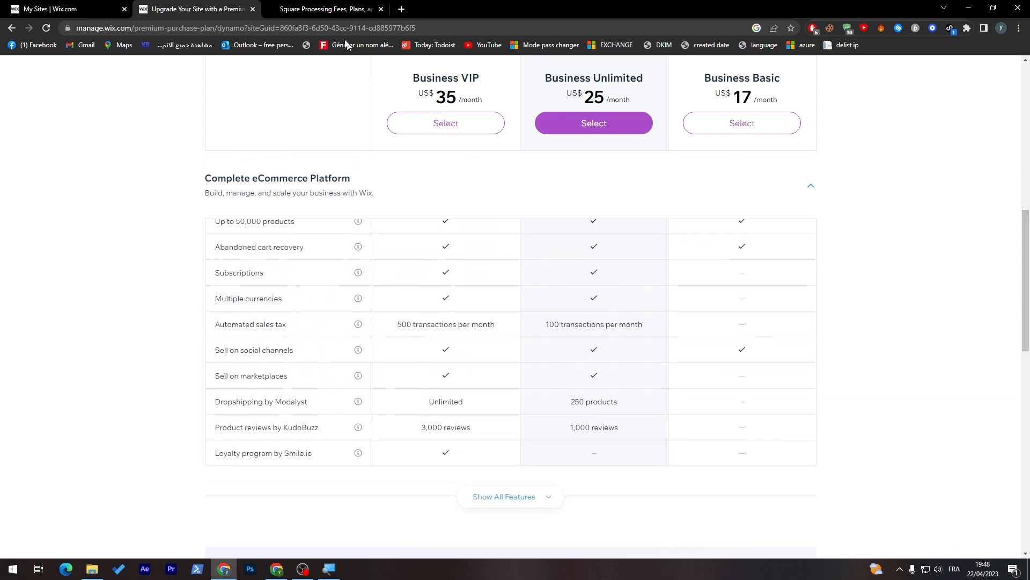
click(322, 9)
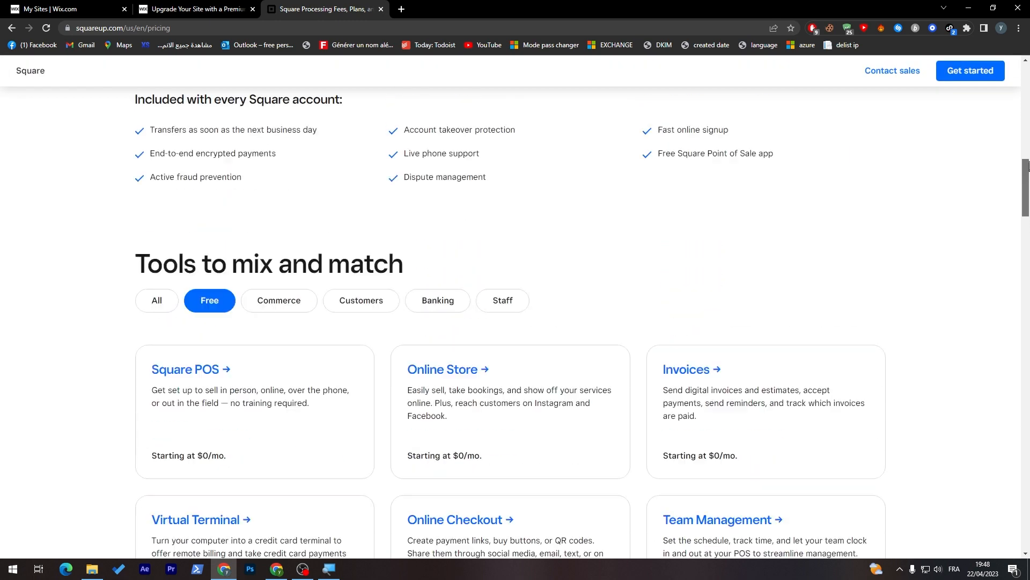
scroll(up, 3)
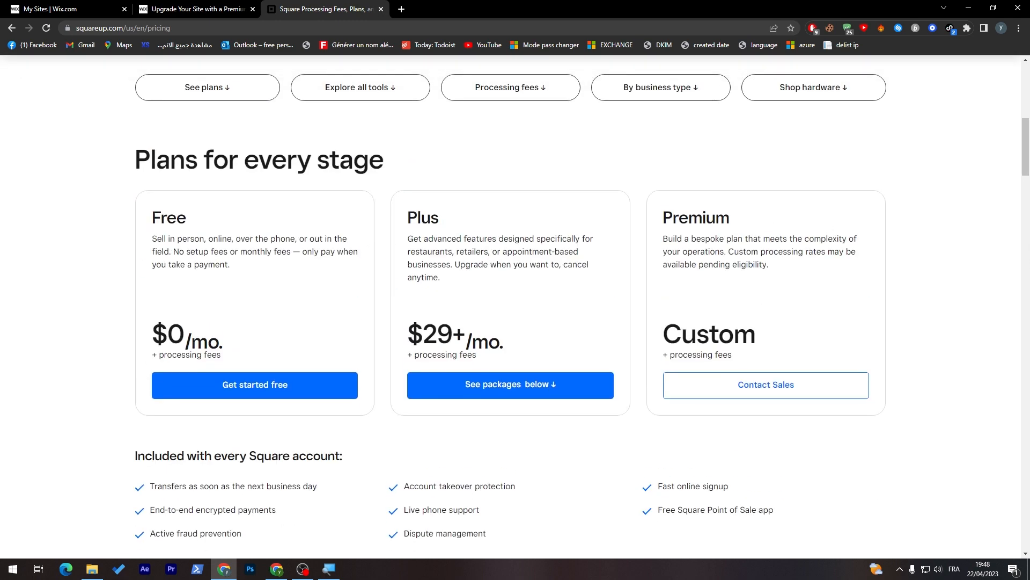
click(196, 9)
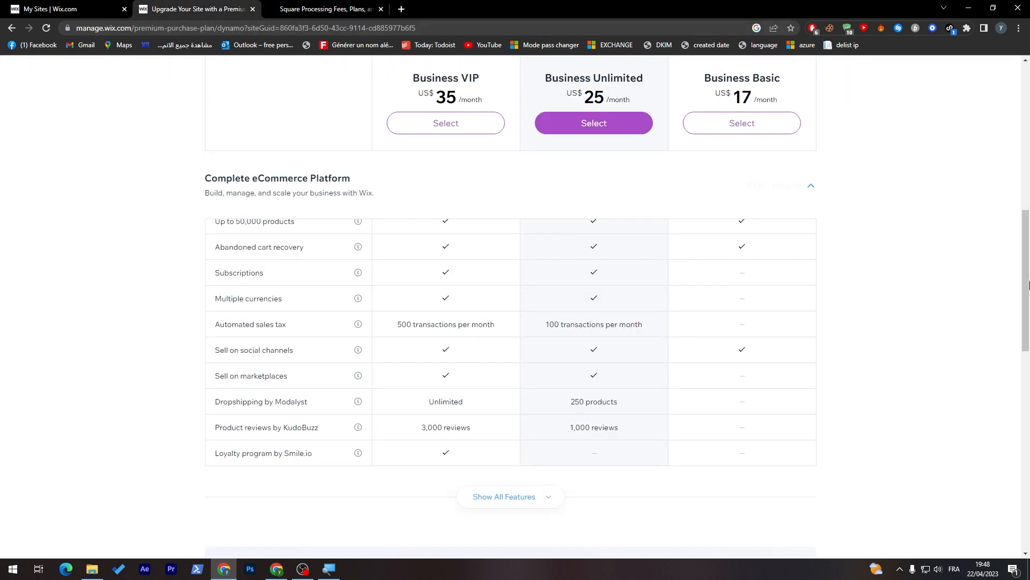
scroll(up, 3)
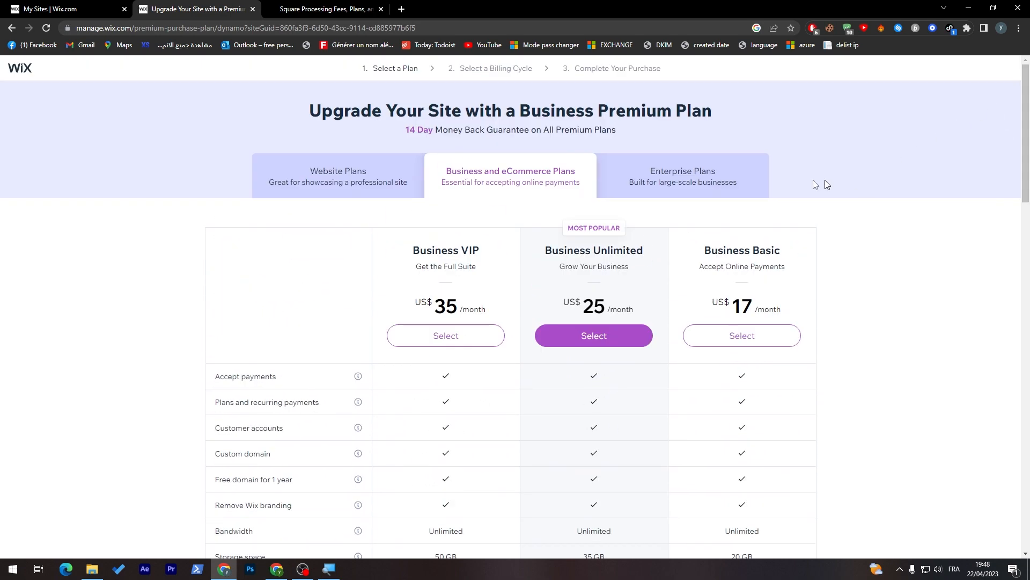
Open Wix Enterprise Plans, scroll down, glance at Square's pricing, and return to Wix
click(682, 176)
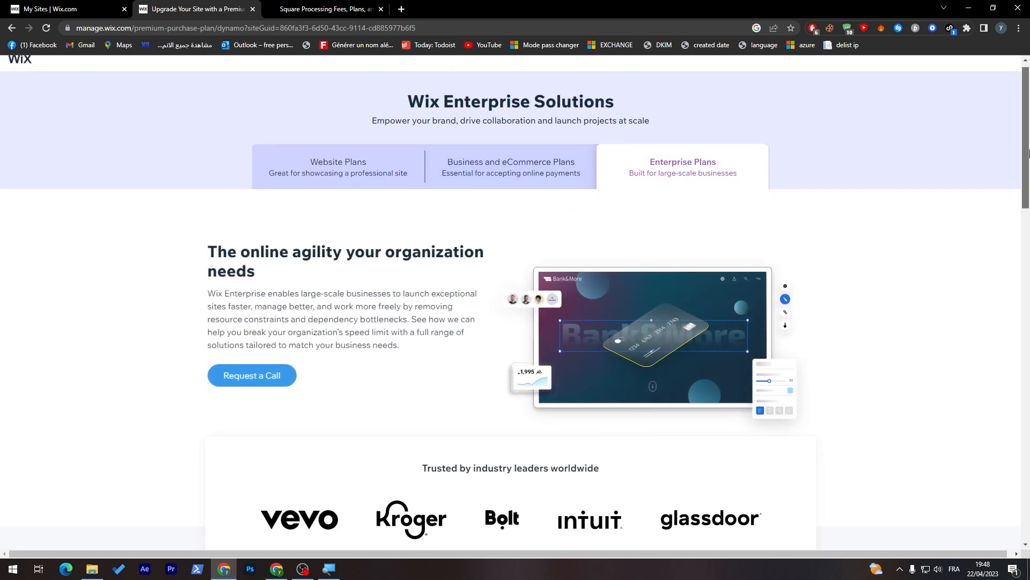
scroll(down, 3)
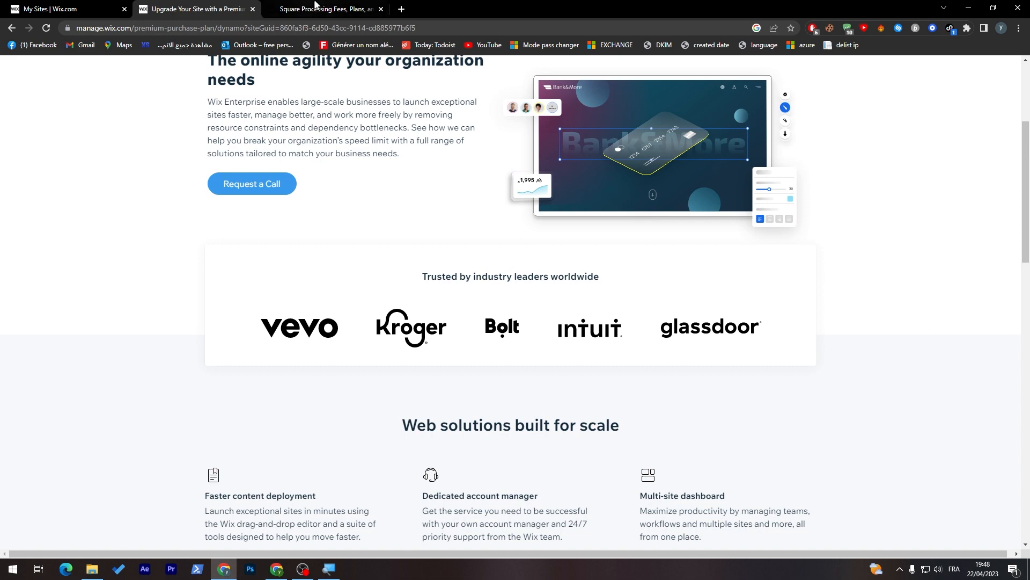
click(325, 8)
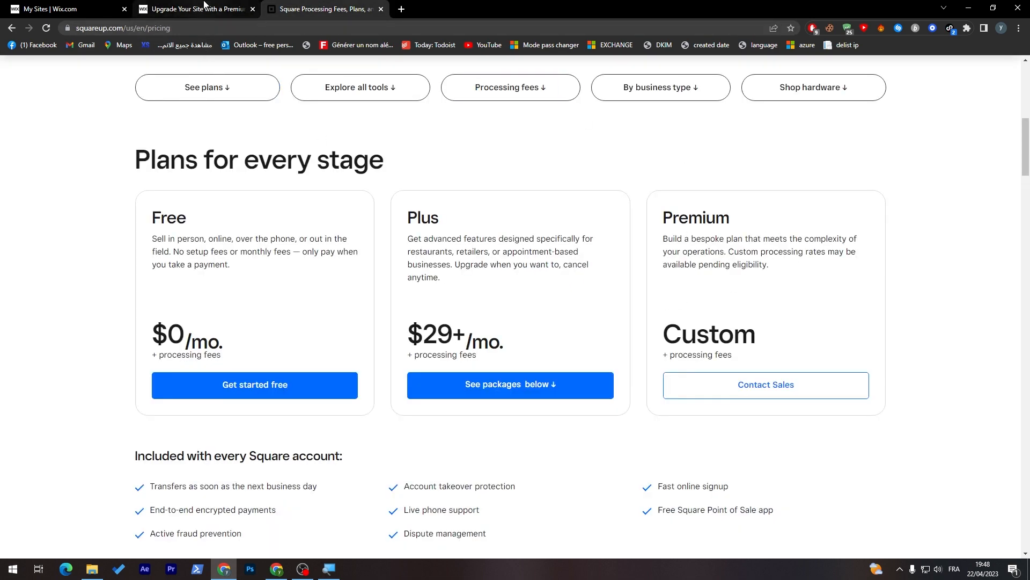
click(194, 9)
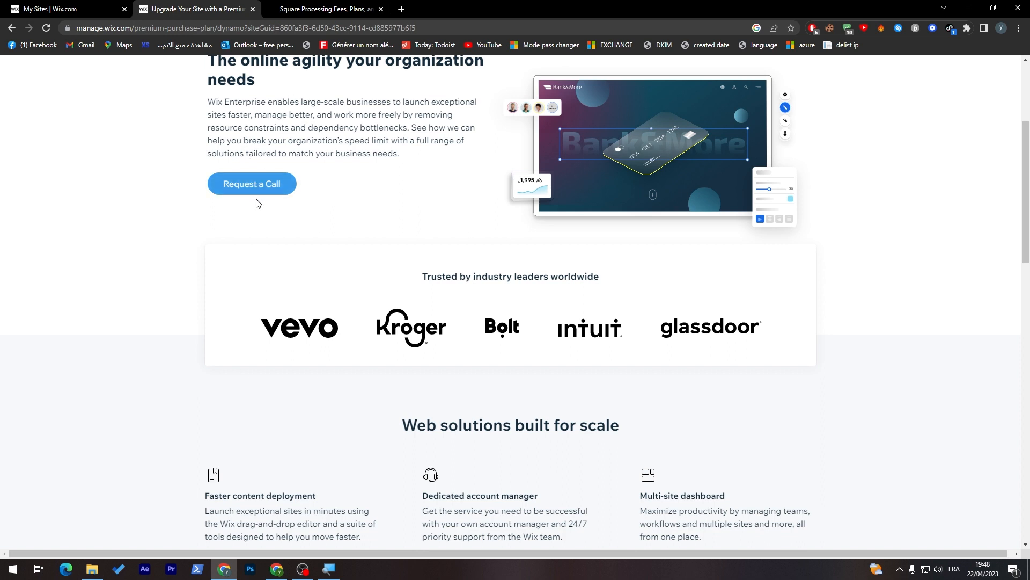
mouse_move(15, 32)
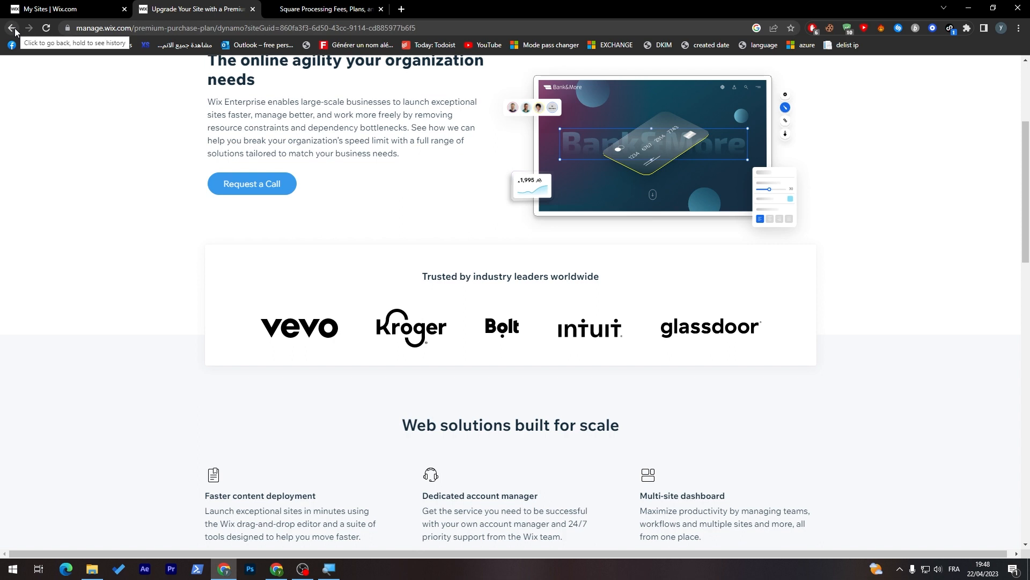
Go back to the site list and choose Upgrade Site for Newsletter Tutorial
click(14, 27)
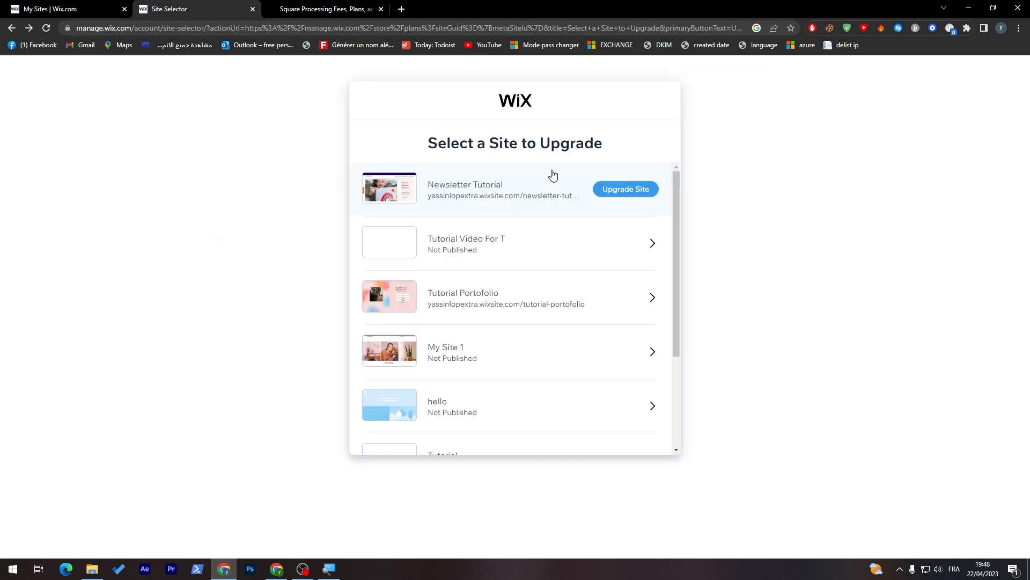
click(624, 188)
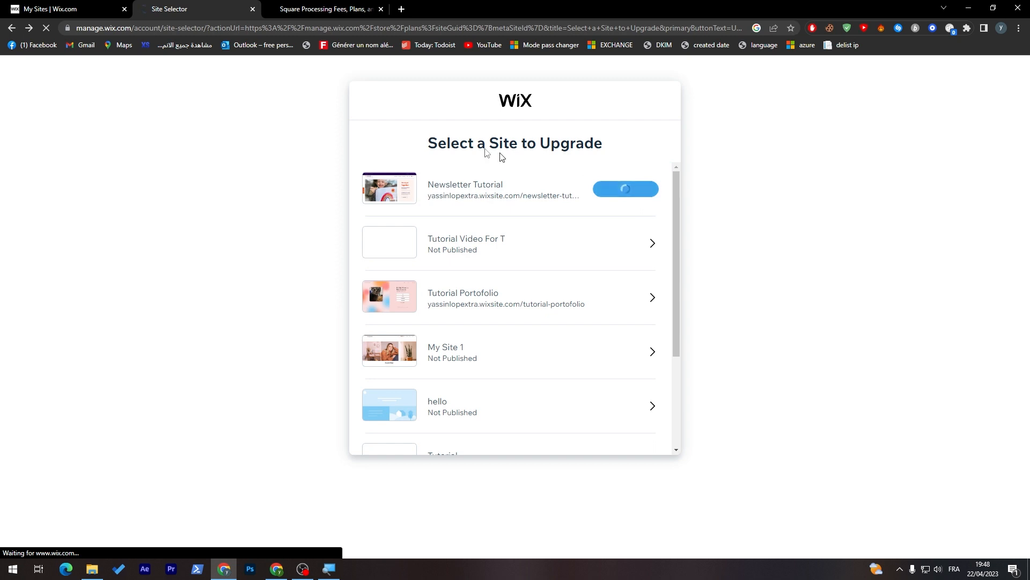
click(624, 188)
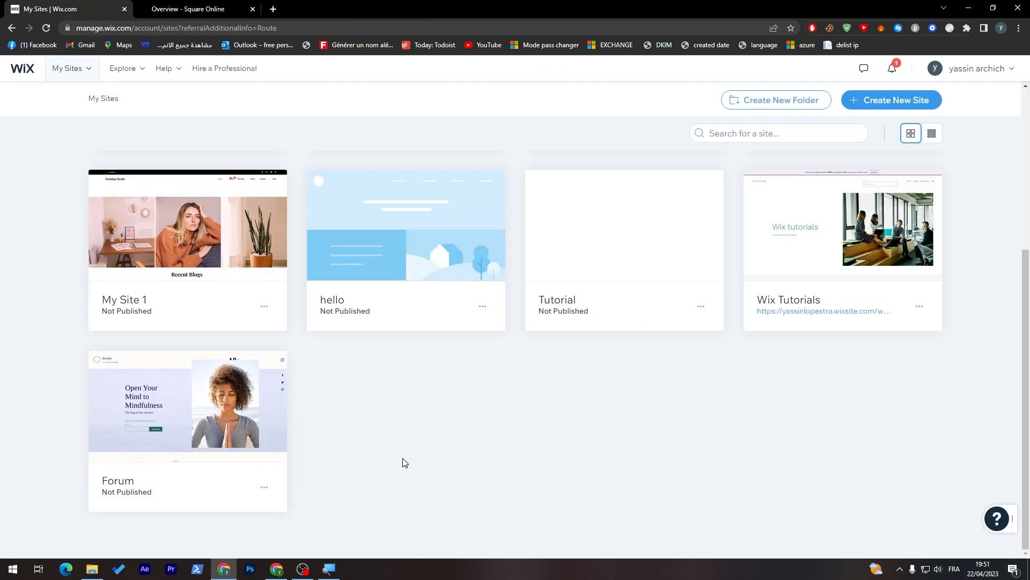
mouse_move(392, 428)
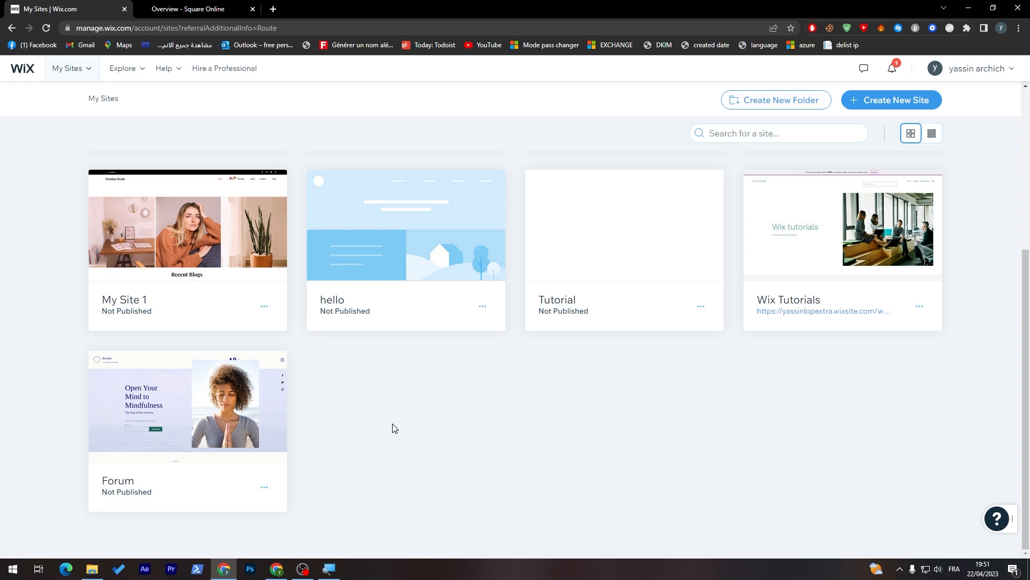
mouse_move(213, 161)
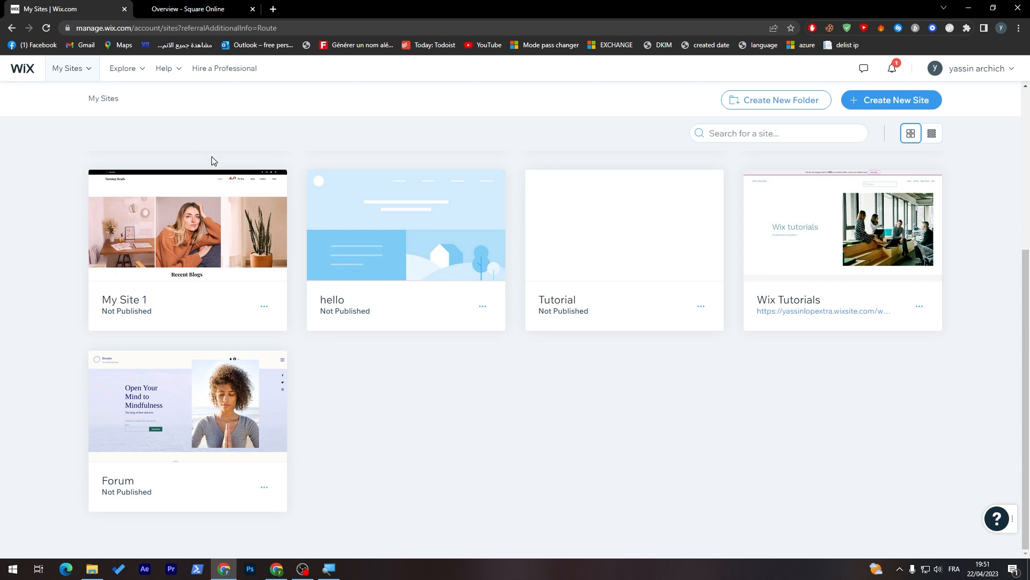
mouse_move(293, 223)
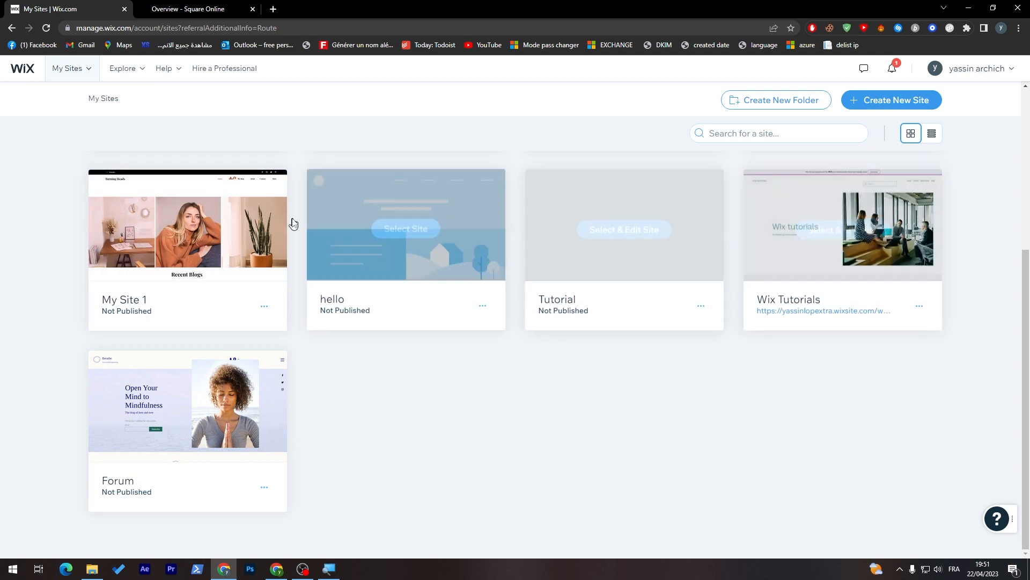
mouse_move(951, 122)
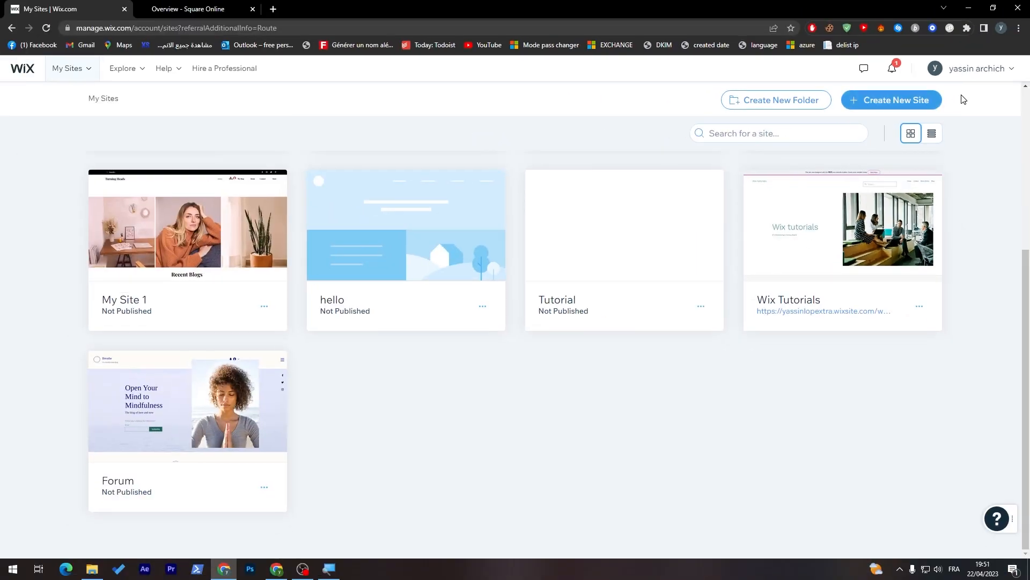
click(197, 9)
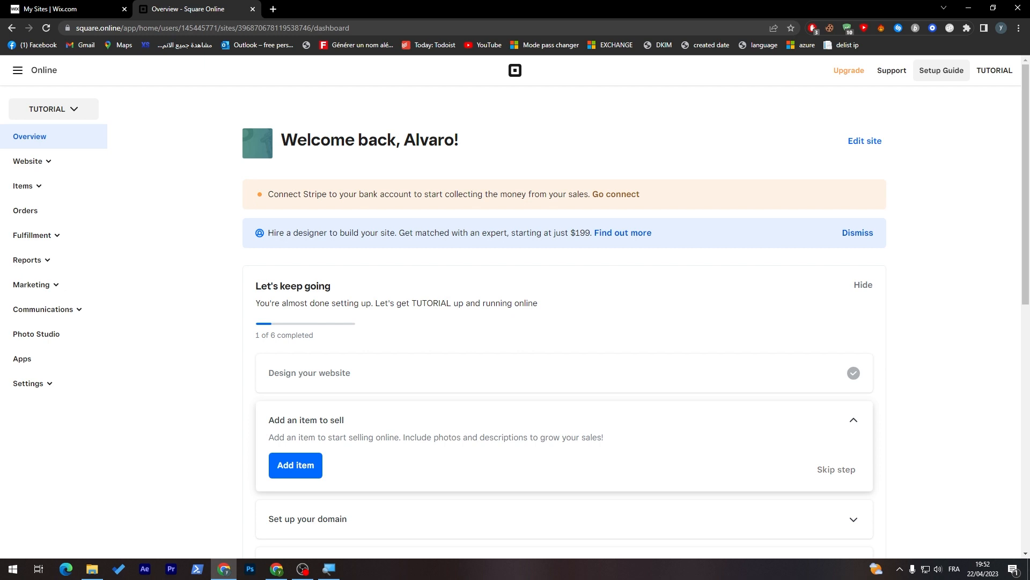
mouse_move(933, 210)
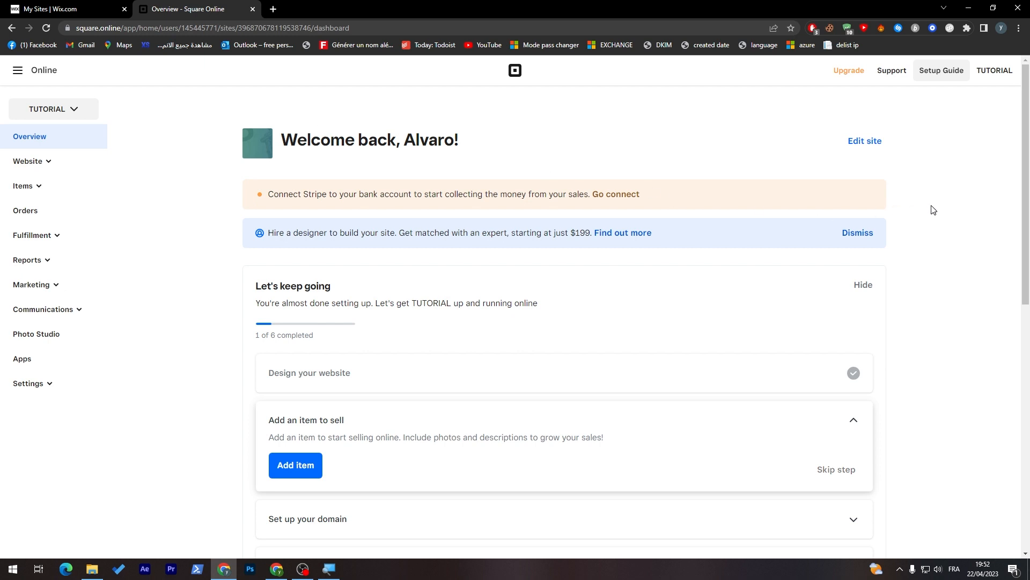
mouse_move(193, 252)
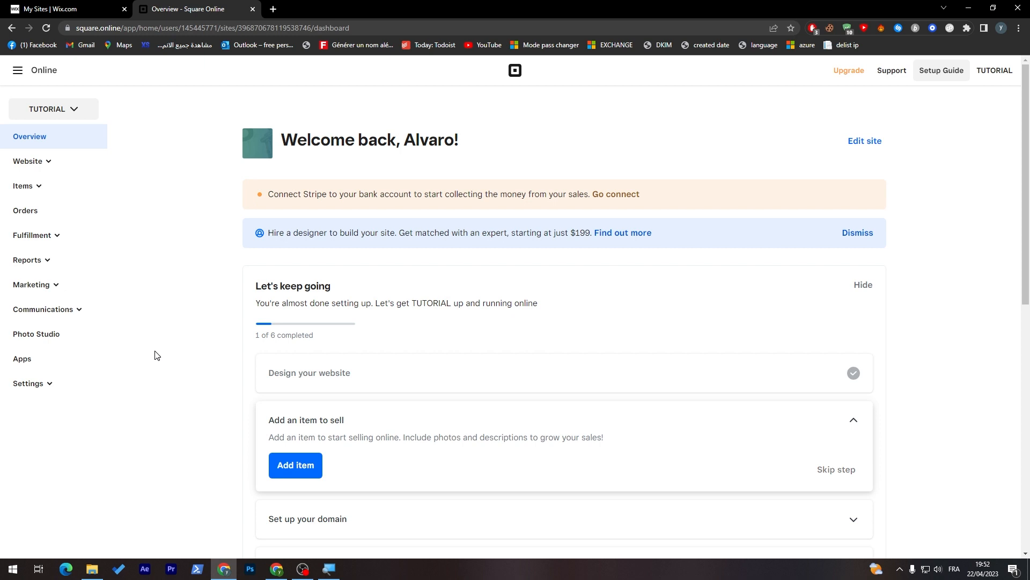
mouse_move(156, 200)
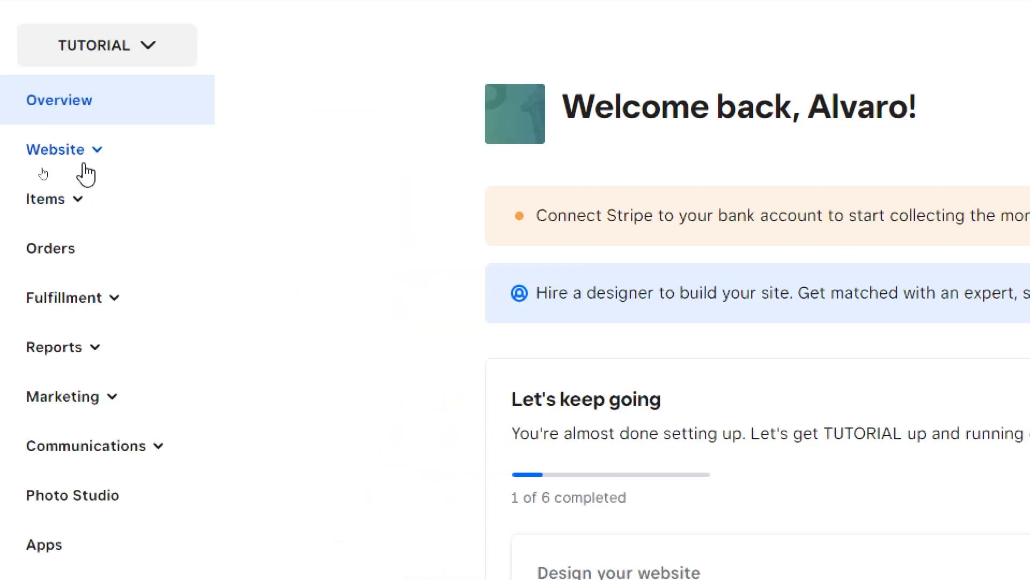
Expand Square Online's Website section to reveal Edit Site and Domains
click(55, 149)
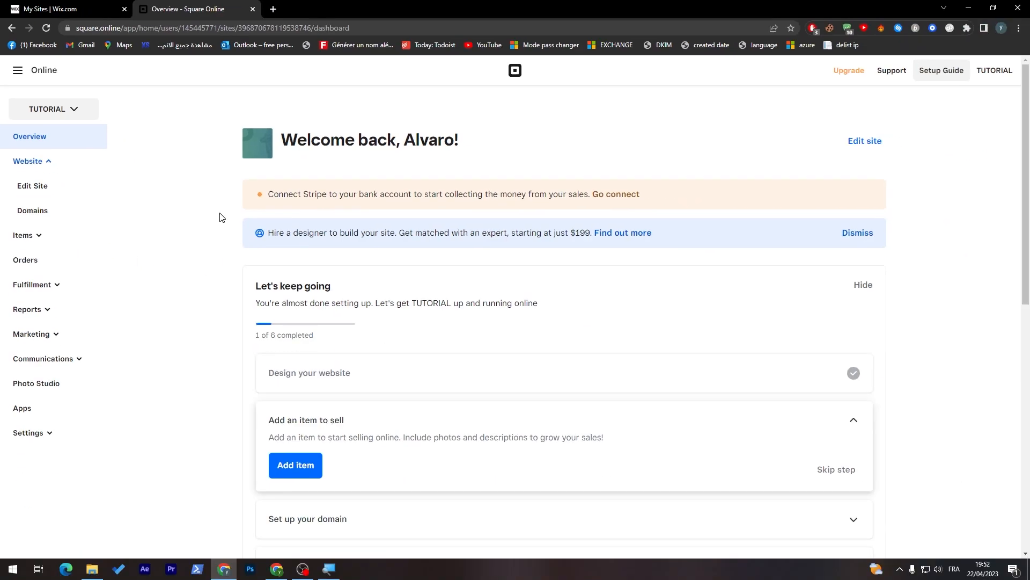
mouse_move(126, 109)
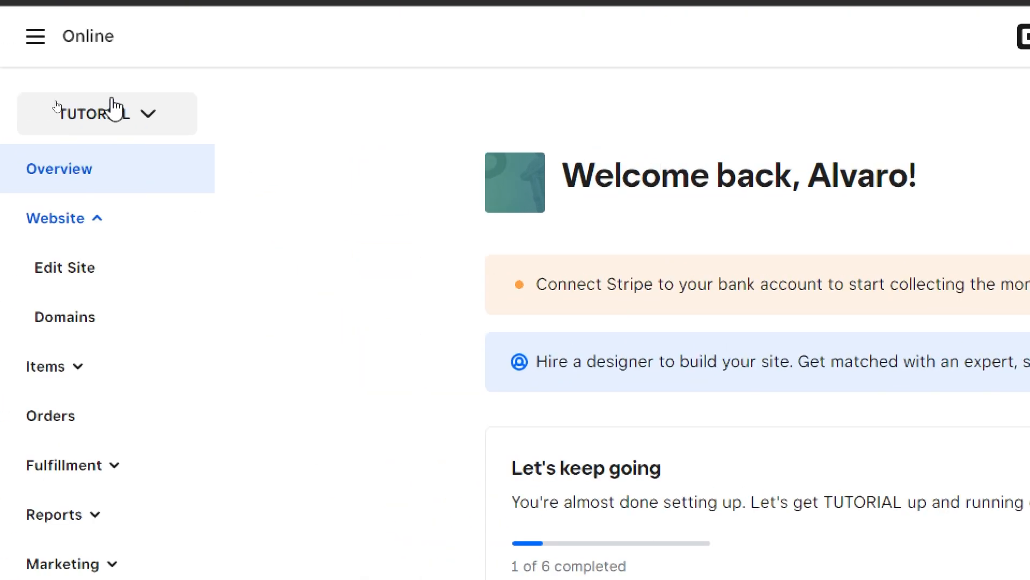
click(107, 114)
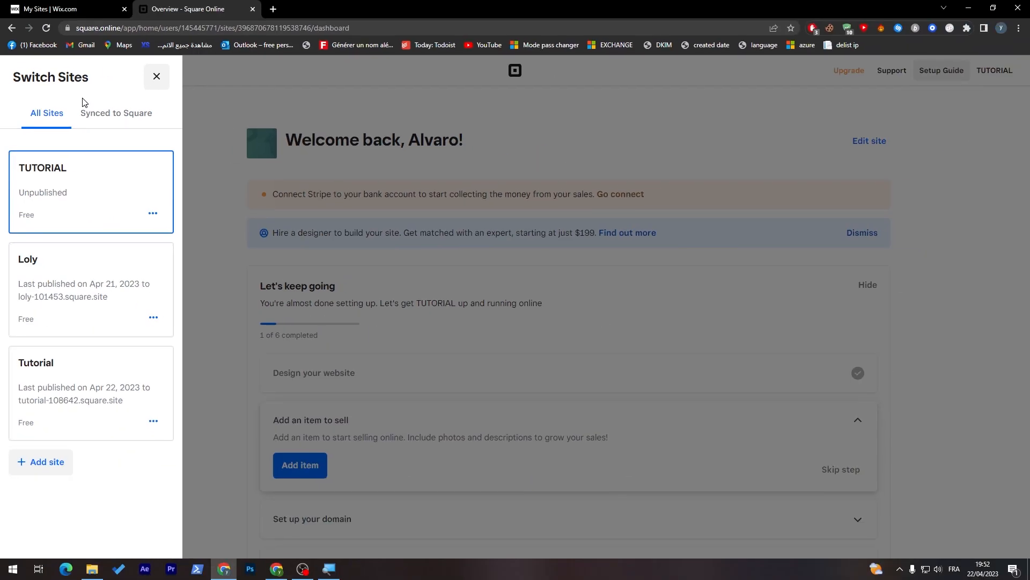
click(40, 461)
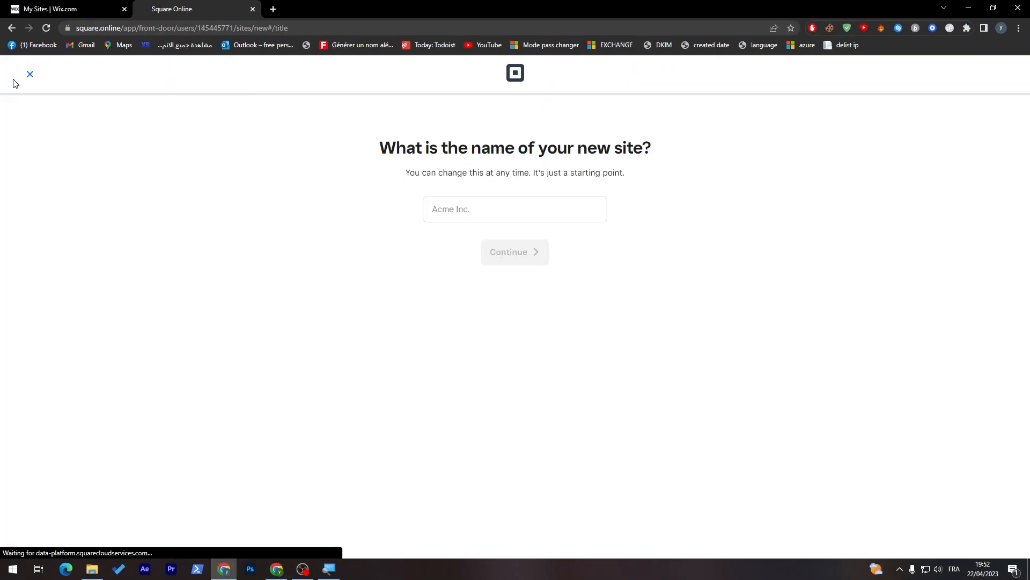
click(30, 74)
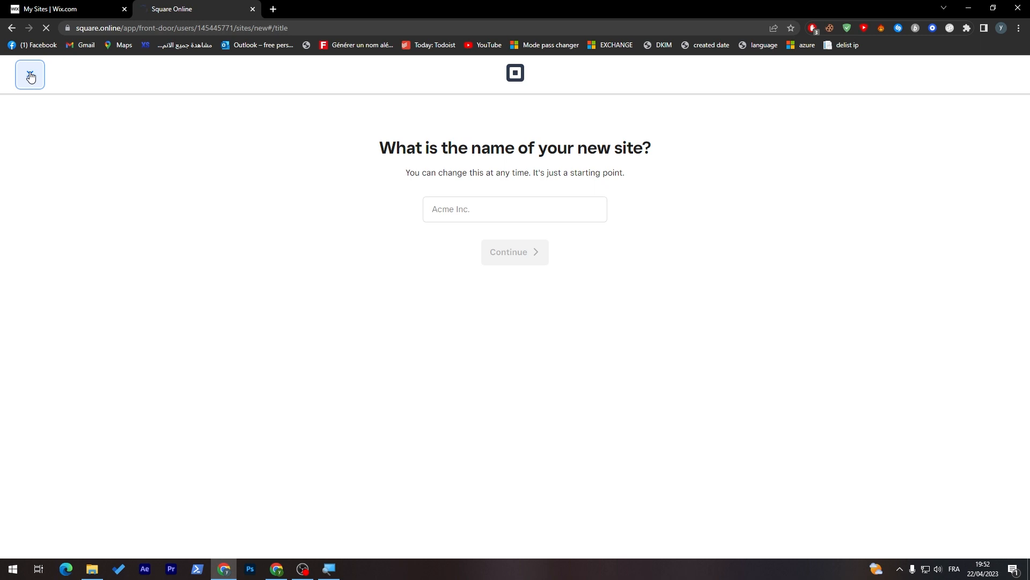
click(29, 74)
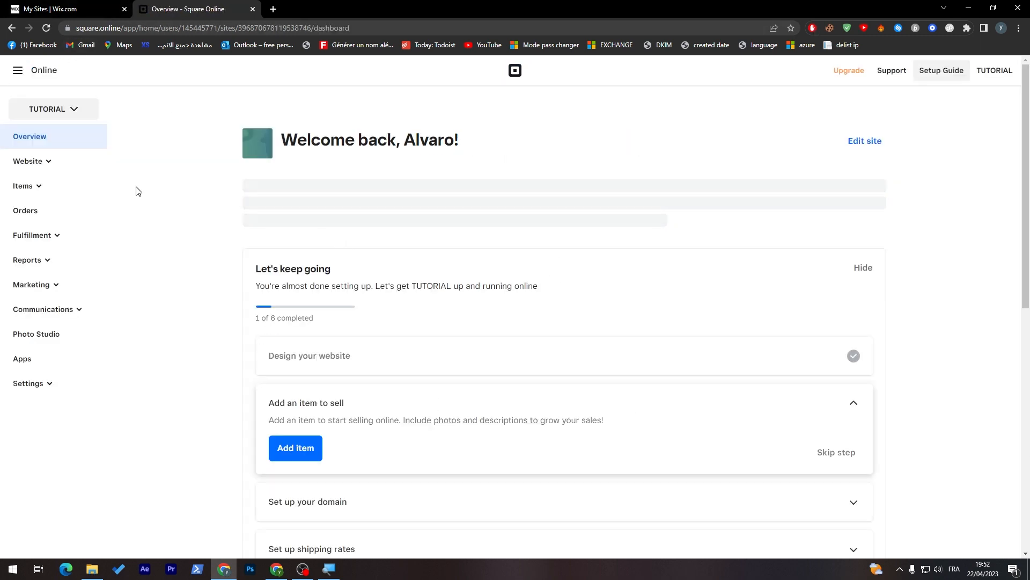
scroll(down, 3)
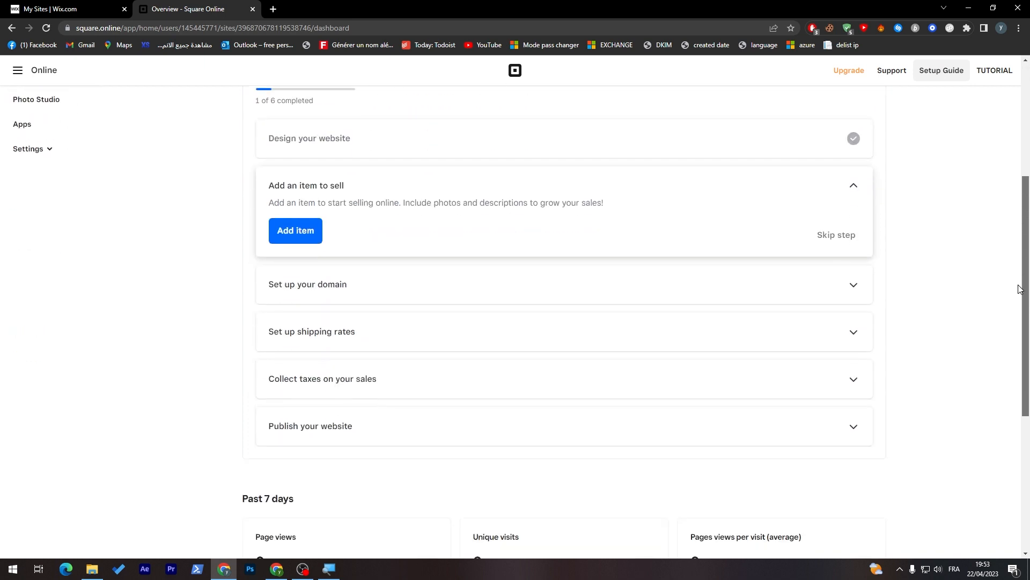
scroll(down, 3)
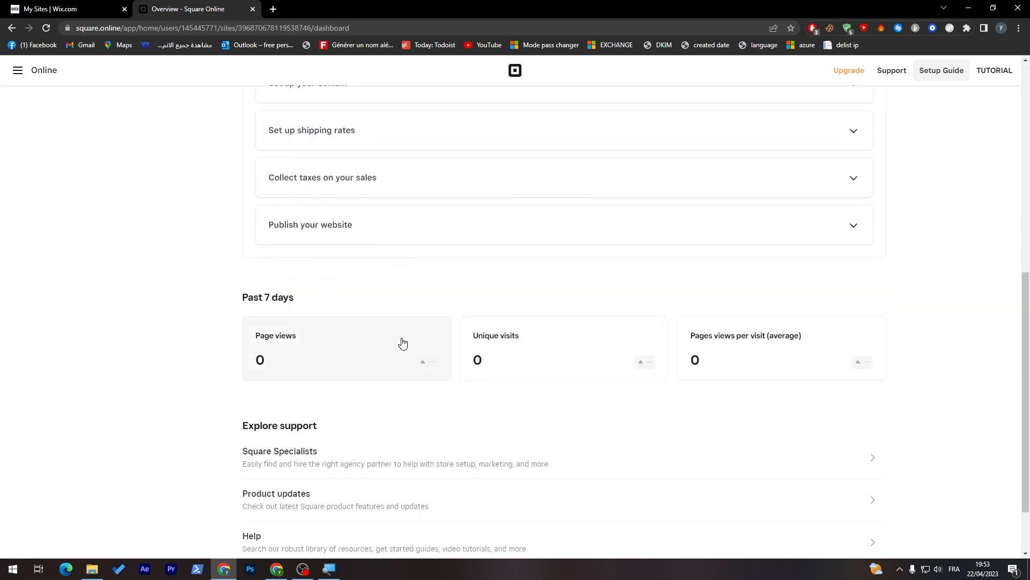
scroll(down, 3)
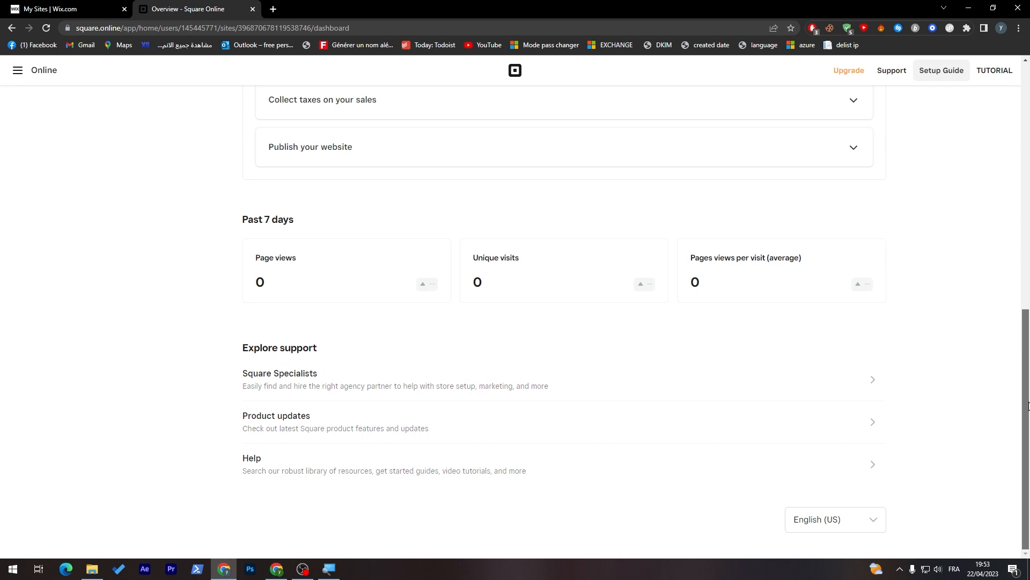
click(59, 8)
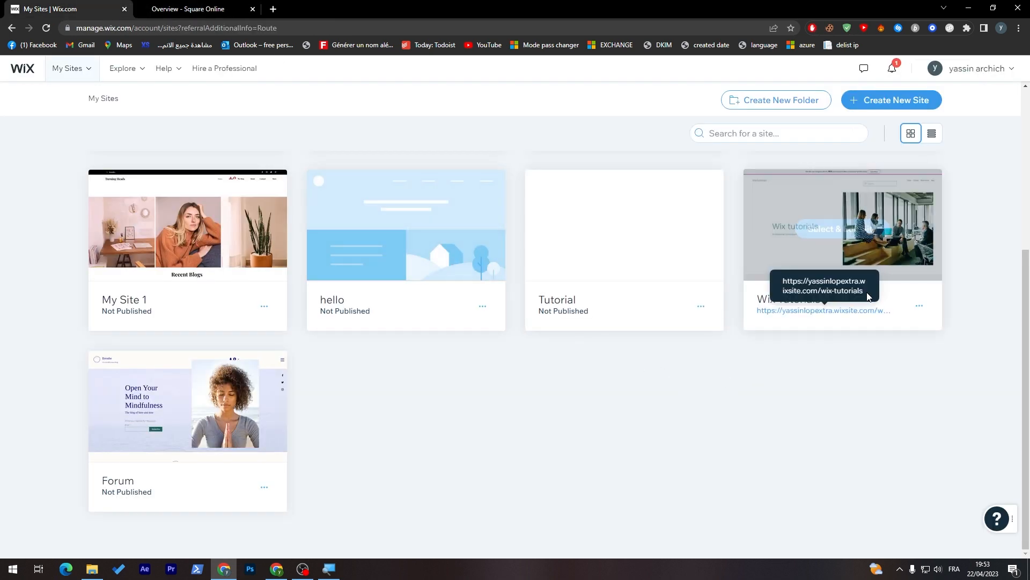
click(197, 8)
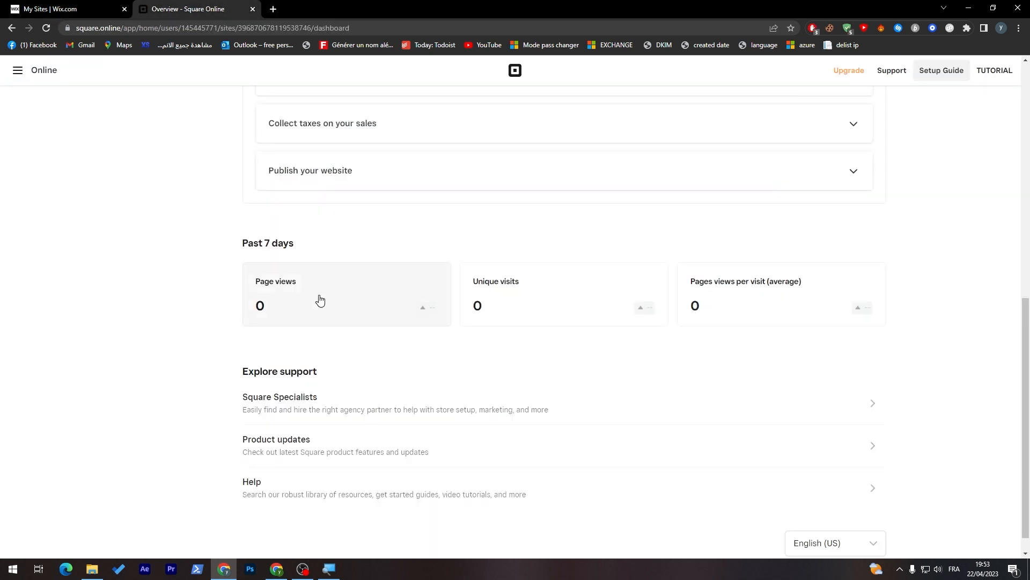
mouse_move(568, 316)
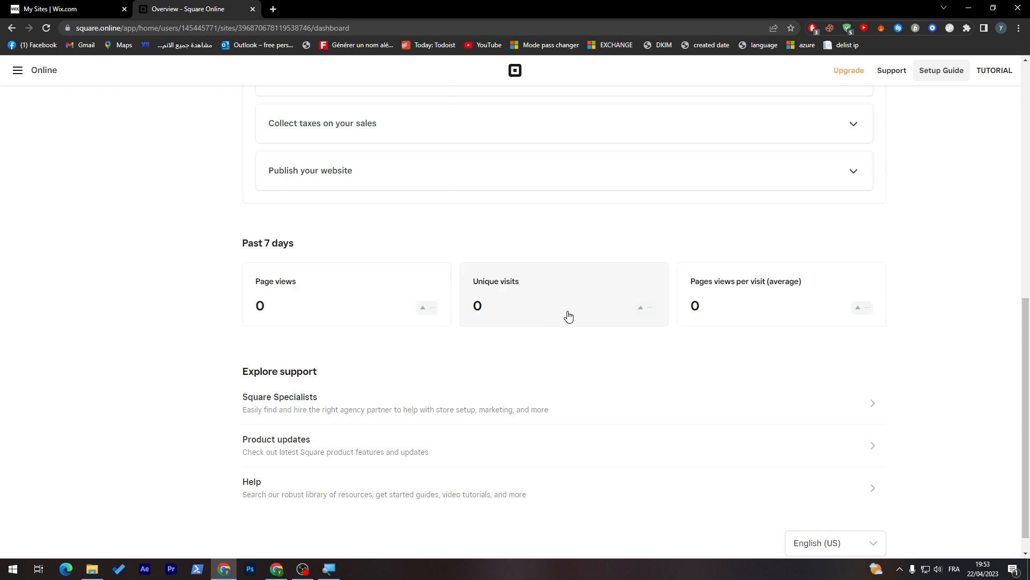
mouse_move(735, 318)
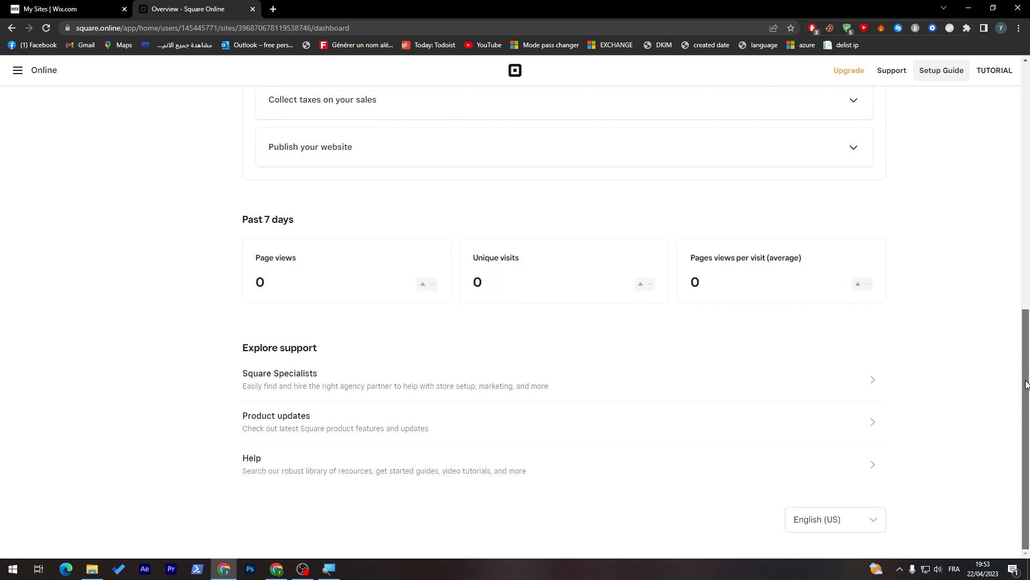
scroll(up, 3)
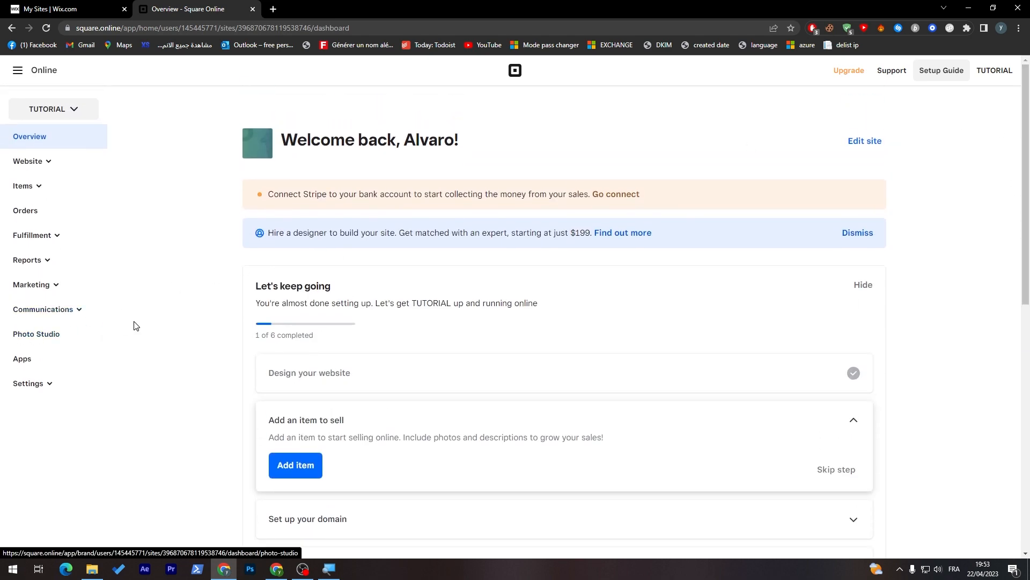
mouse_move(27, 262)
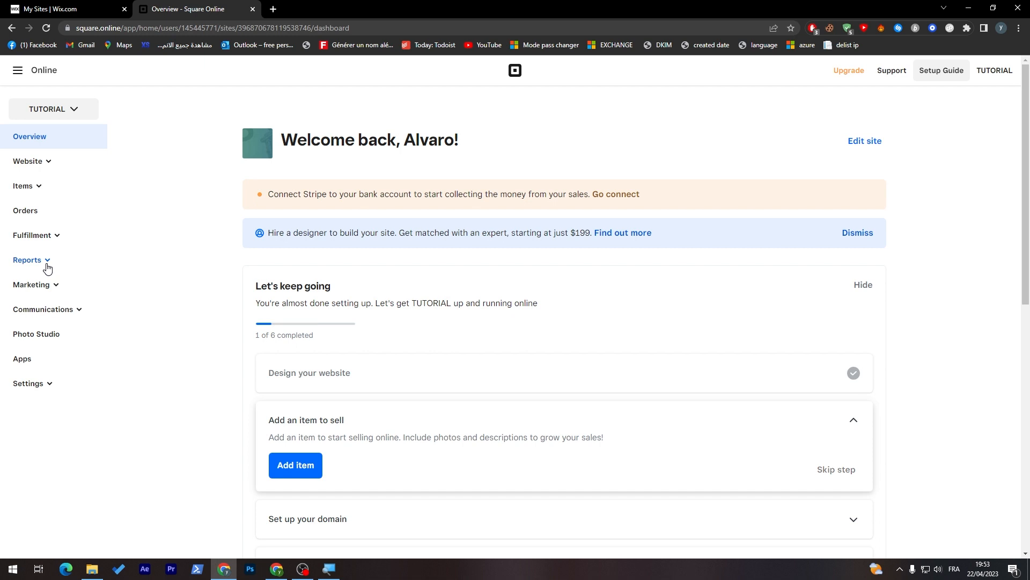
mouse_move(22, 358)
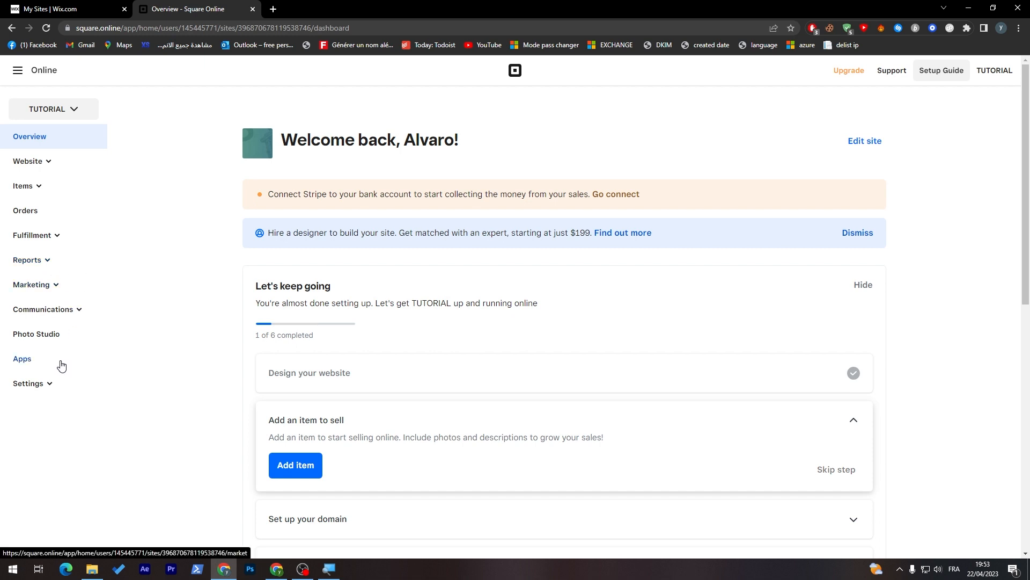
mouse_move(26, 210)
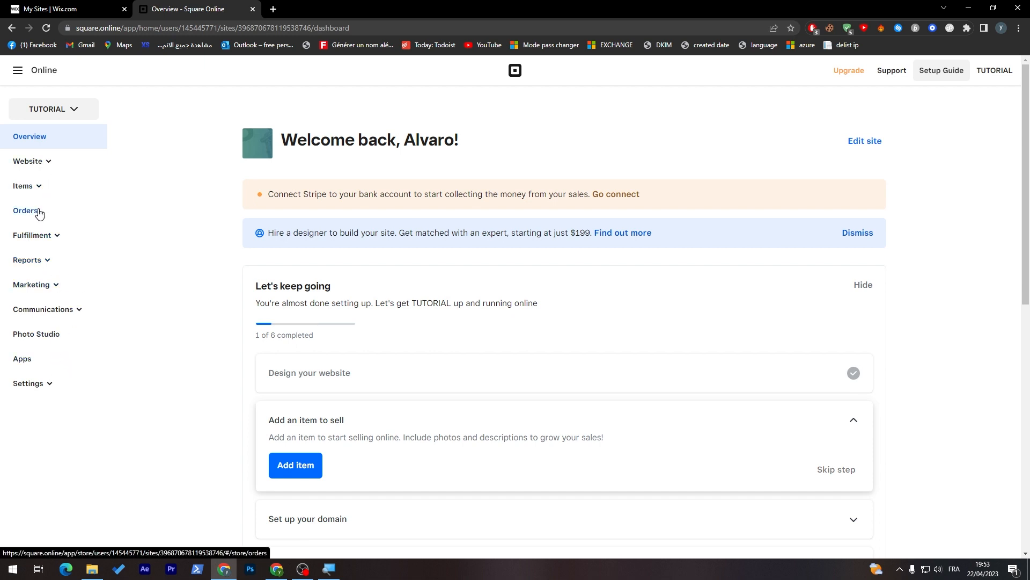
mouse_move(75, 5)
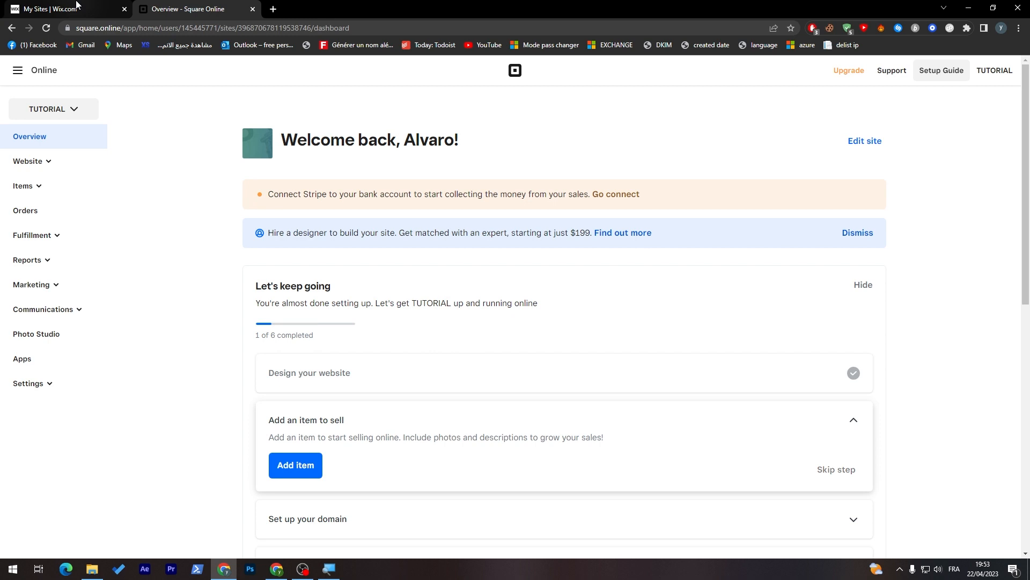
Switch to the Wix My Sites tab, recheck Square Online's dashboard, then return to My Sites
click(62, 8)
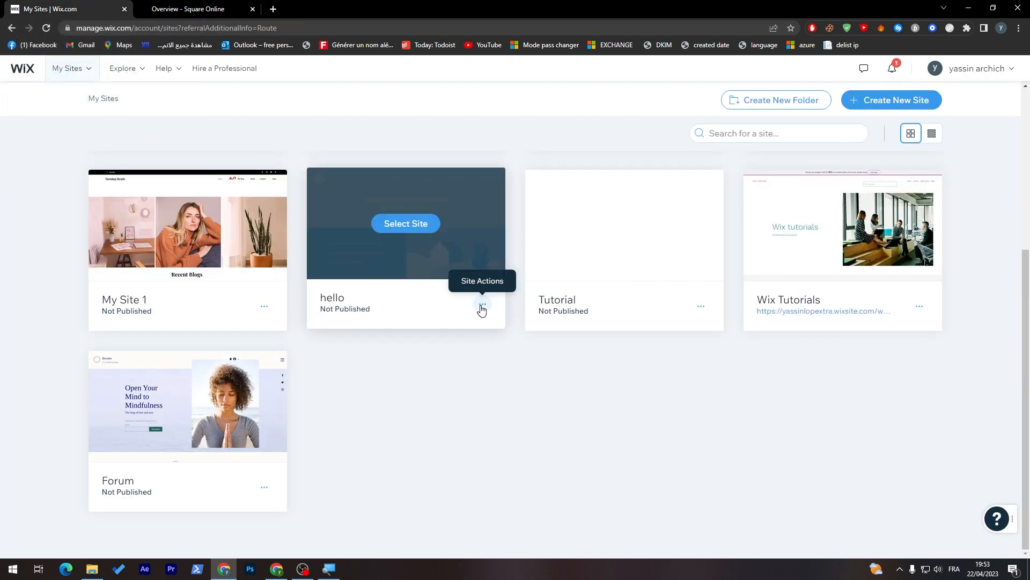
mouse_move(438, 273)
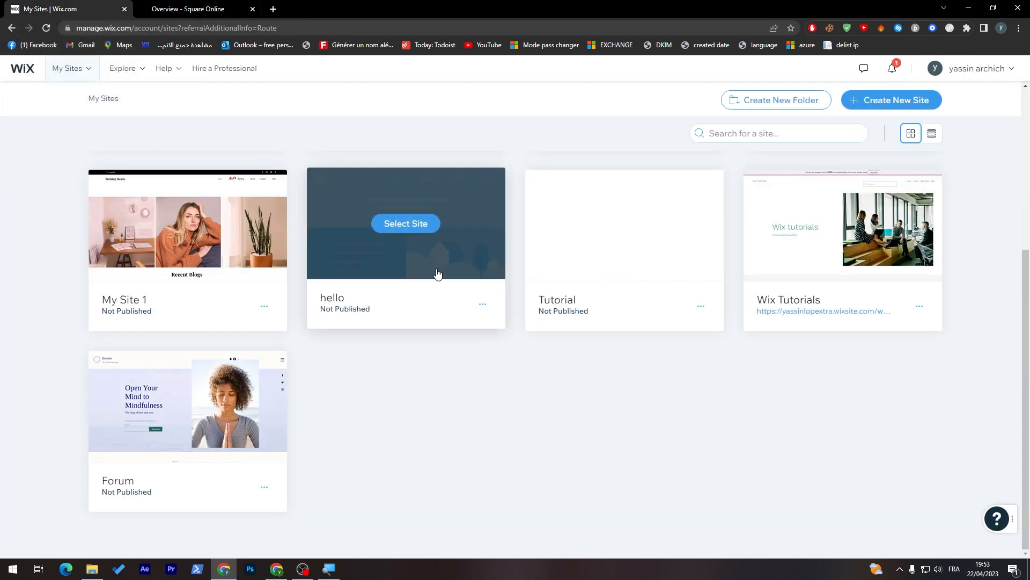
mouse_move(384, 454)
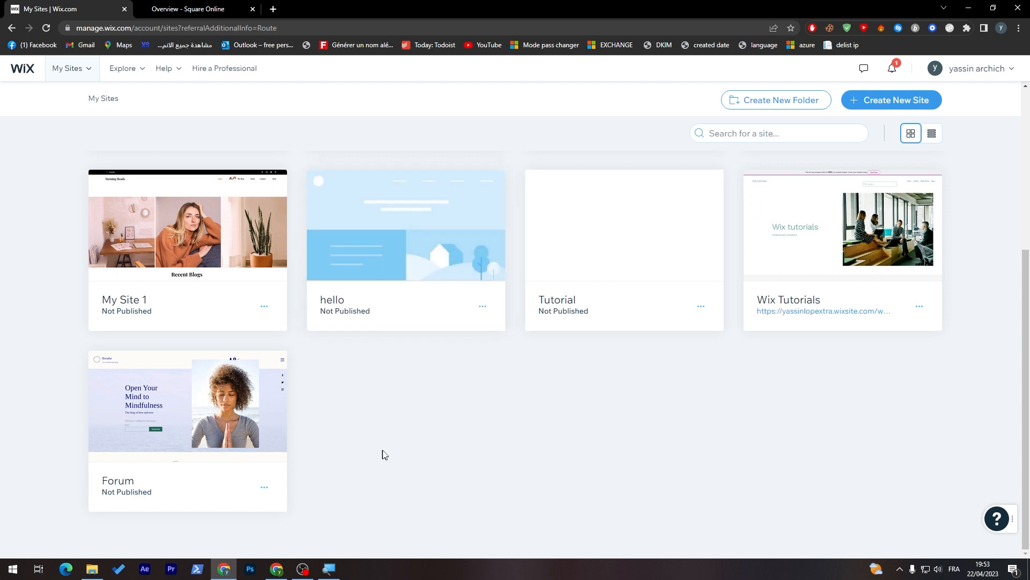
mouse_move(412, 375)
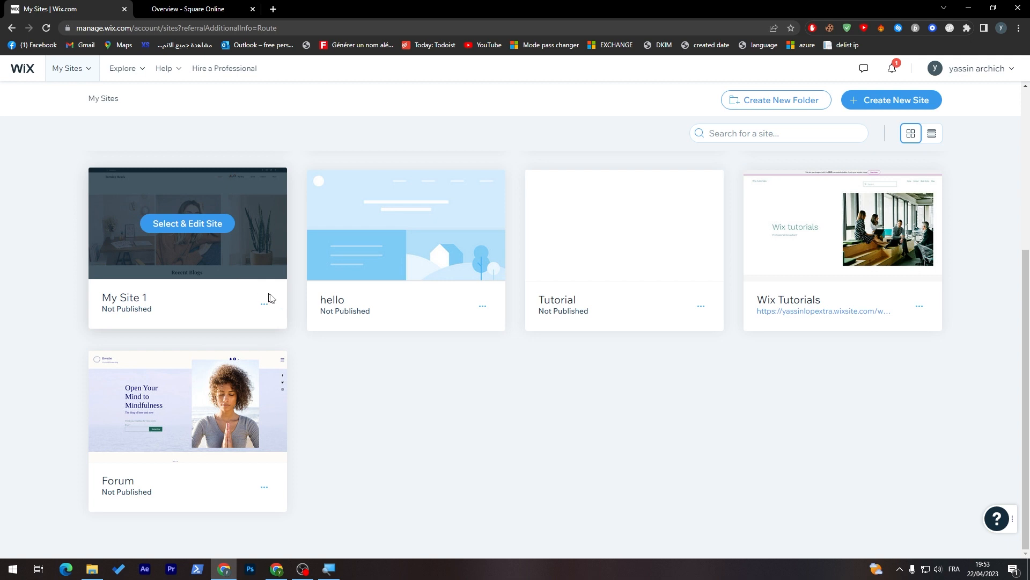
click(197, 8)
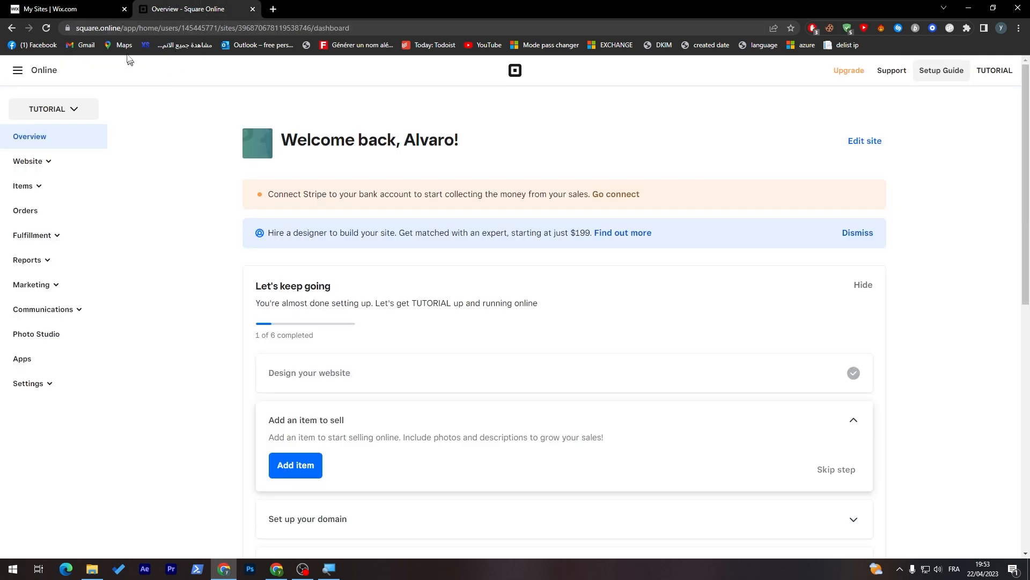
mouse_move(53, 9)
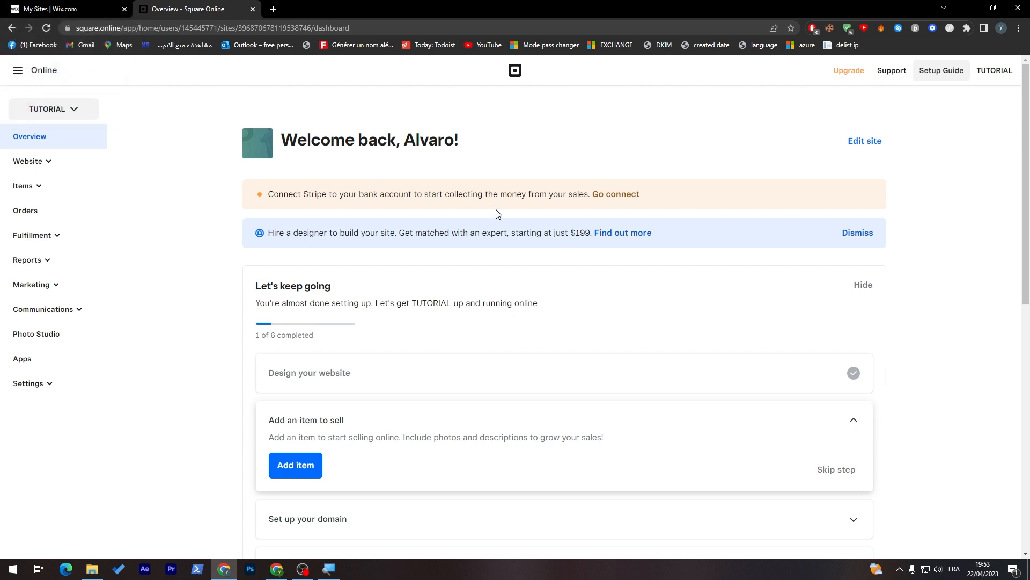
mouse_move(223, 206)
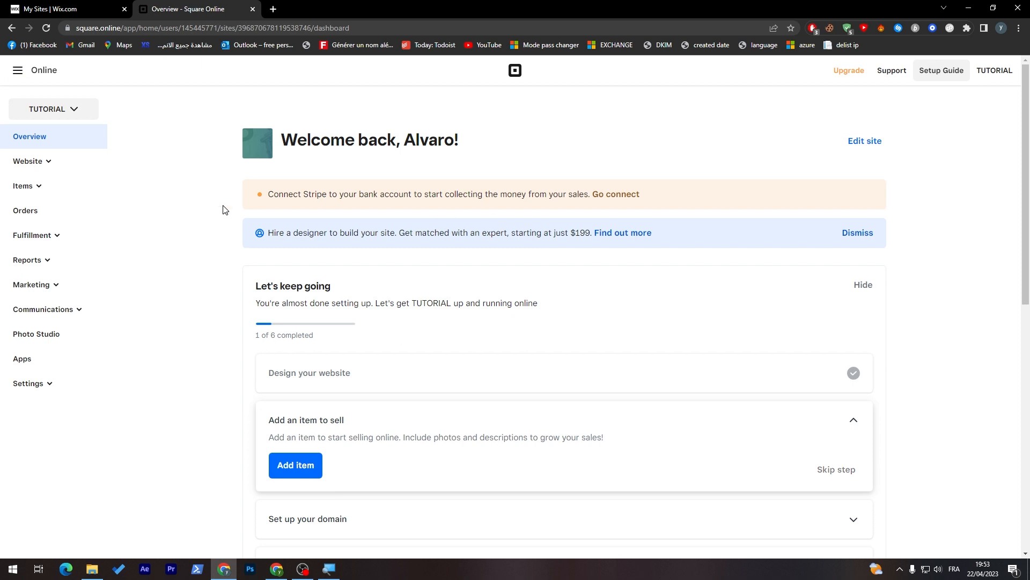
click(66, 8)
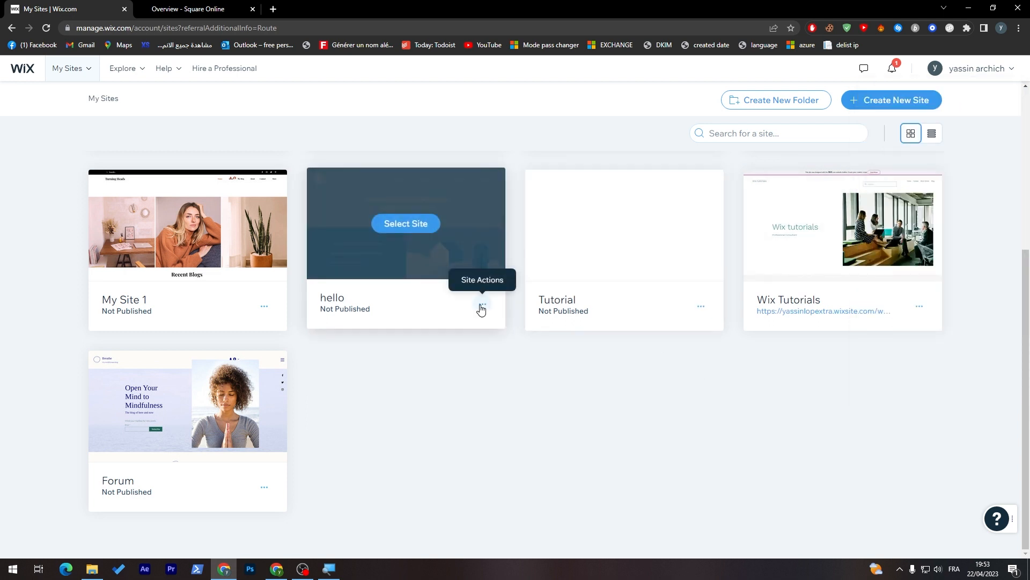
mouse_move(444, 338)
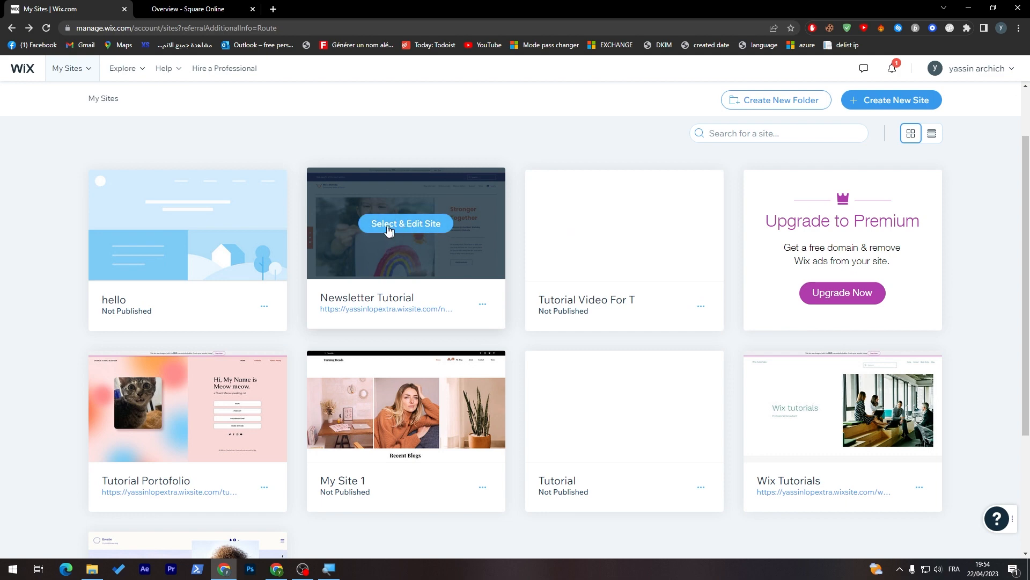
mouse_move(394, 231)
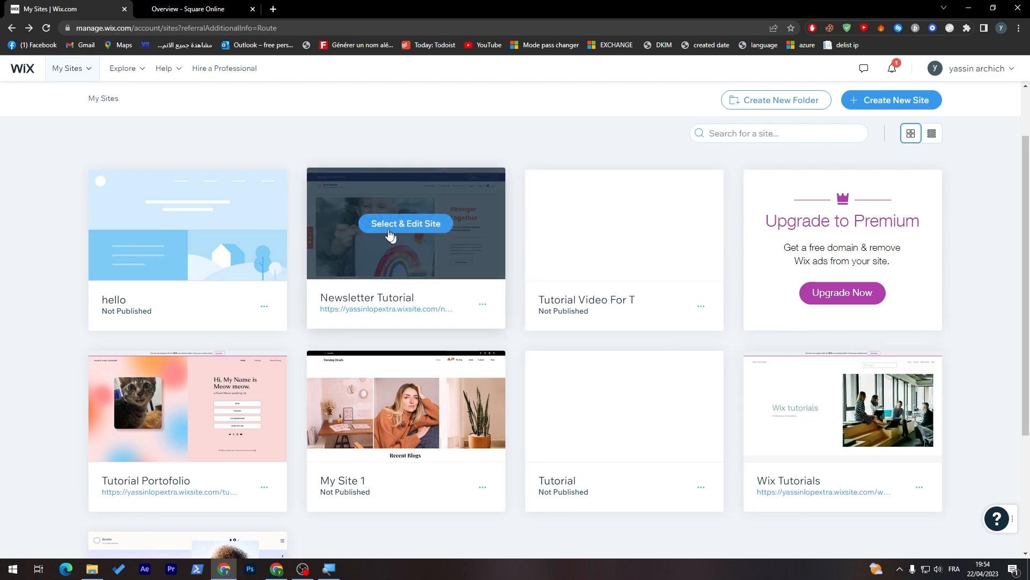
Open the Newsletter Tutorial site's dashboard and go to its Automations page
click(406, 225)
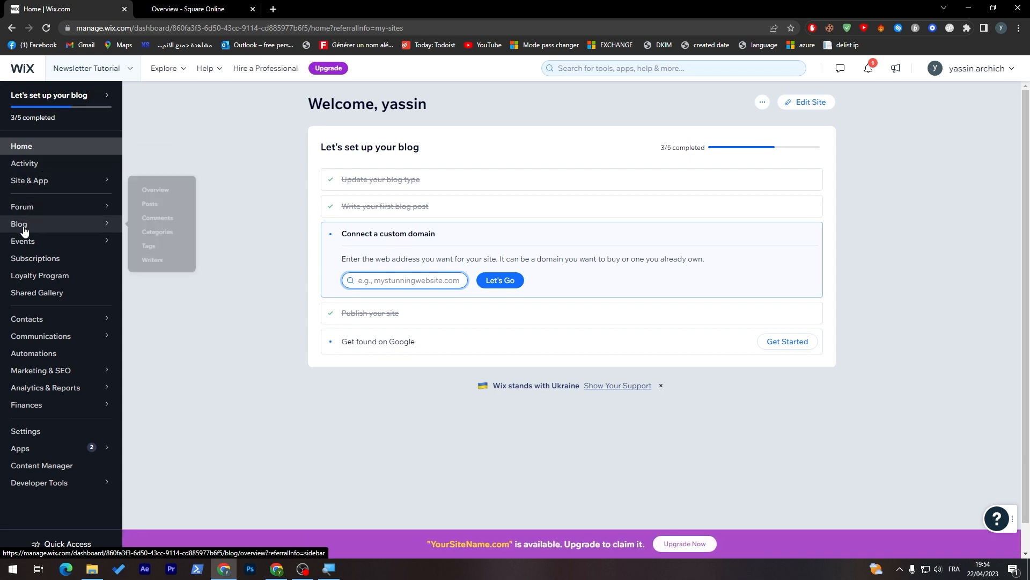
mouse_move(78, 275)
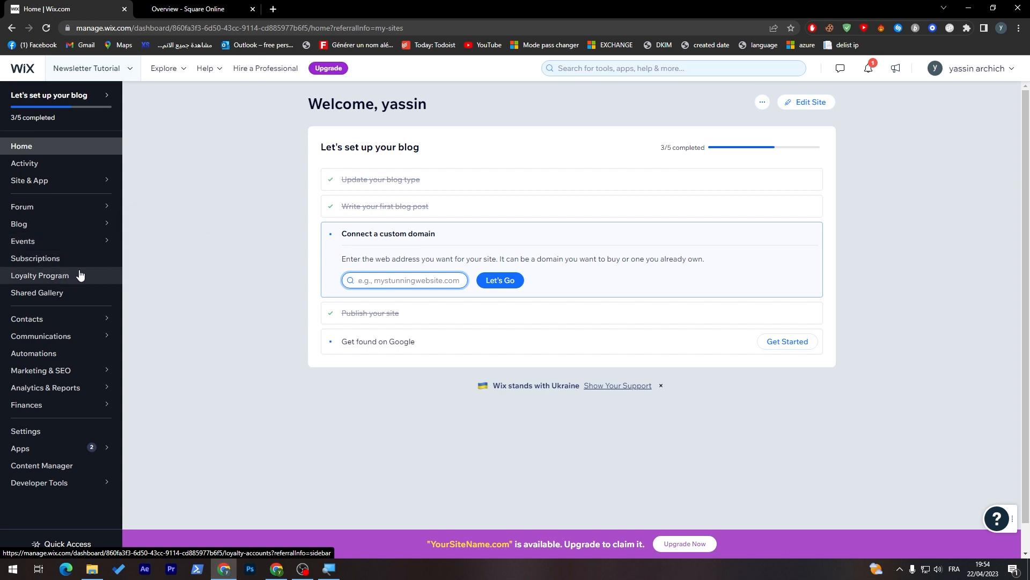
mouse_move(173, 278)
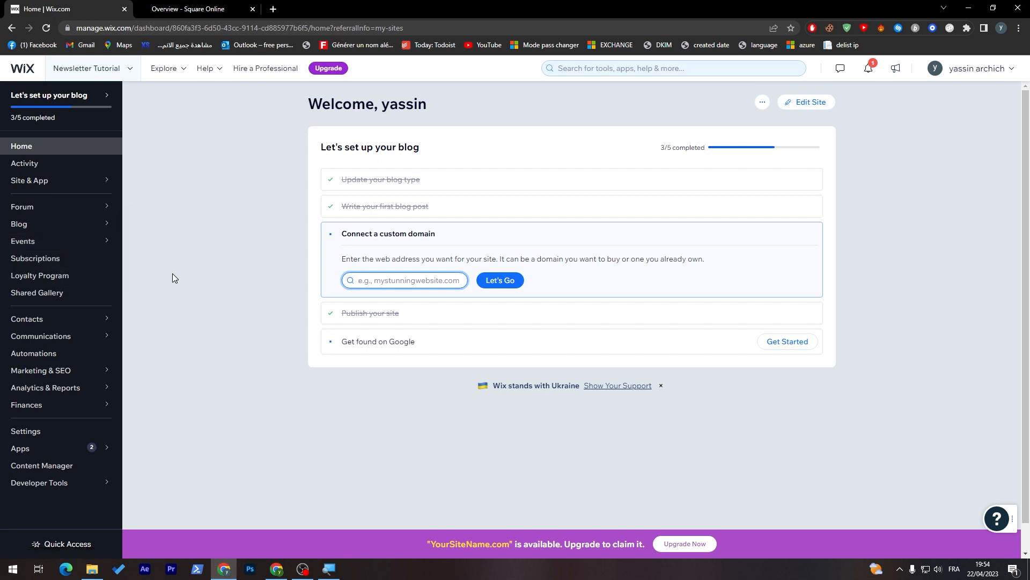
mouse_move(41, 375)
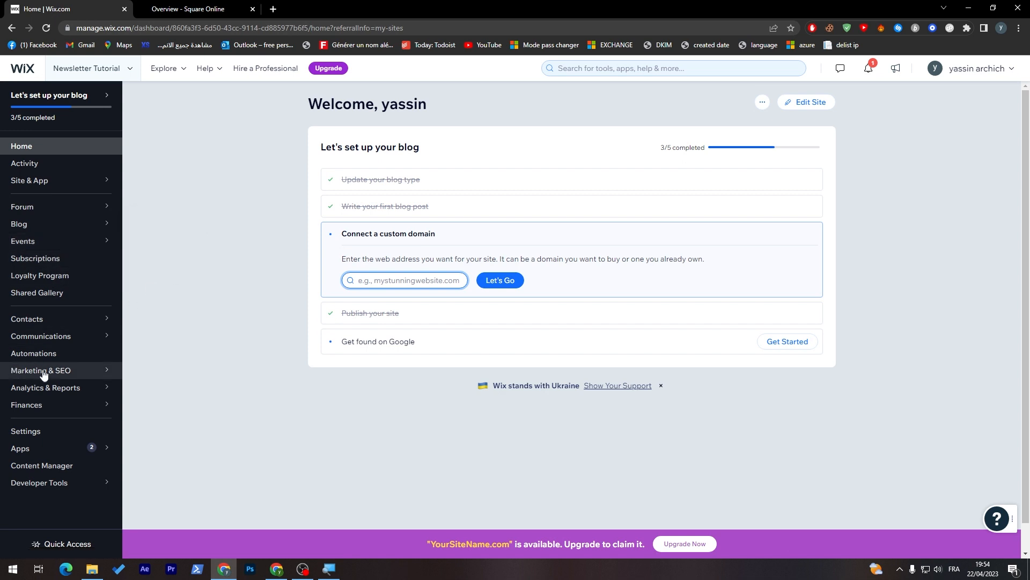
click(33, 353)
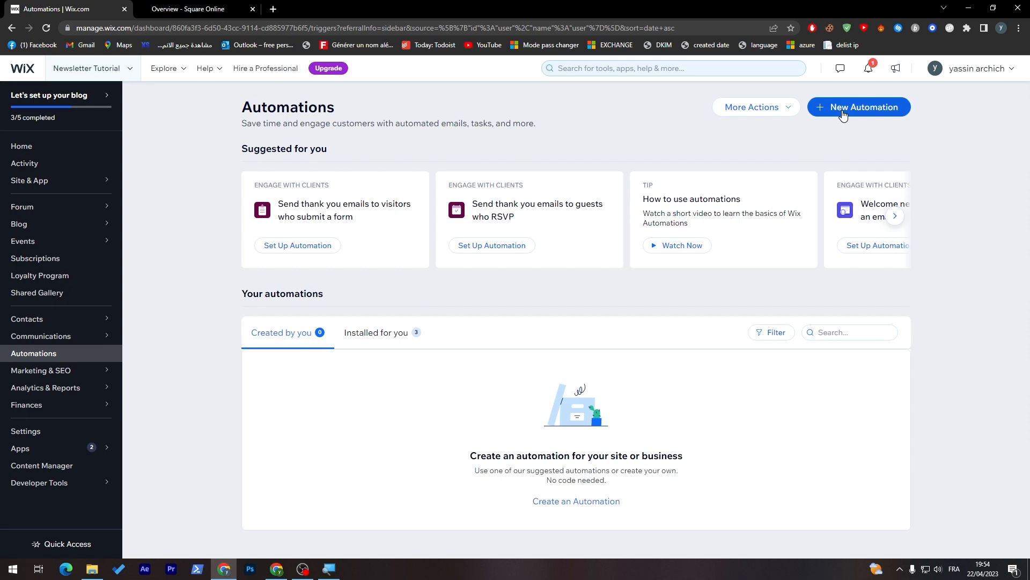
Open the New Automation chooser and scroll from popular templates to Manage business
click(858, 106)
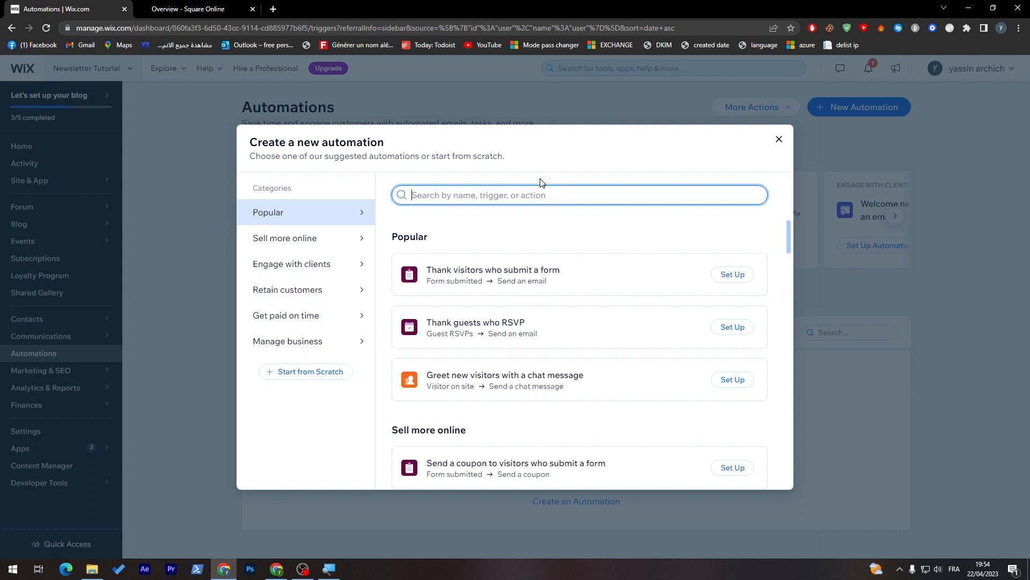
mouse_move(435, 261)
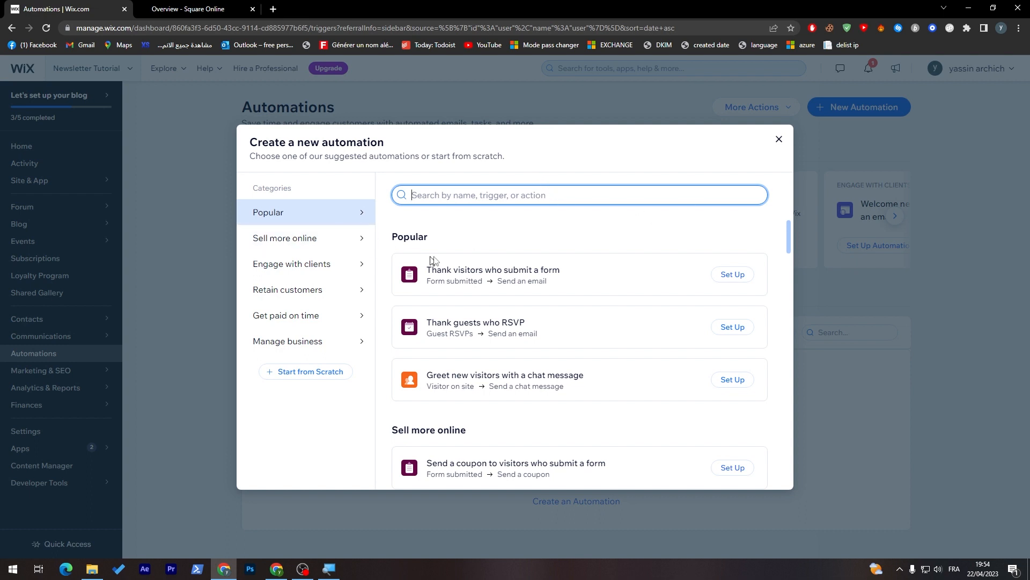
mouse_move(451, 294)
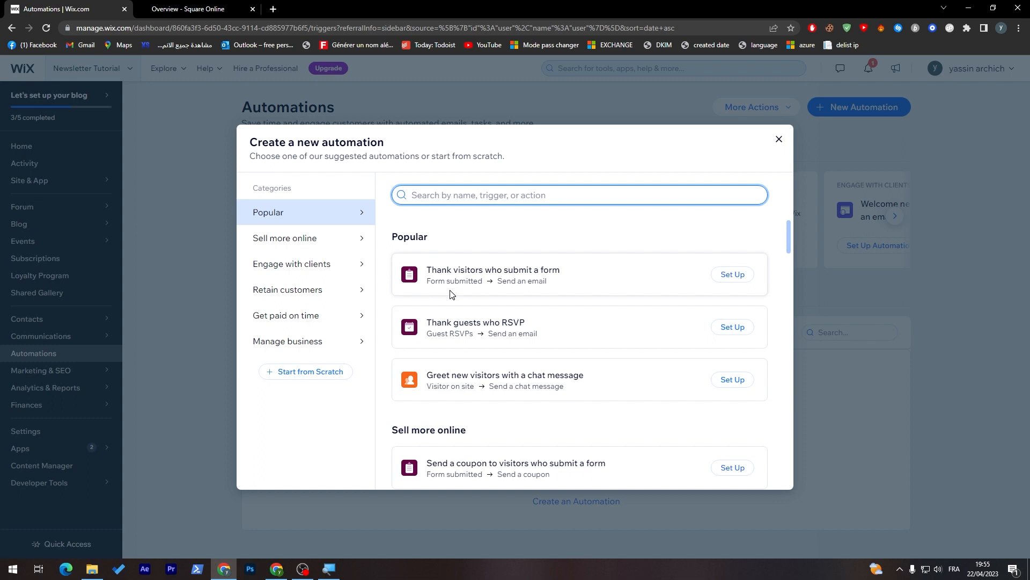
mouse_move(580, 286)
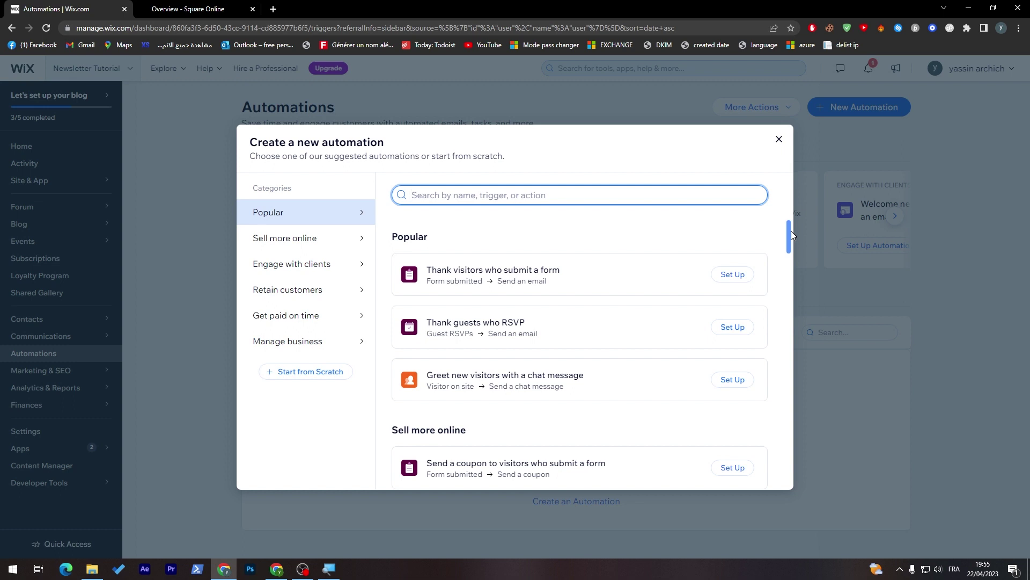
scroll(down, 3)
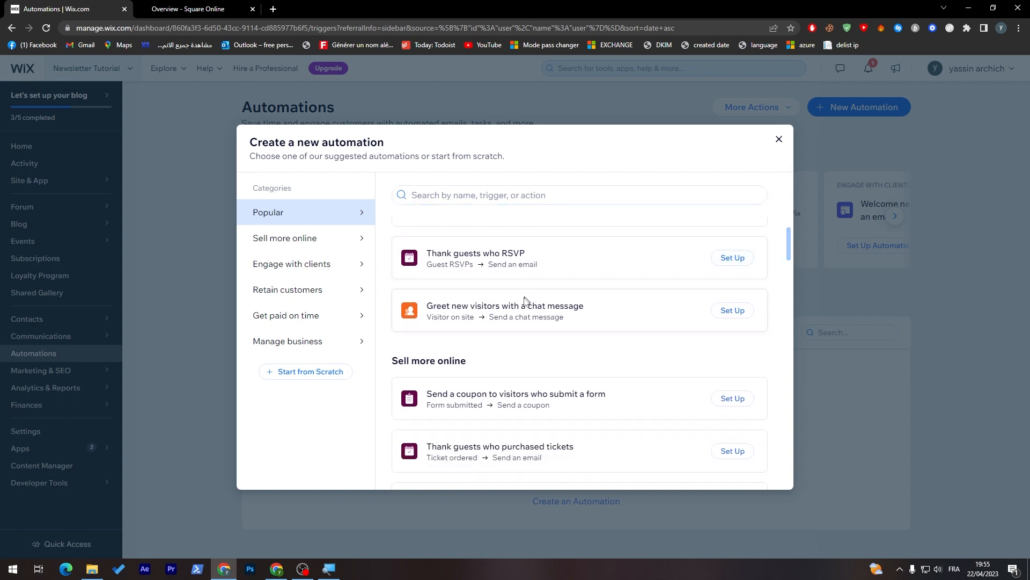
mouse_move(550, 317)
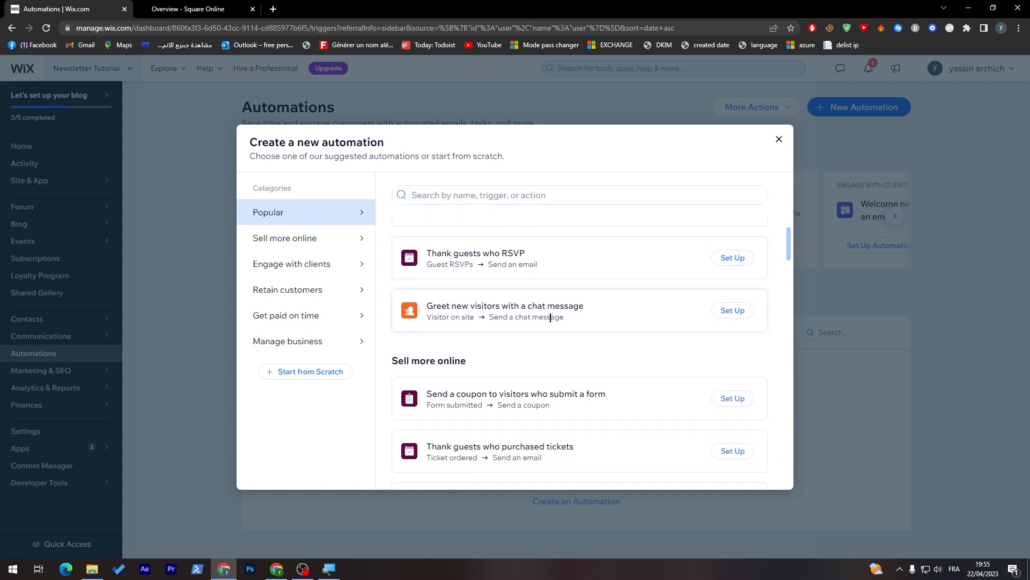
mouse_move(551, 319)
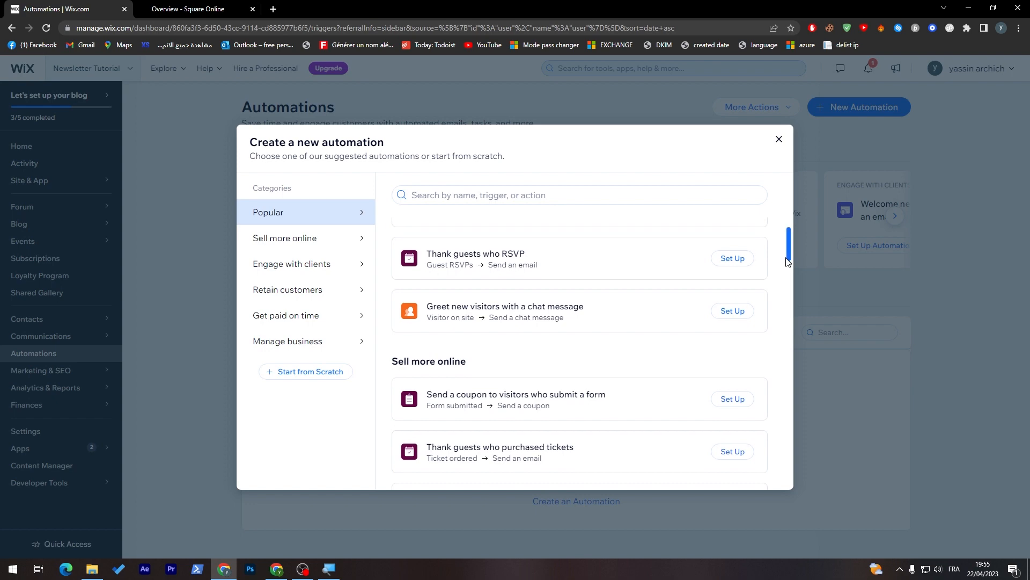
scroll(down, 3)
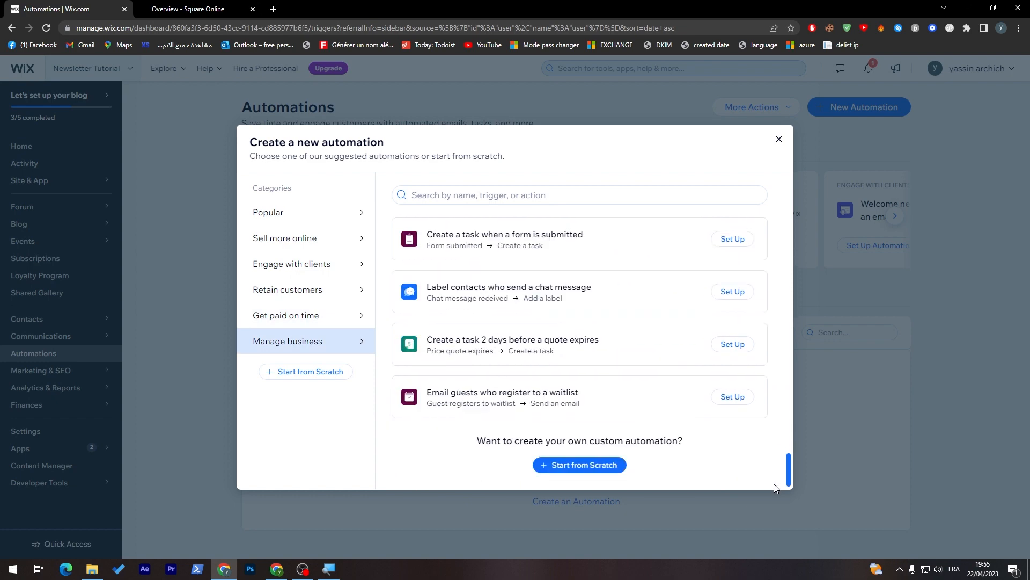
scroll(up, 3)
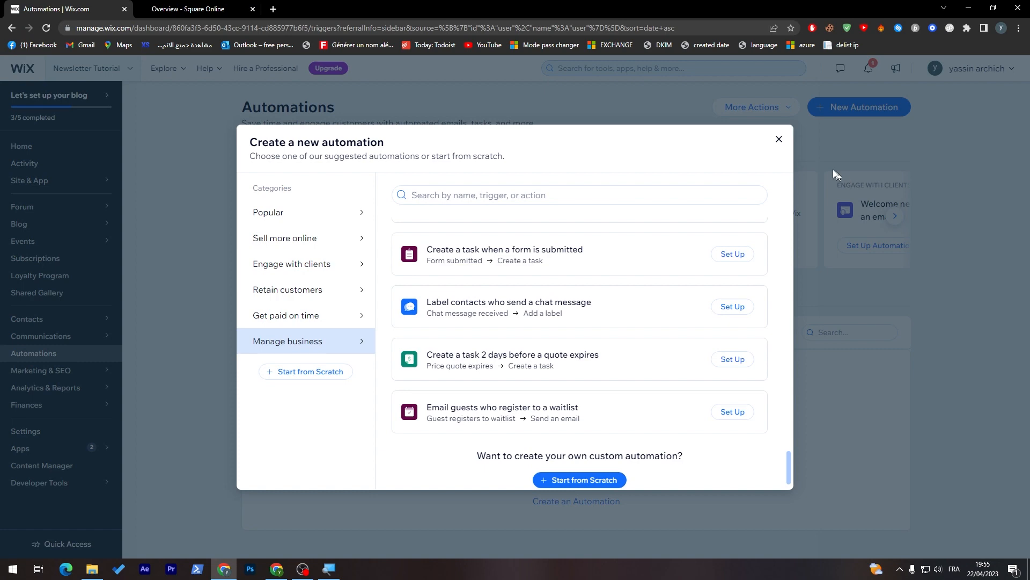
Close the Create a new automation chooser without selecting a template
click(779, 139)
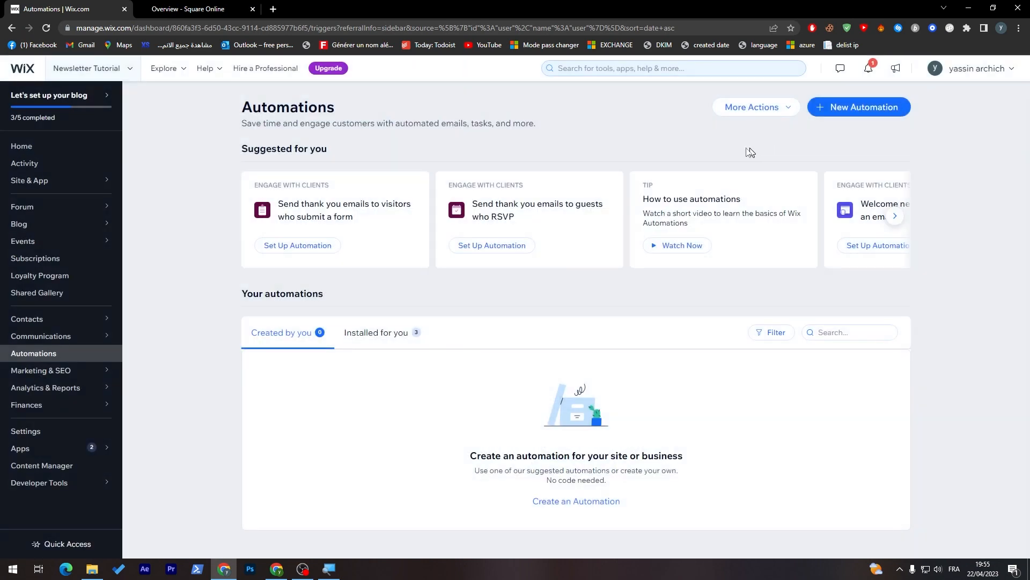
mouse_move(414, 212)
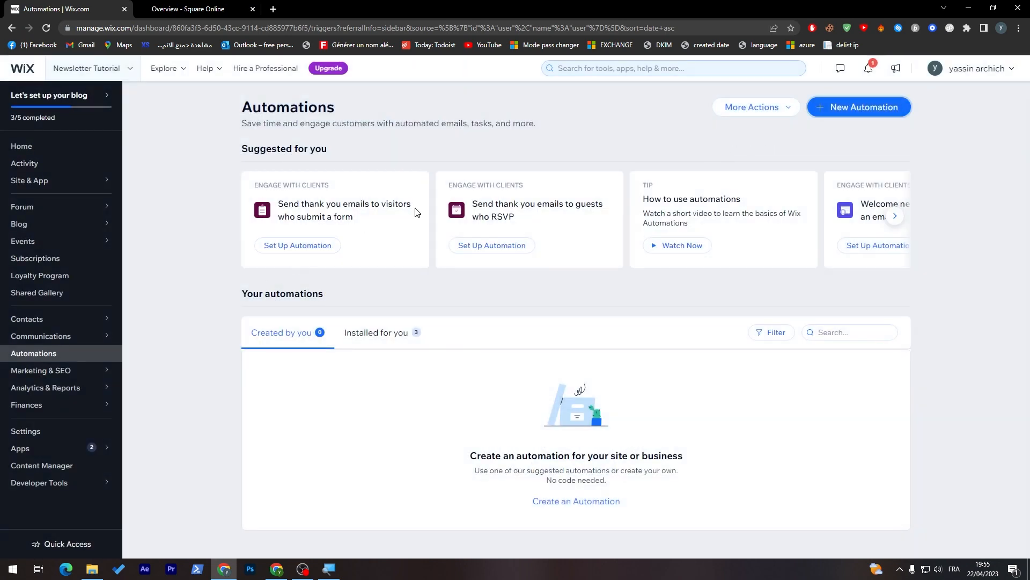
mouse_move(576, 192)
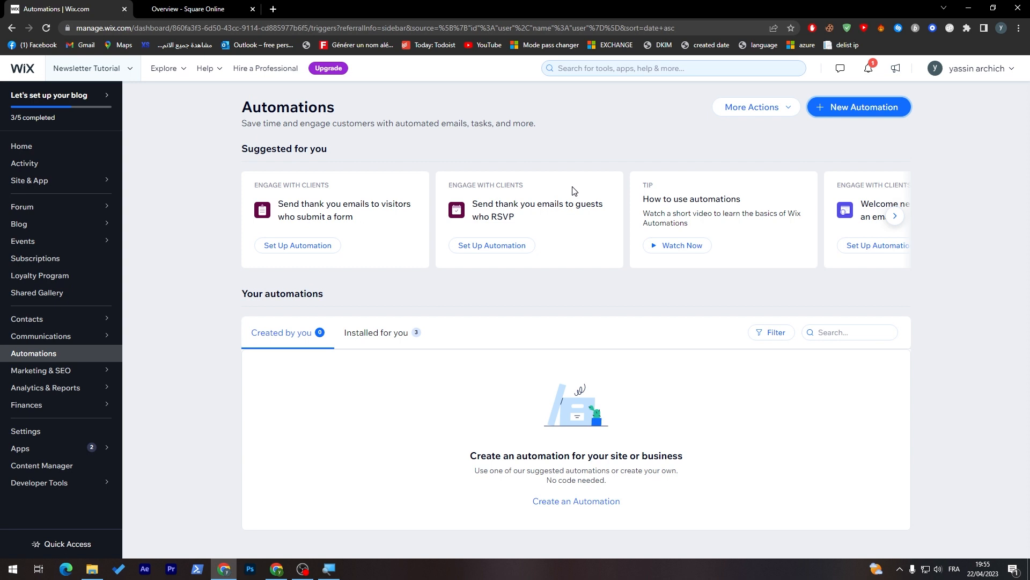
mouse_move(498, 161)
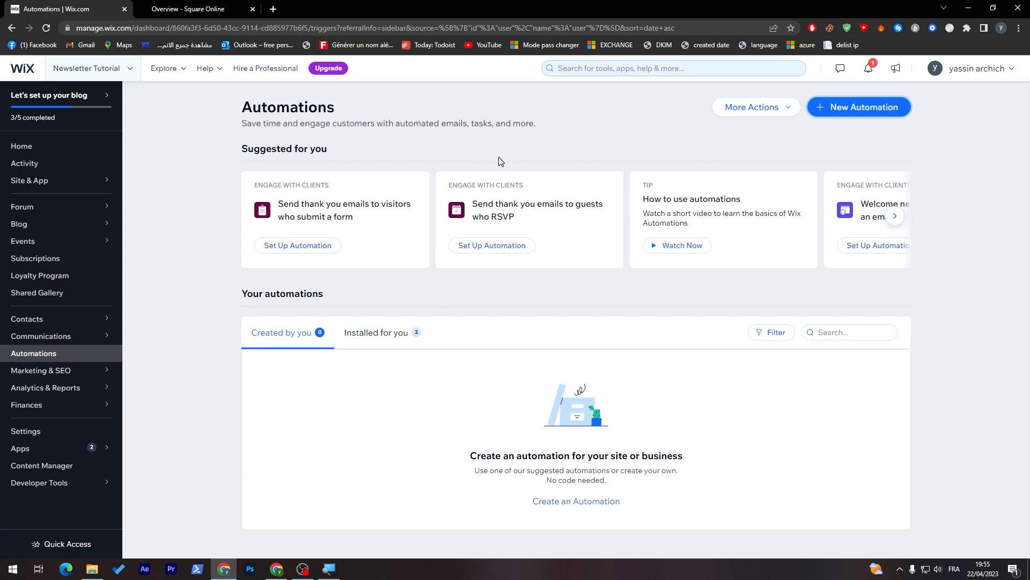
mouse_move(386, 109)
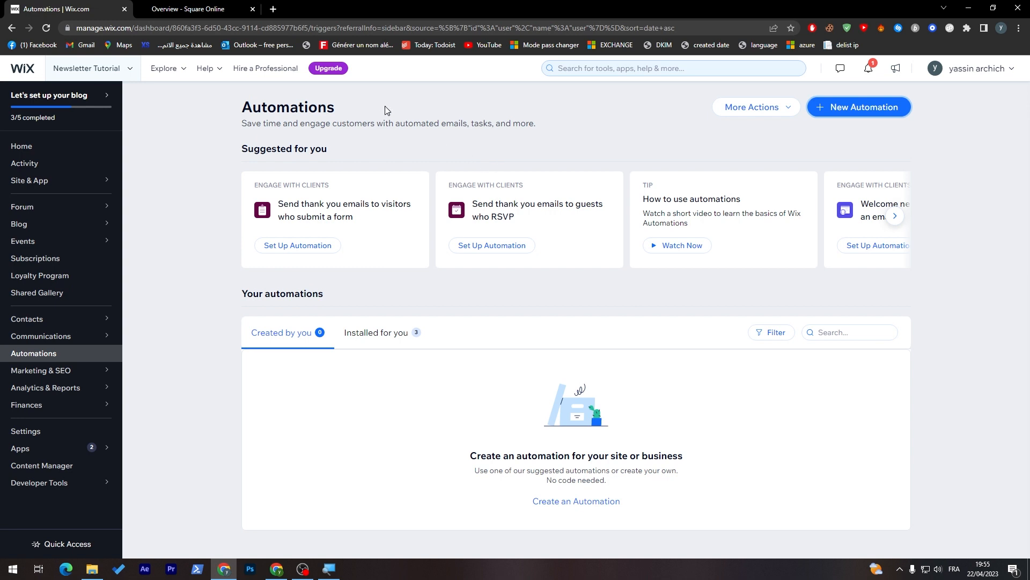
mouse_move(387, 110)
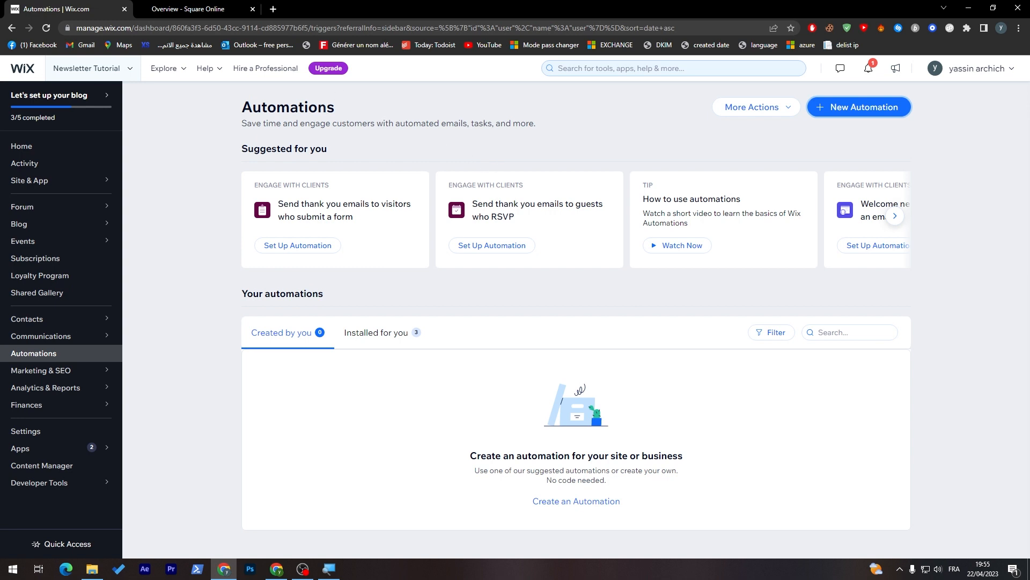